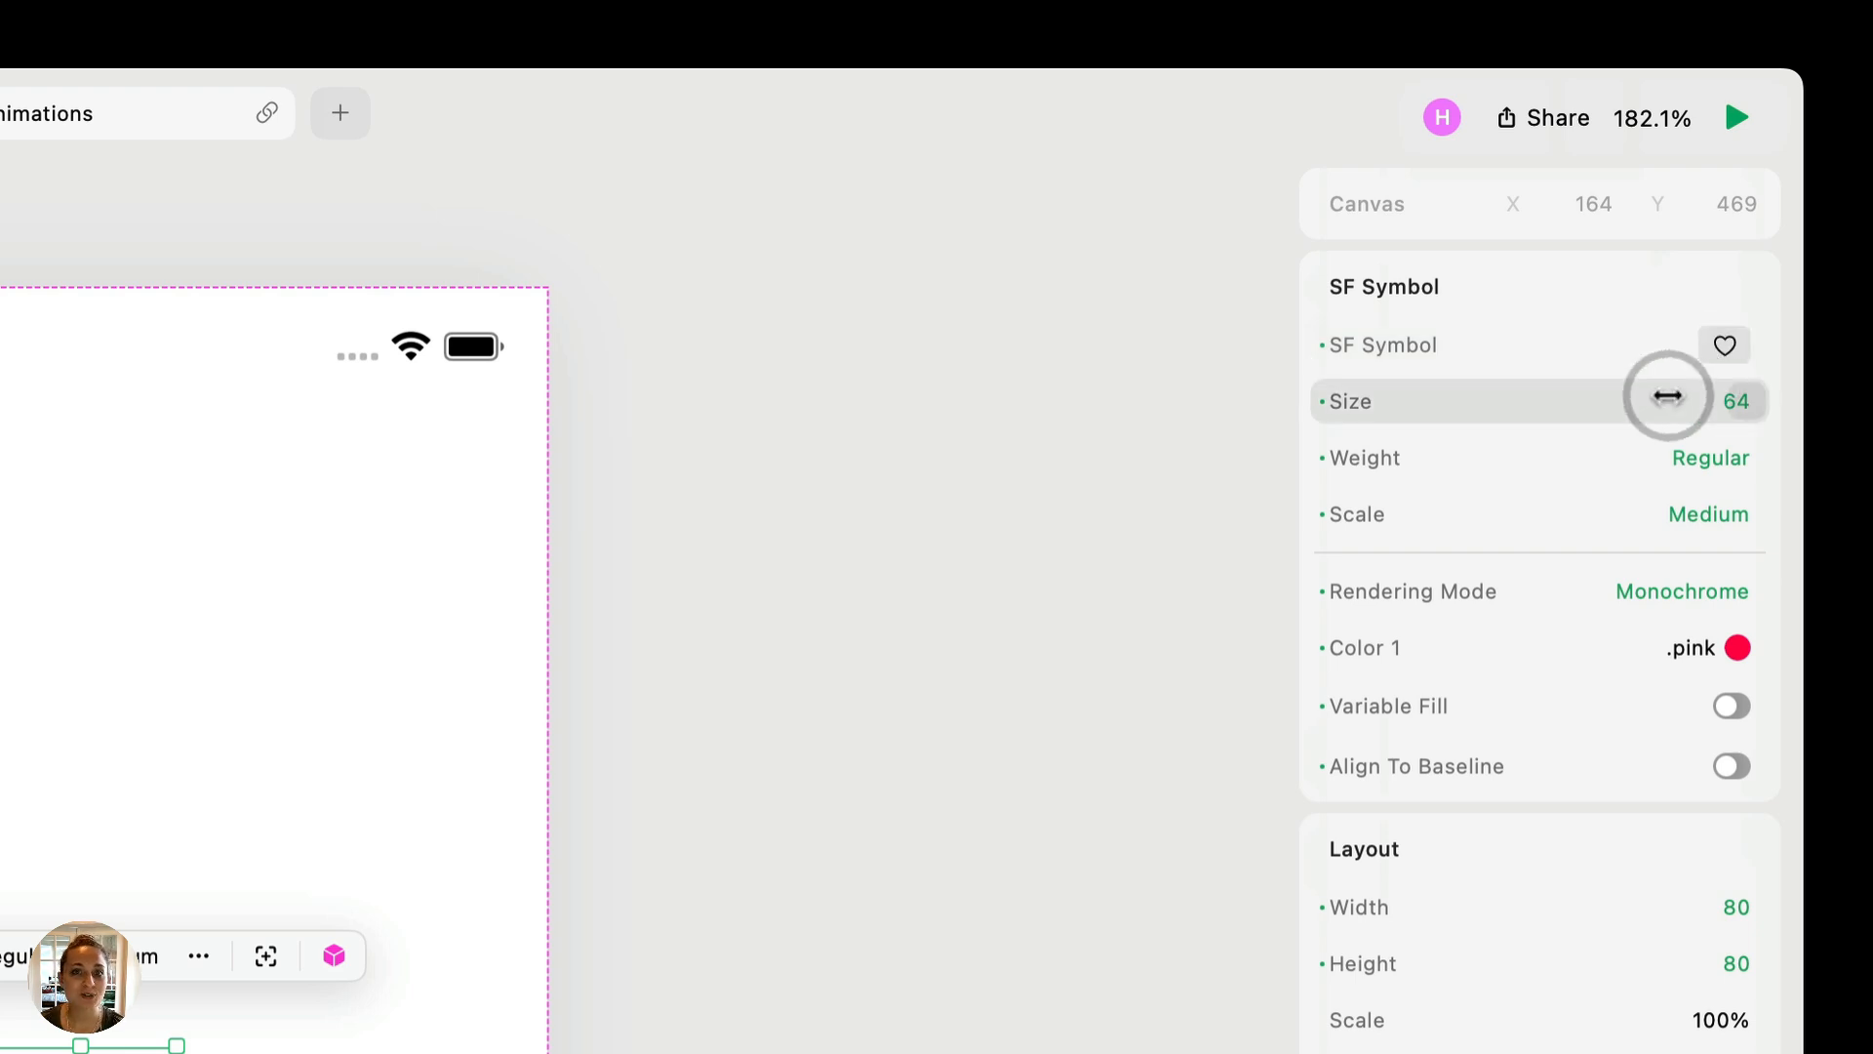
pyautogui.moveTo(1576, 581)
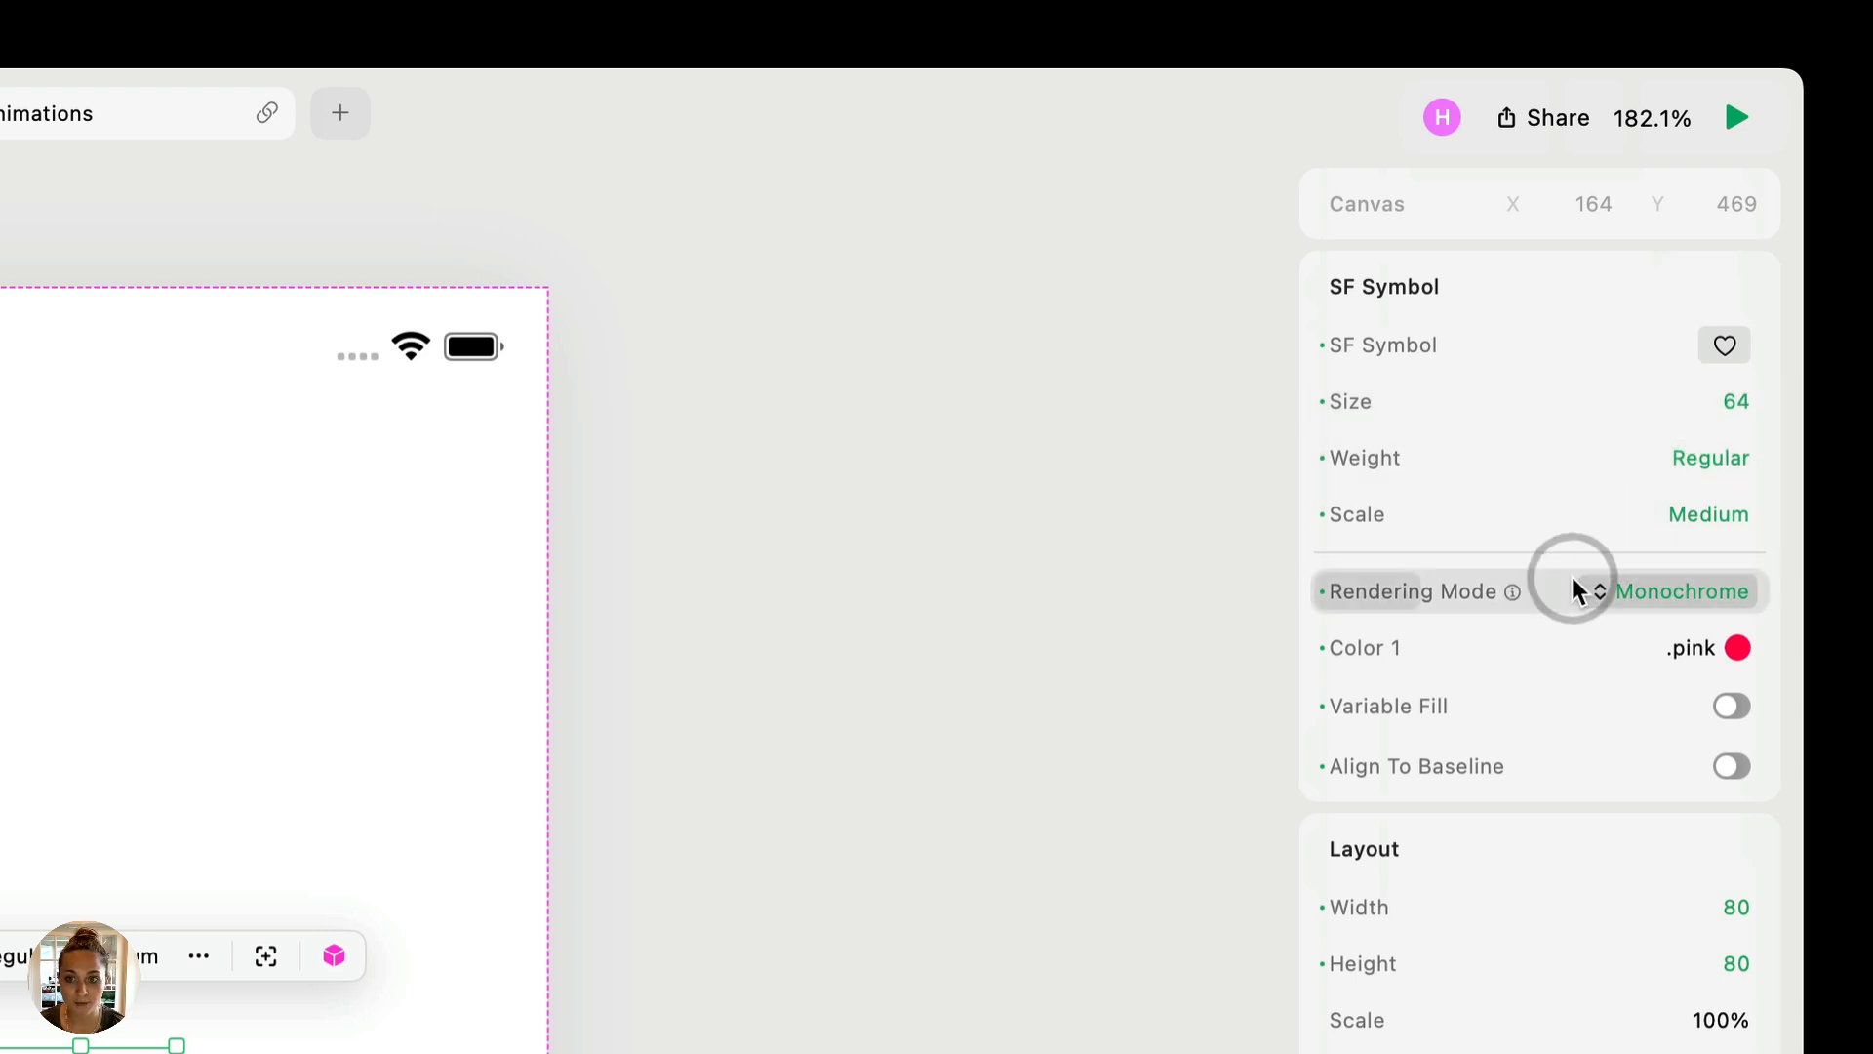
pyautogui.moveTo(1535, 720)
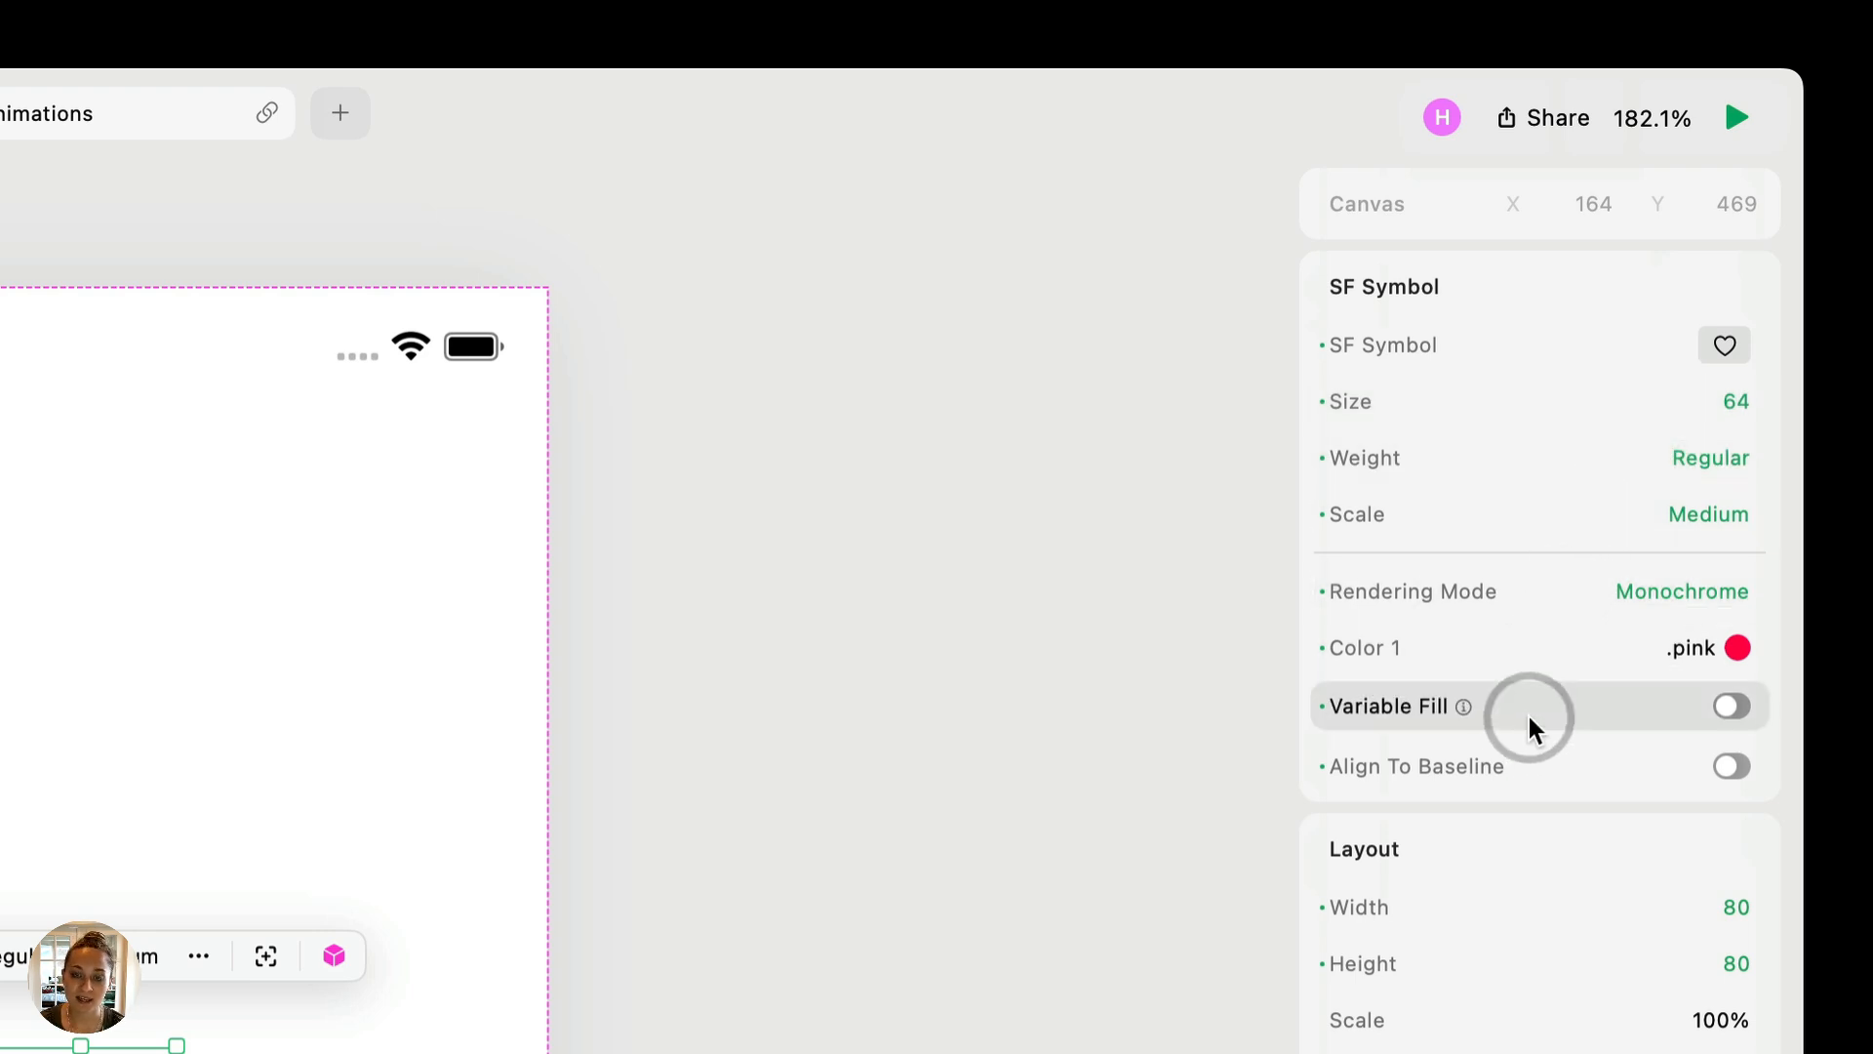
pyautogui.moveTo(1518, 765)
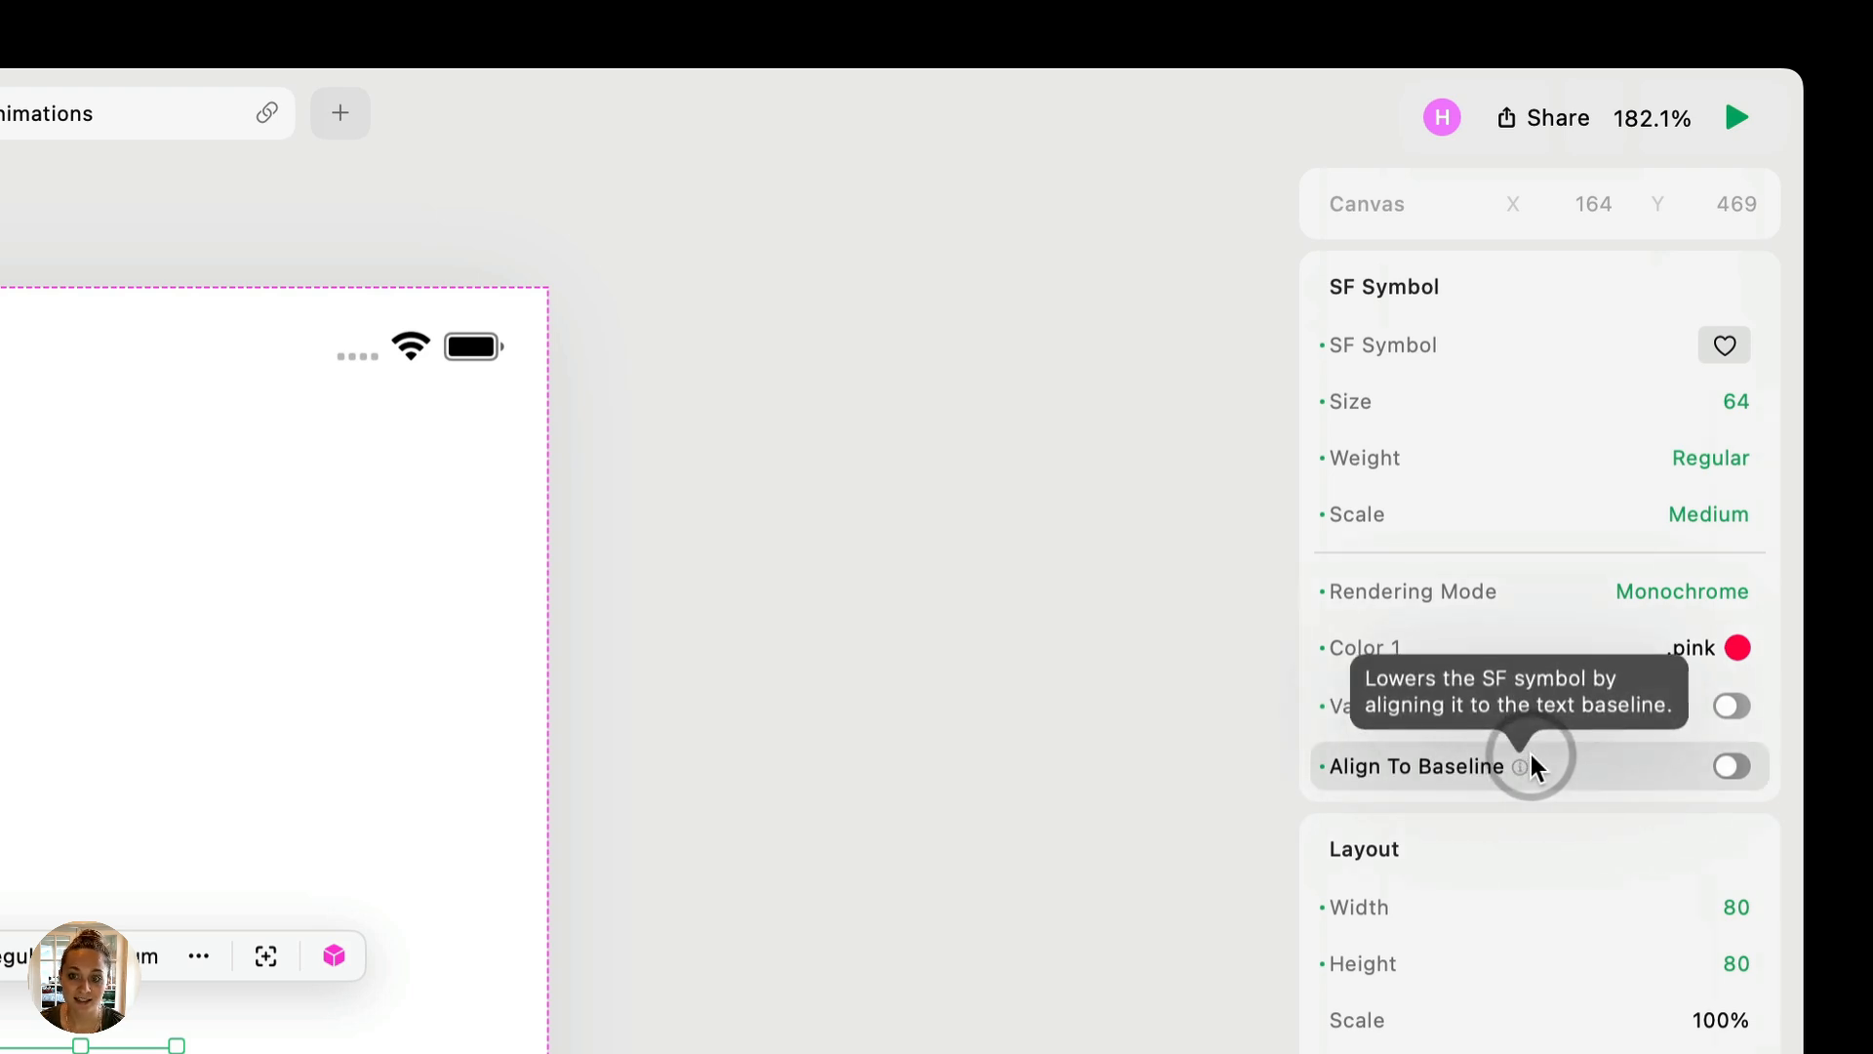
pyautogui.moveTo(913, 1020)
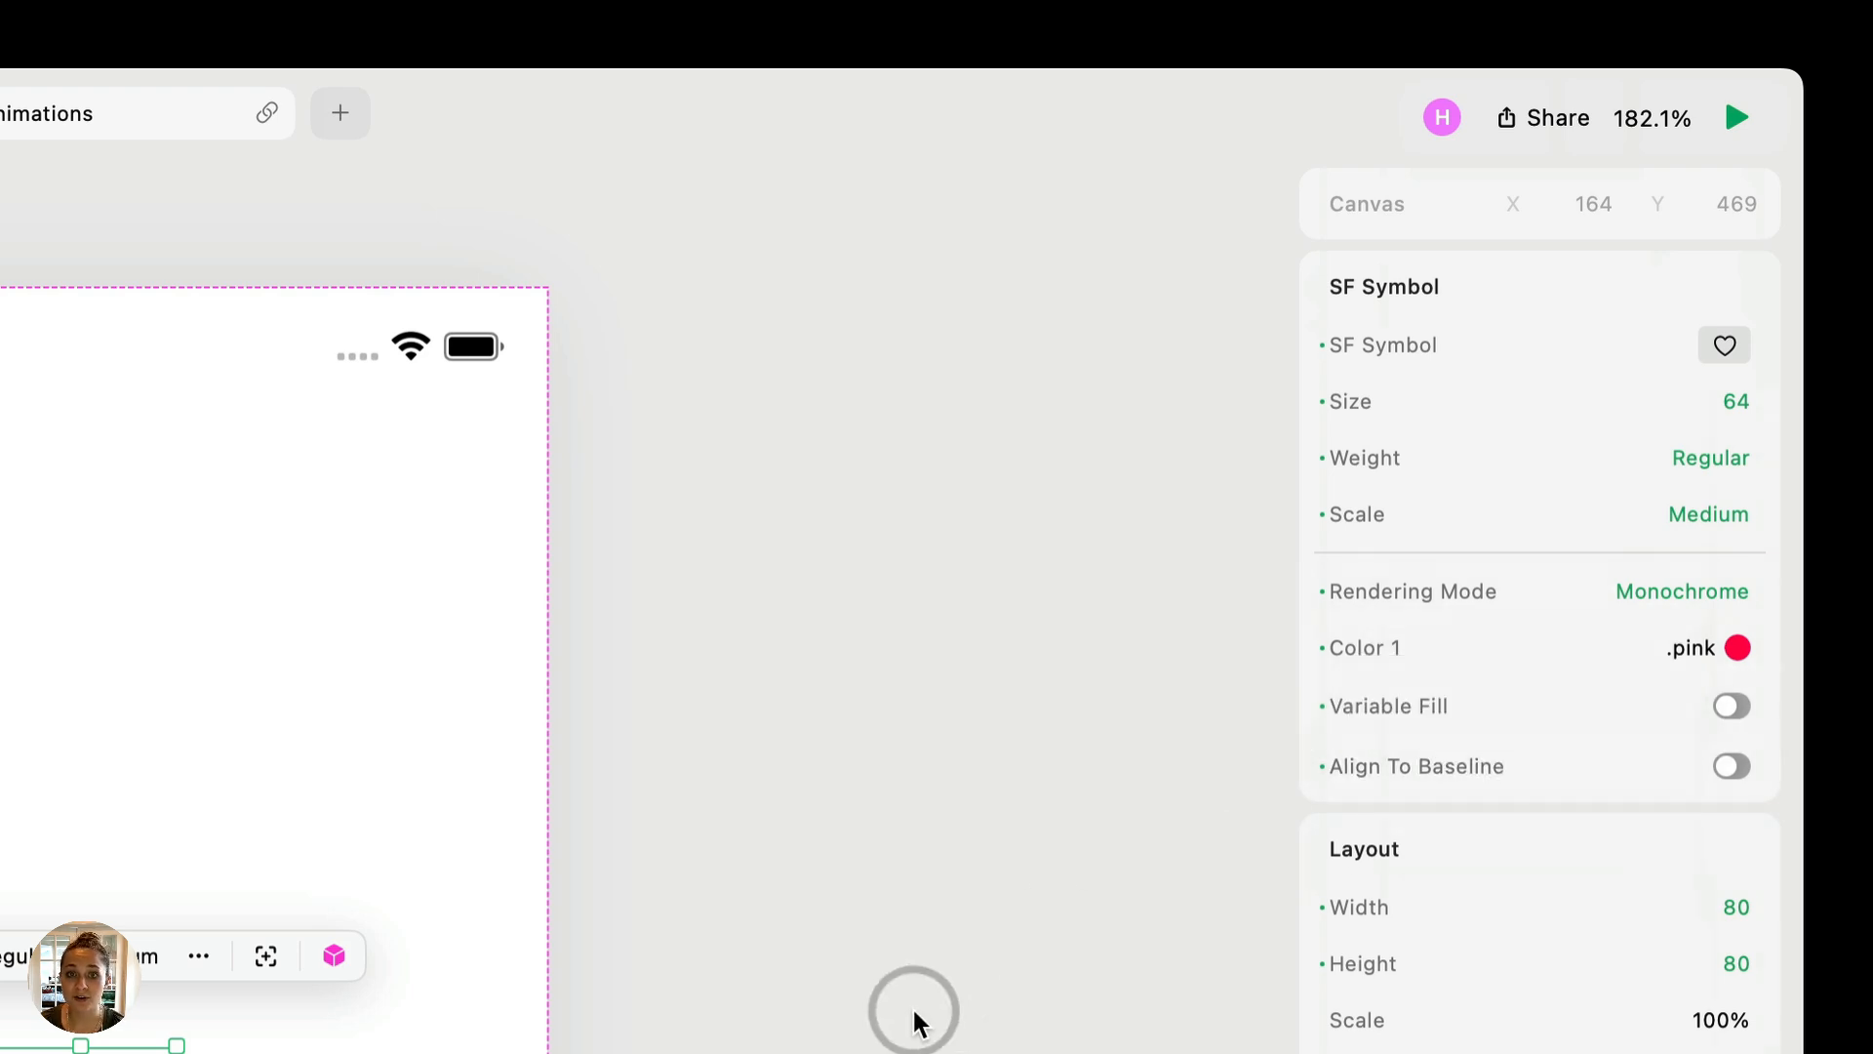
pyautogui.moveTo(886, 1029)
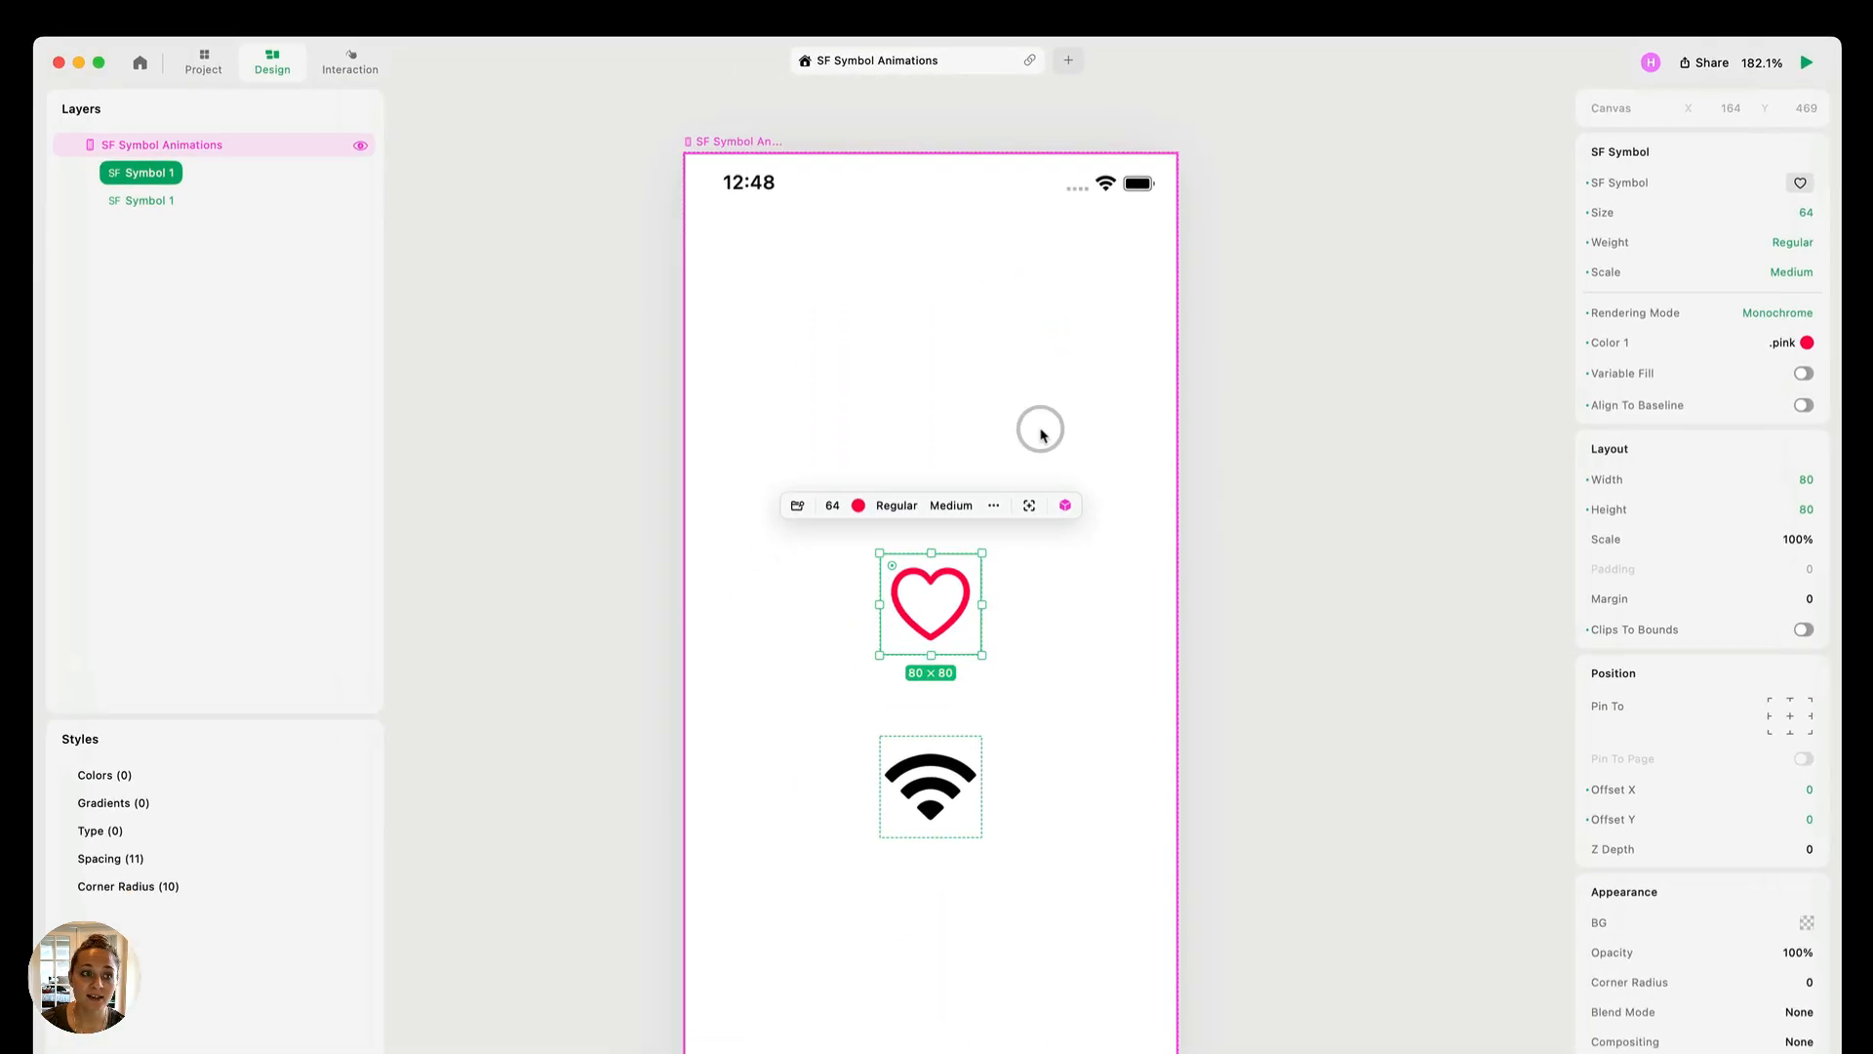
# Add a Tap trigger to the heart with a Set SF Symbol action targeting itself.
pyautogui.click(349, 61)
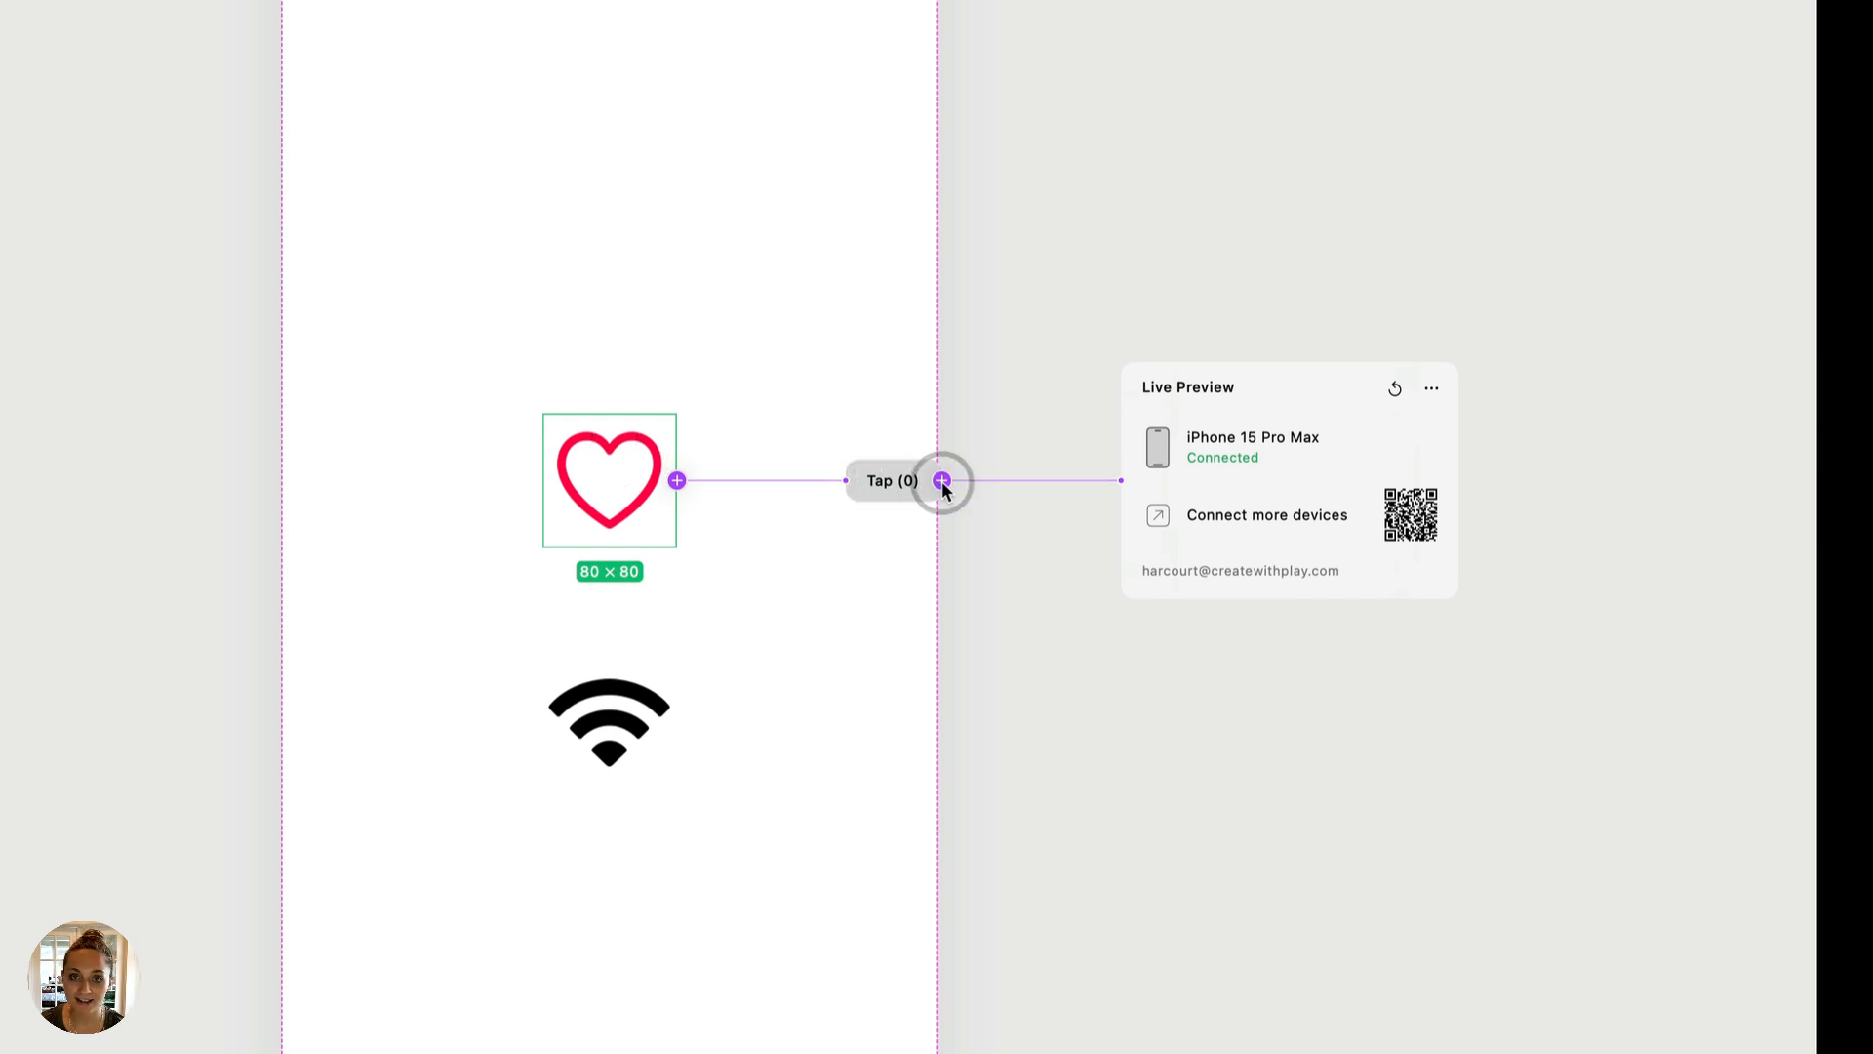
pyautogui.click(940, 480)
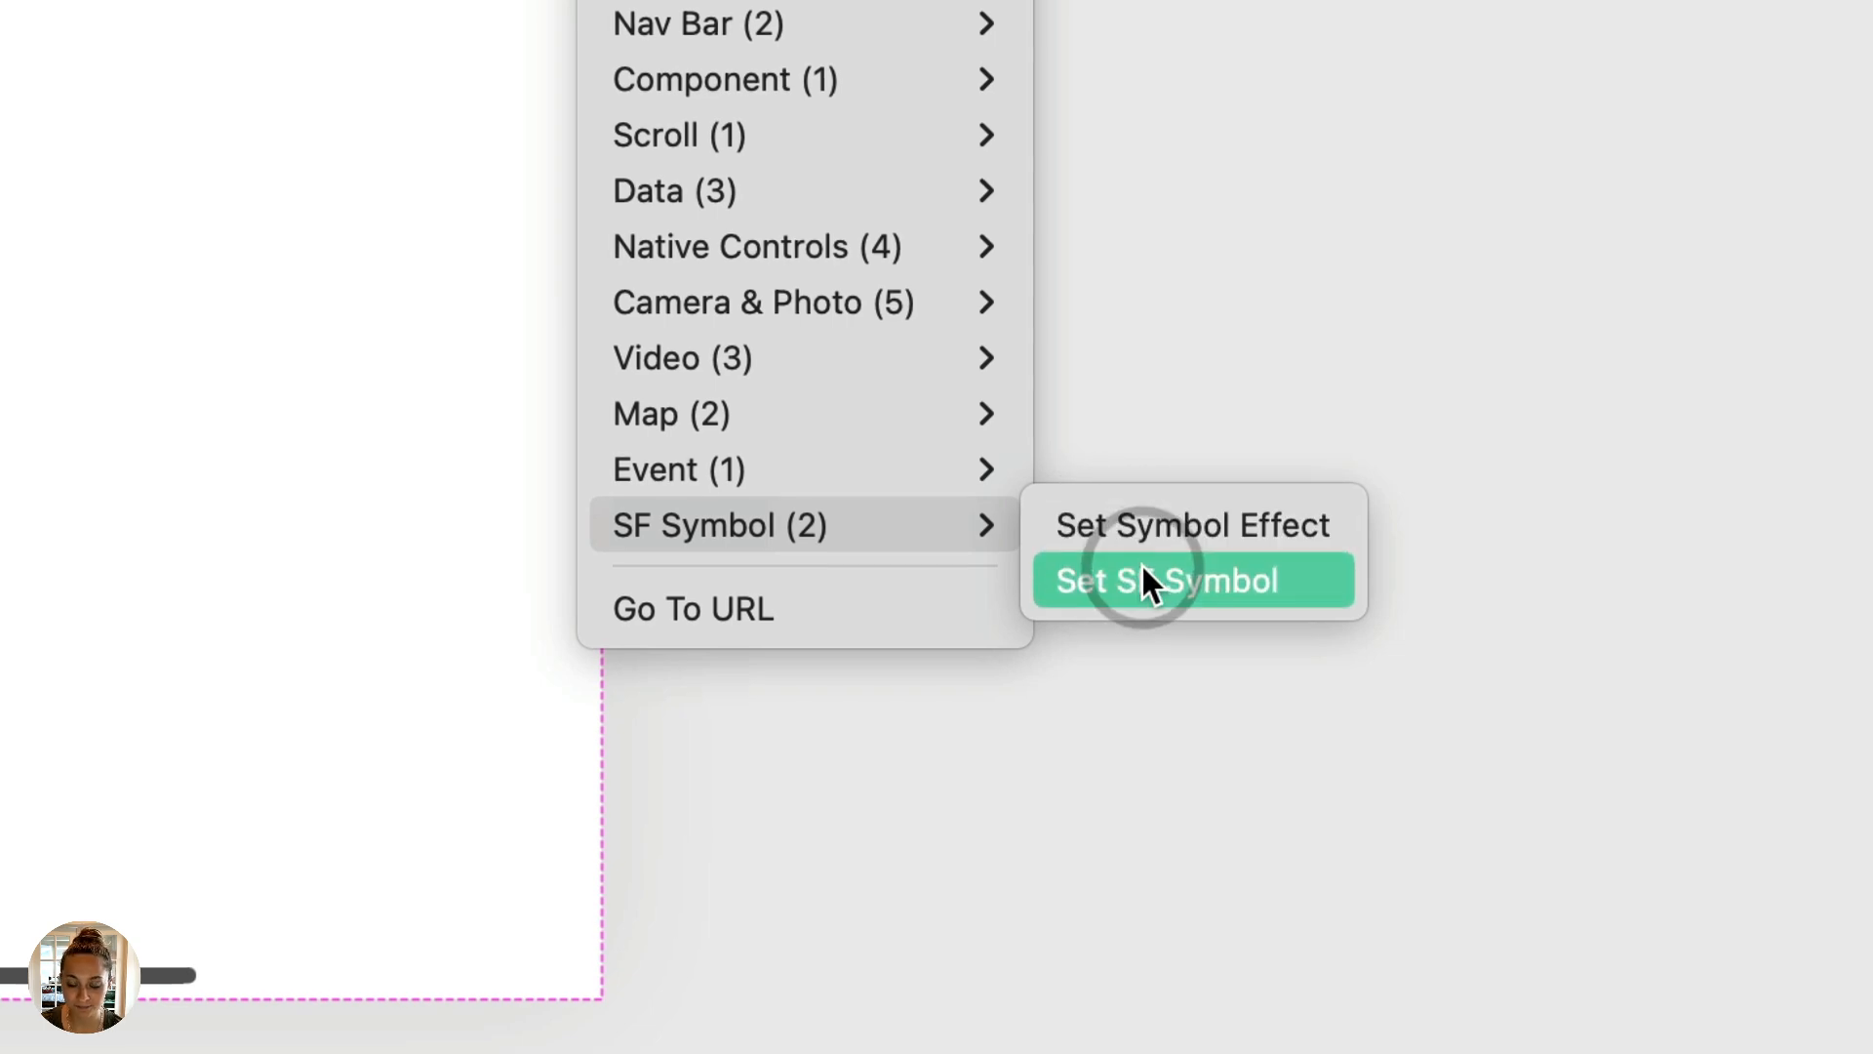
pyautogui.click(1165, 582)
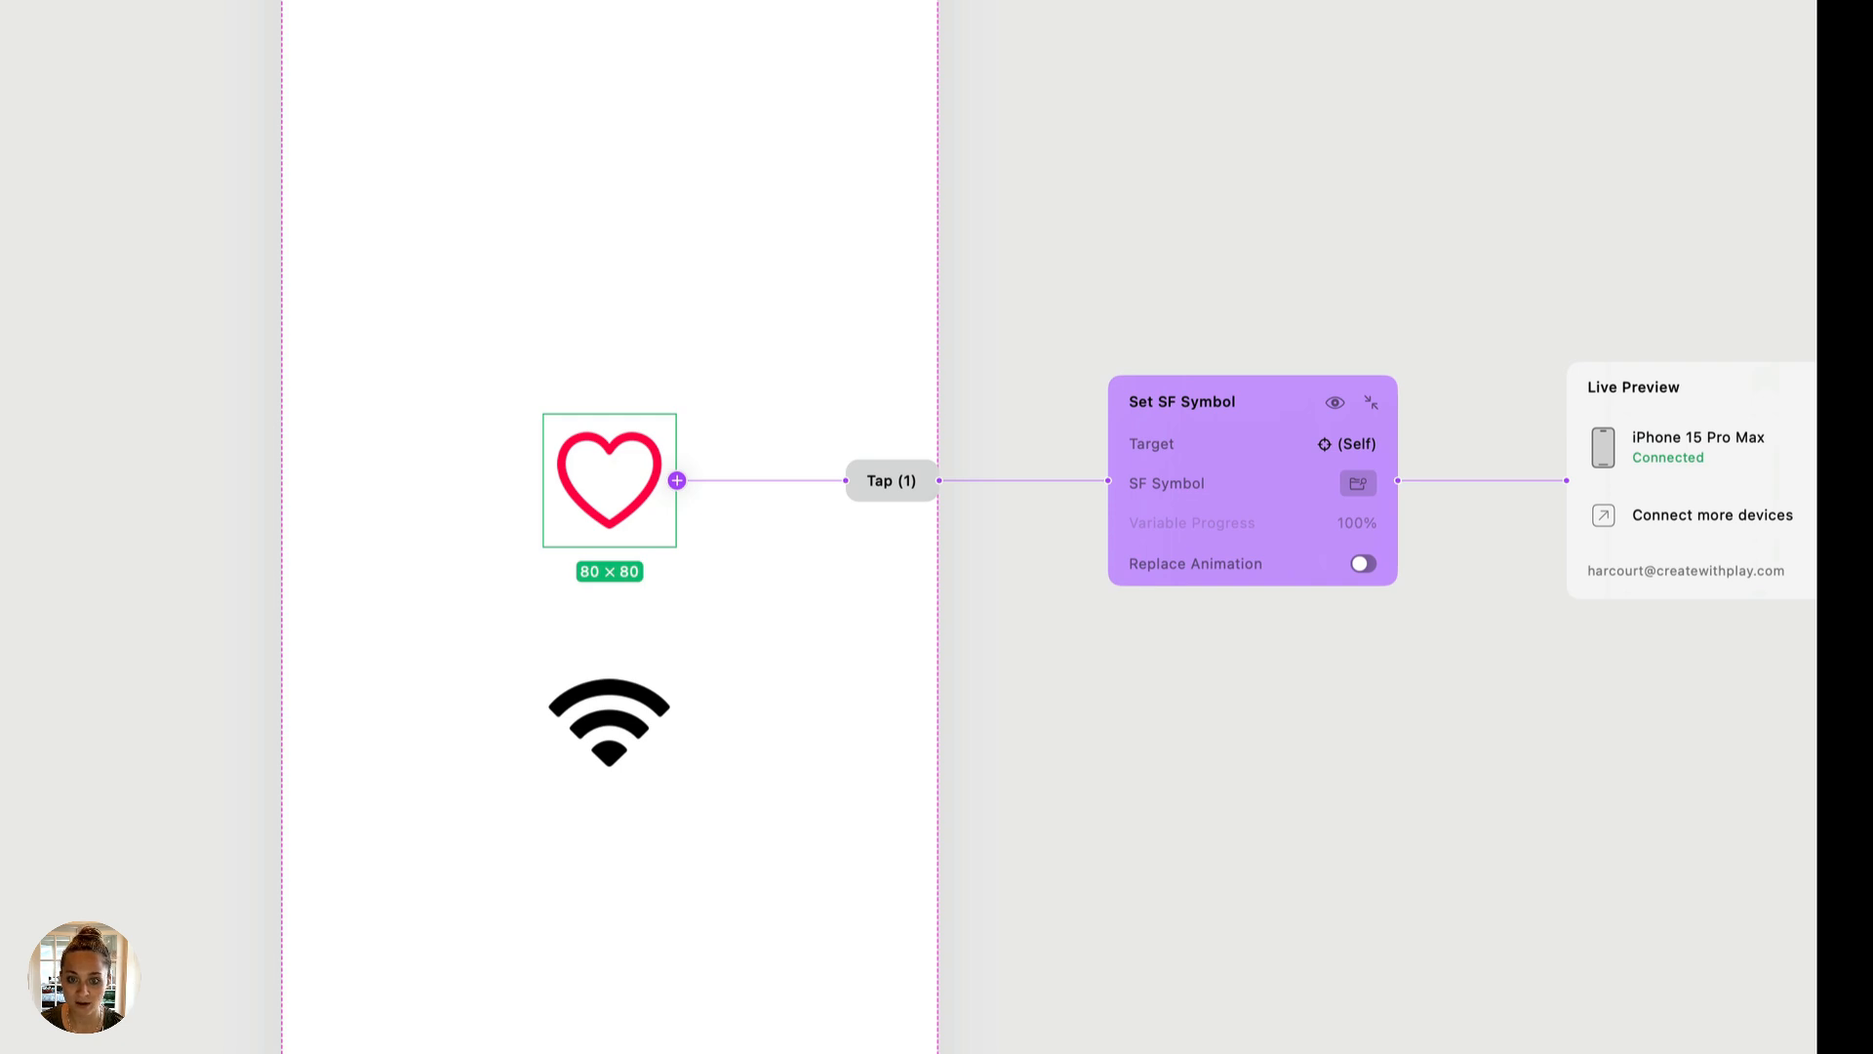
# Search the symbol library for 'hear' and choose heart.fill as the swapped-in symbol.
pyautogui.click(1358, 482)
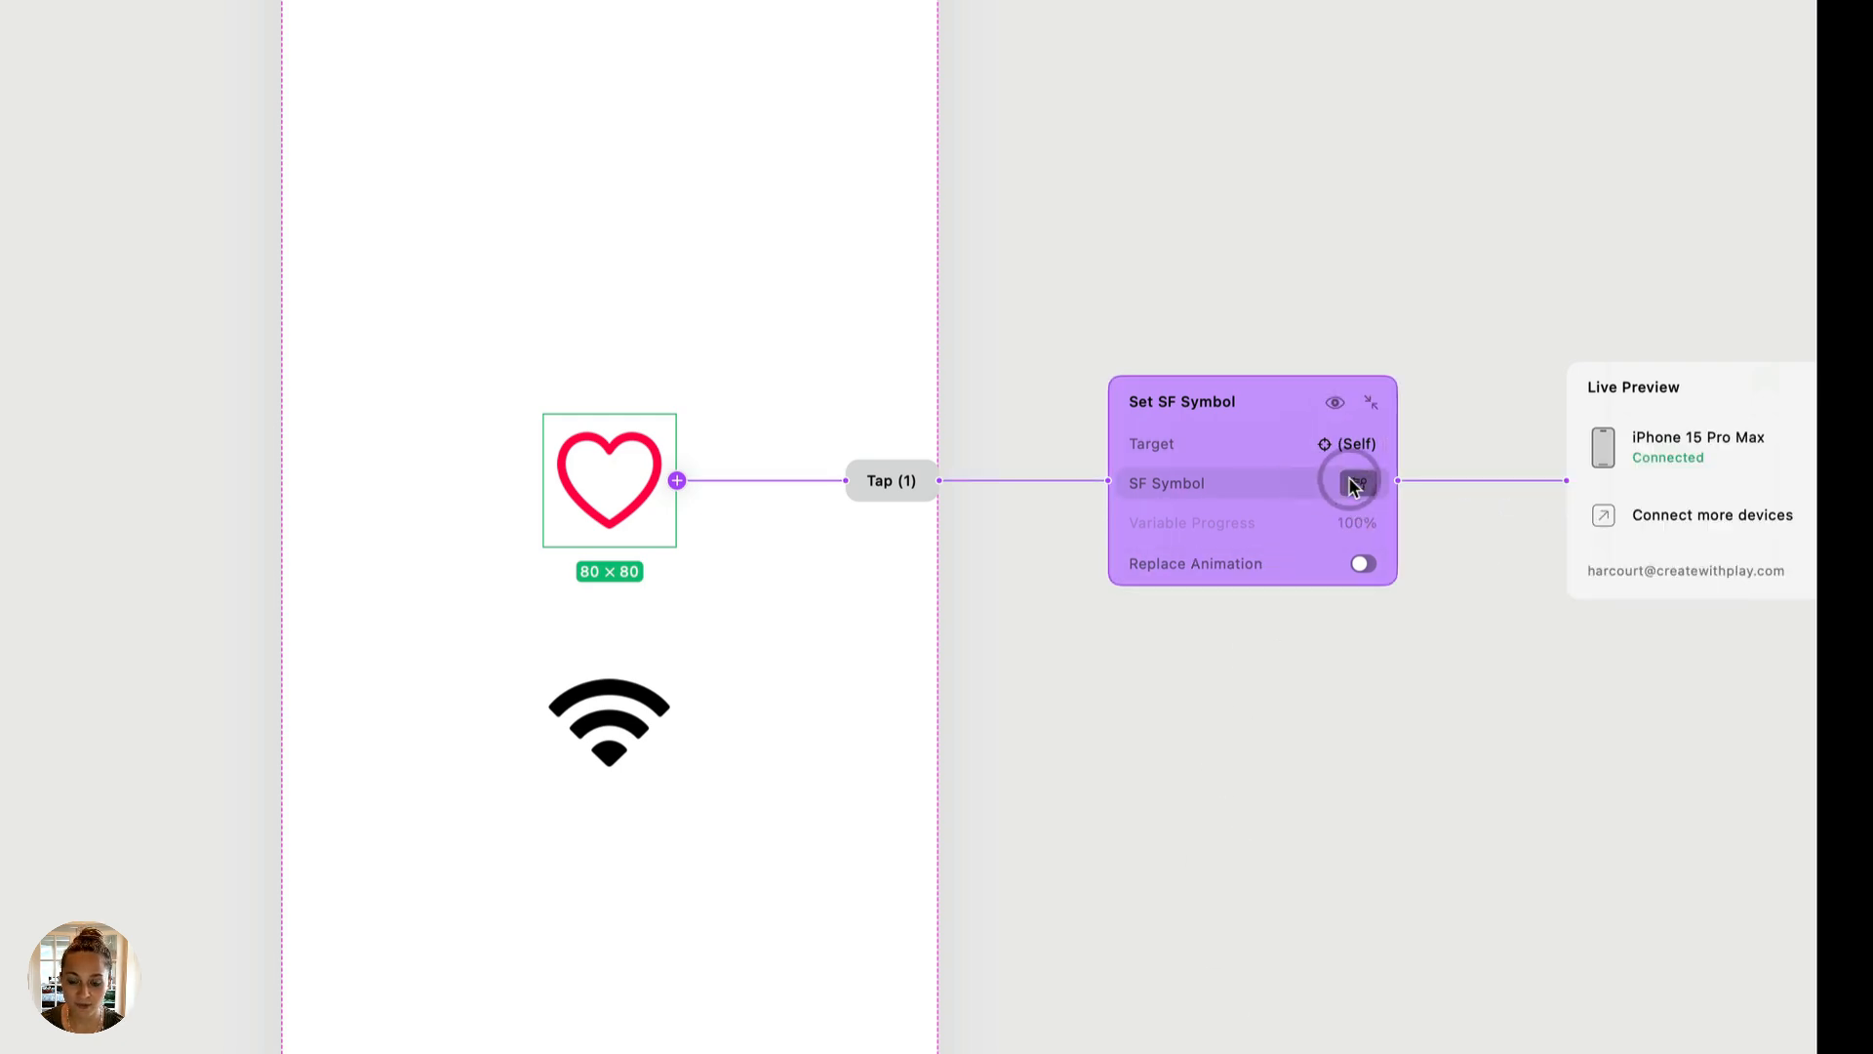
pyautogui.click(1356, 482)
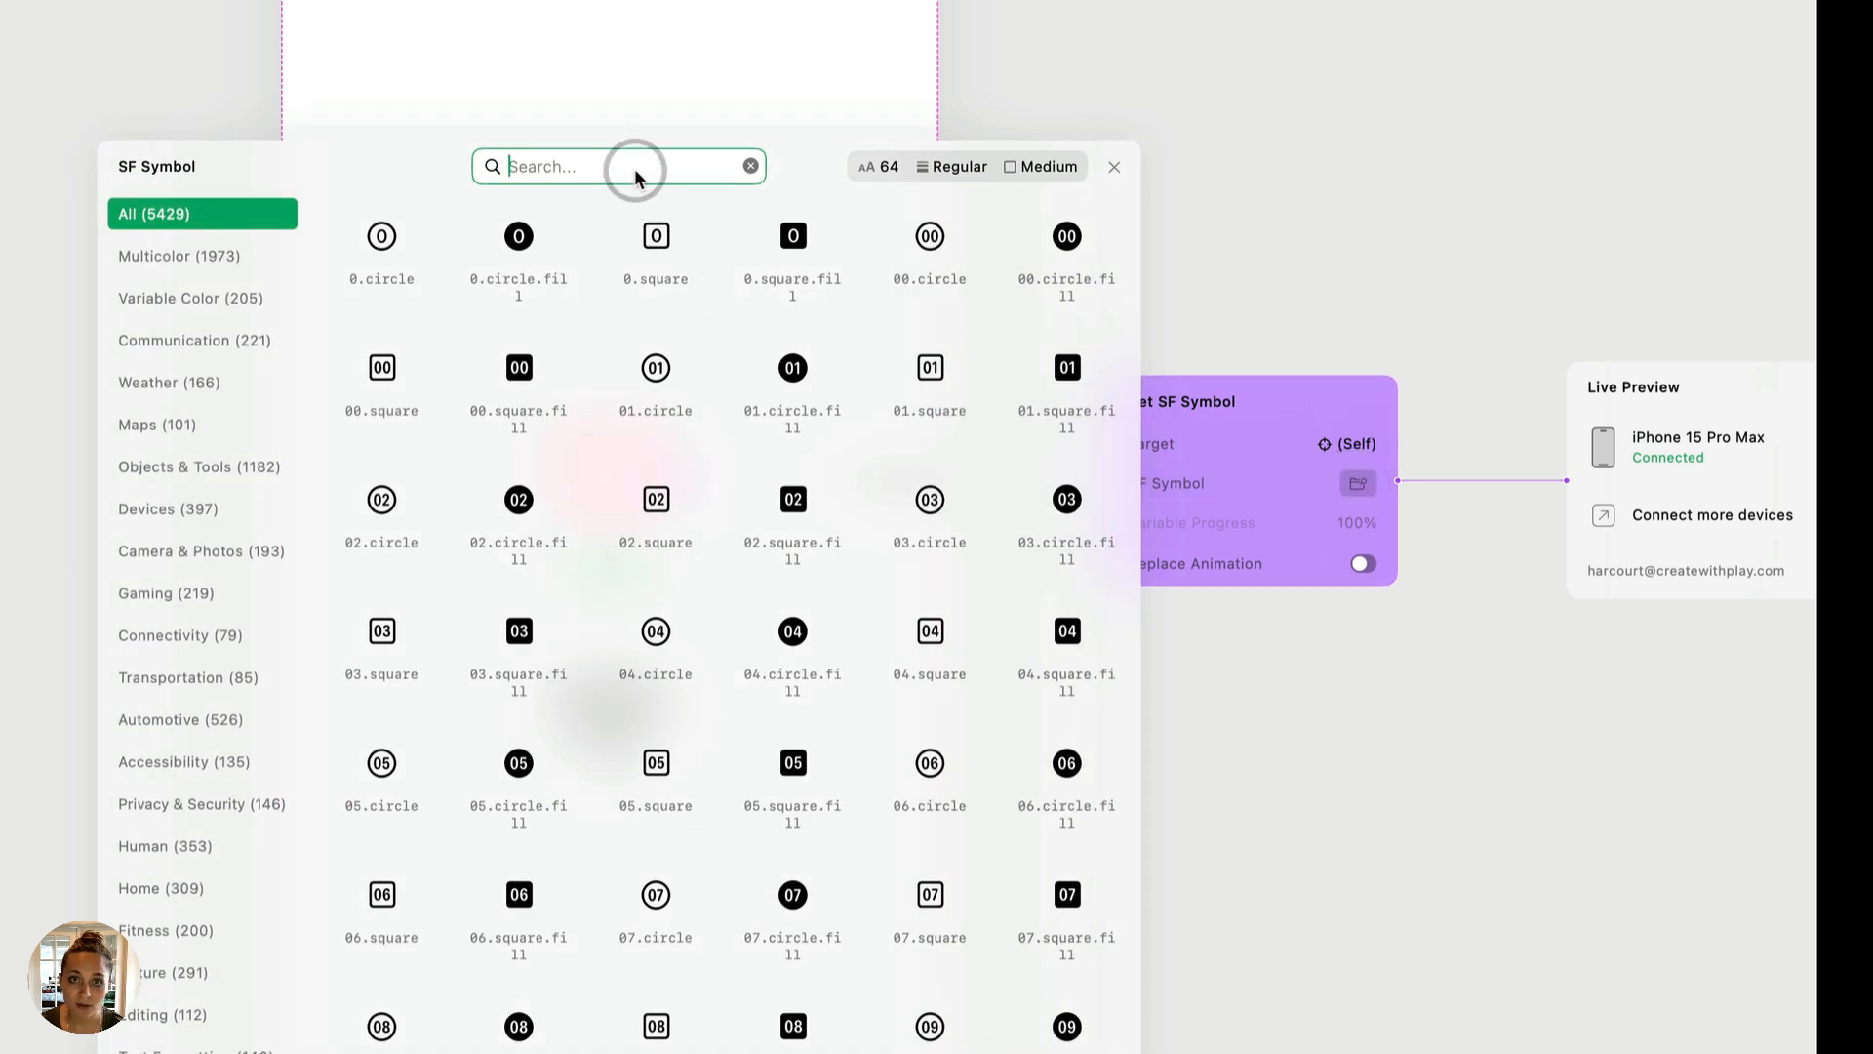
pyautogui.write('hear')
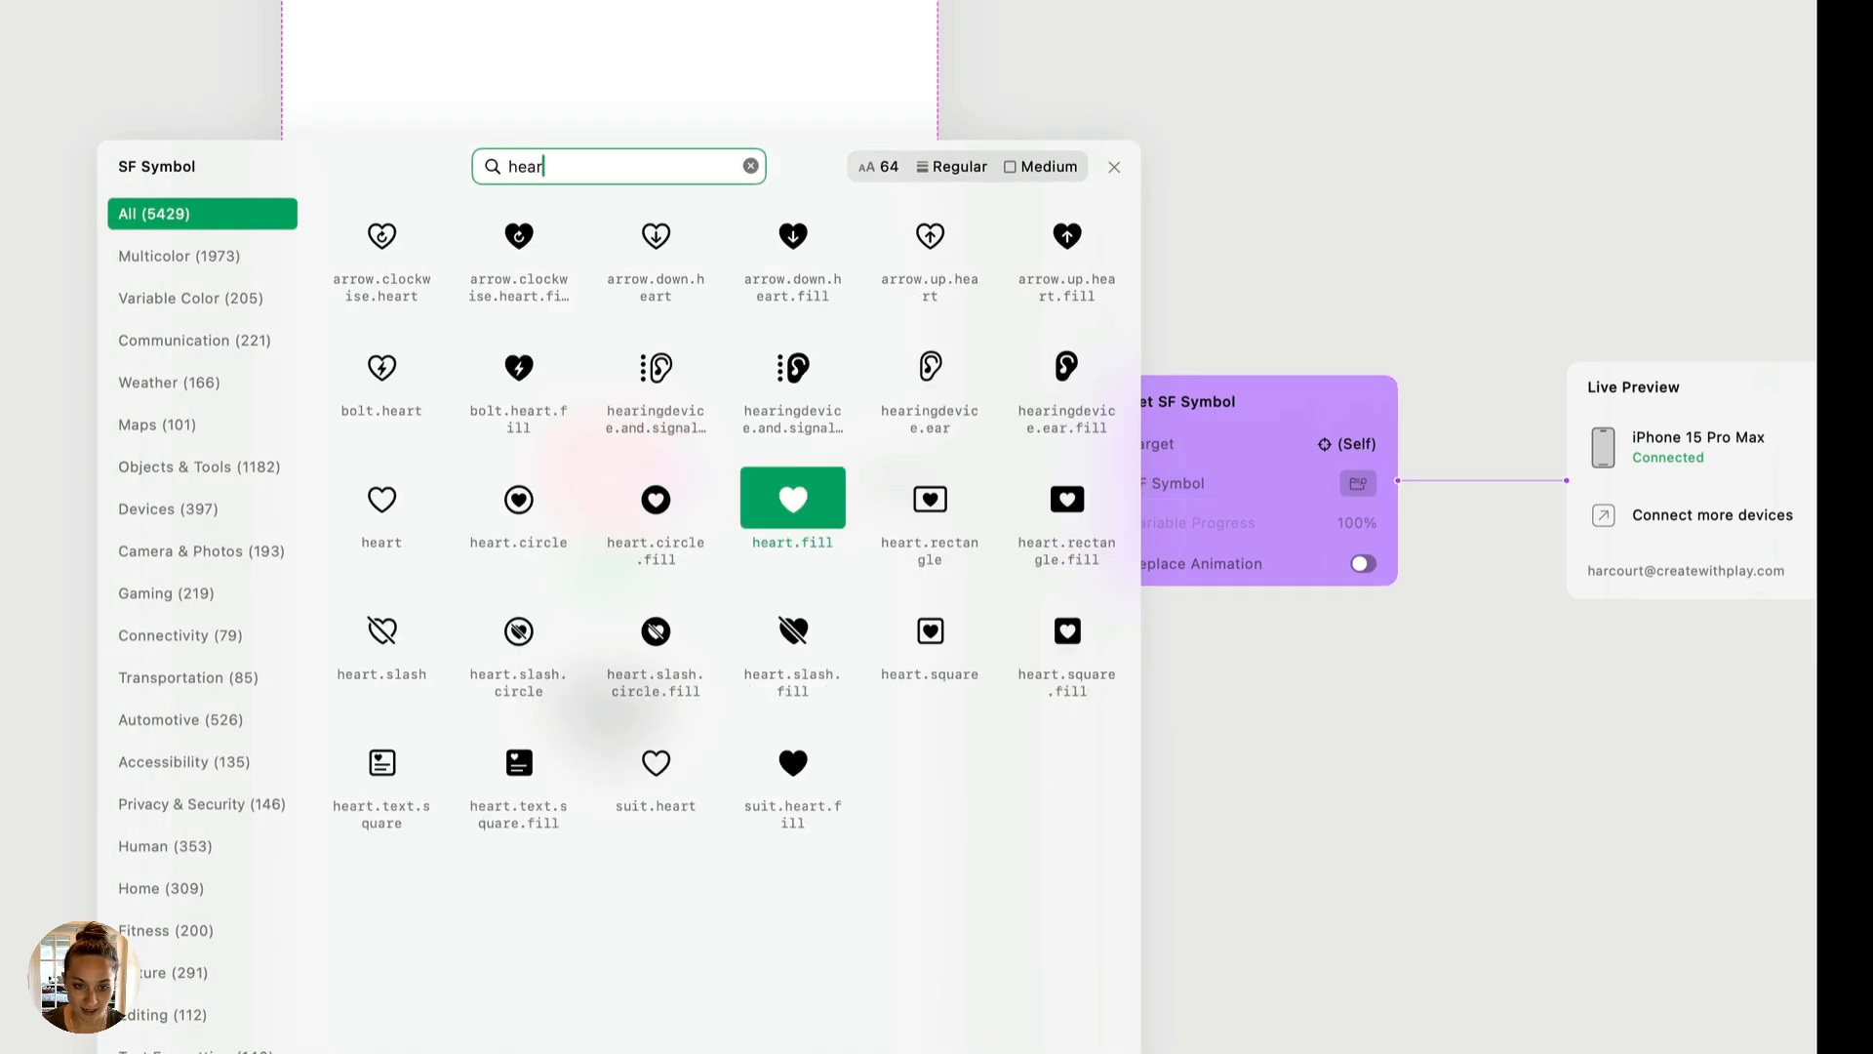
pyautogui.click(1114, 166)
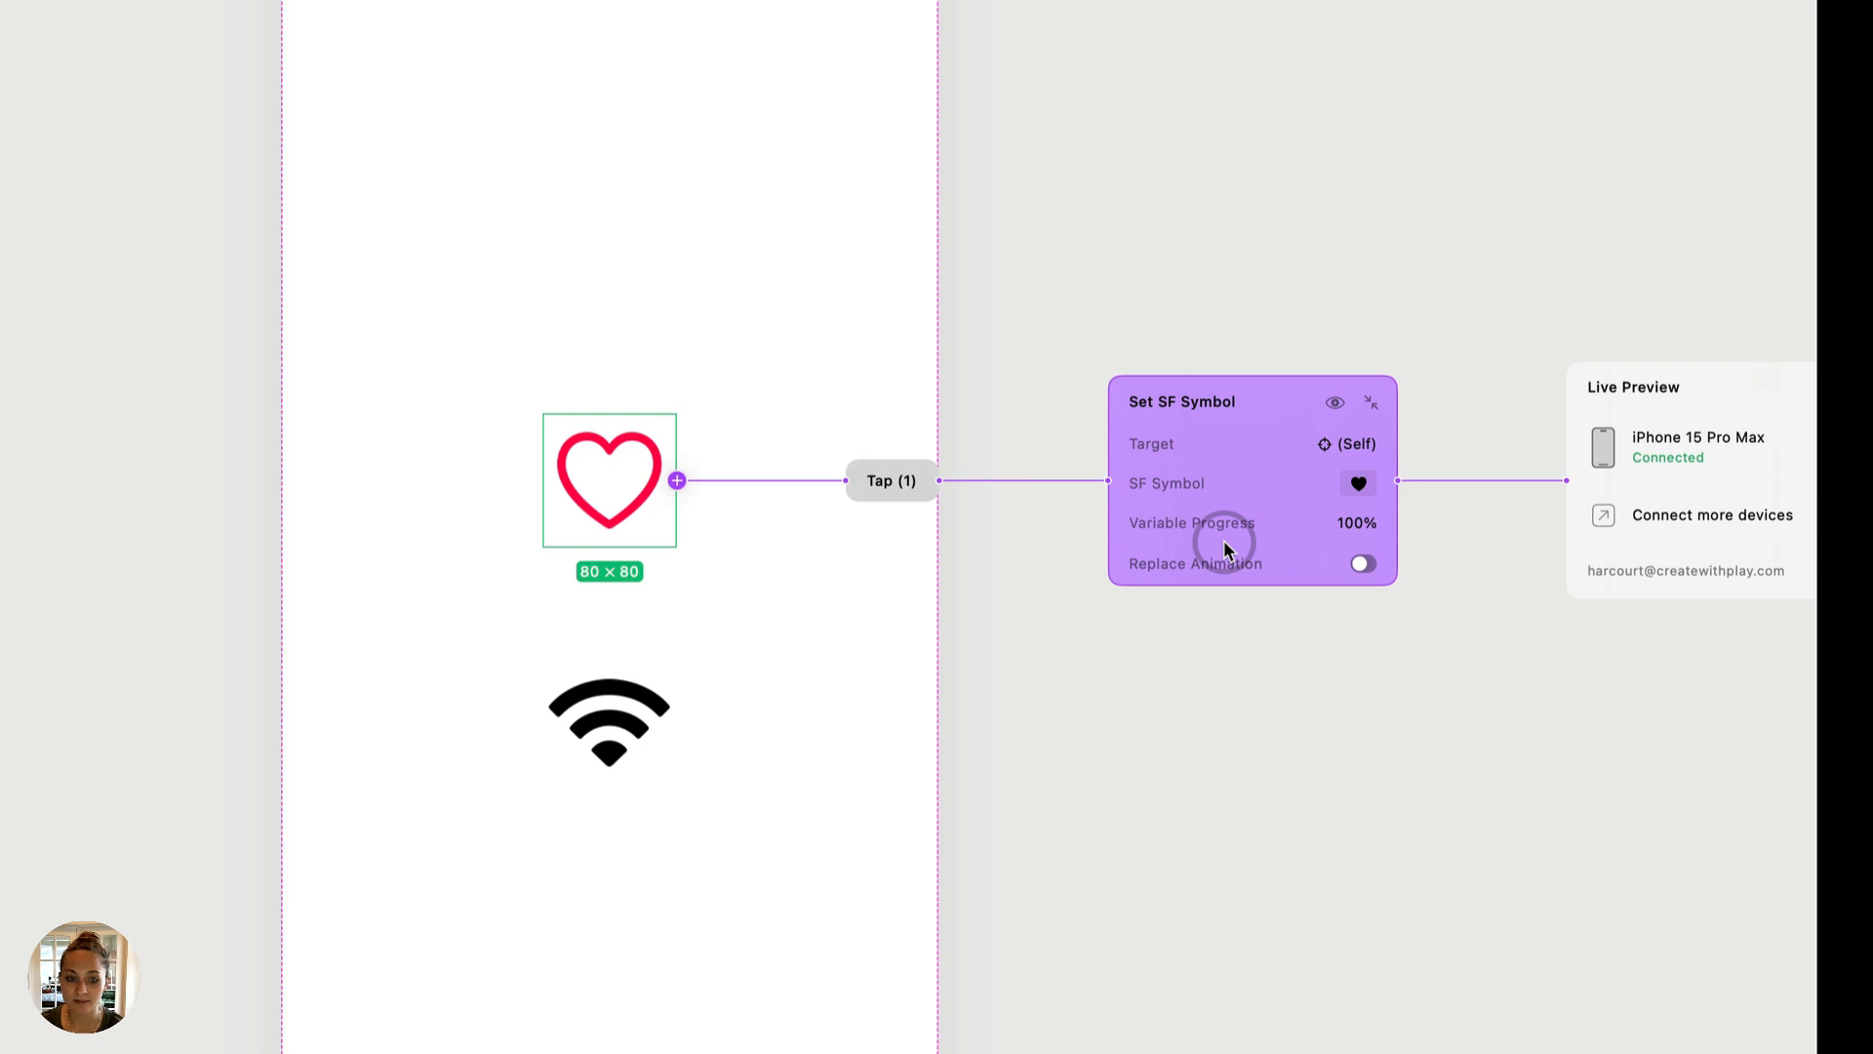
pyautogui.moveTo(1176, 591)
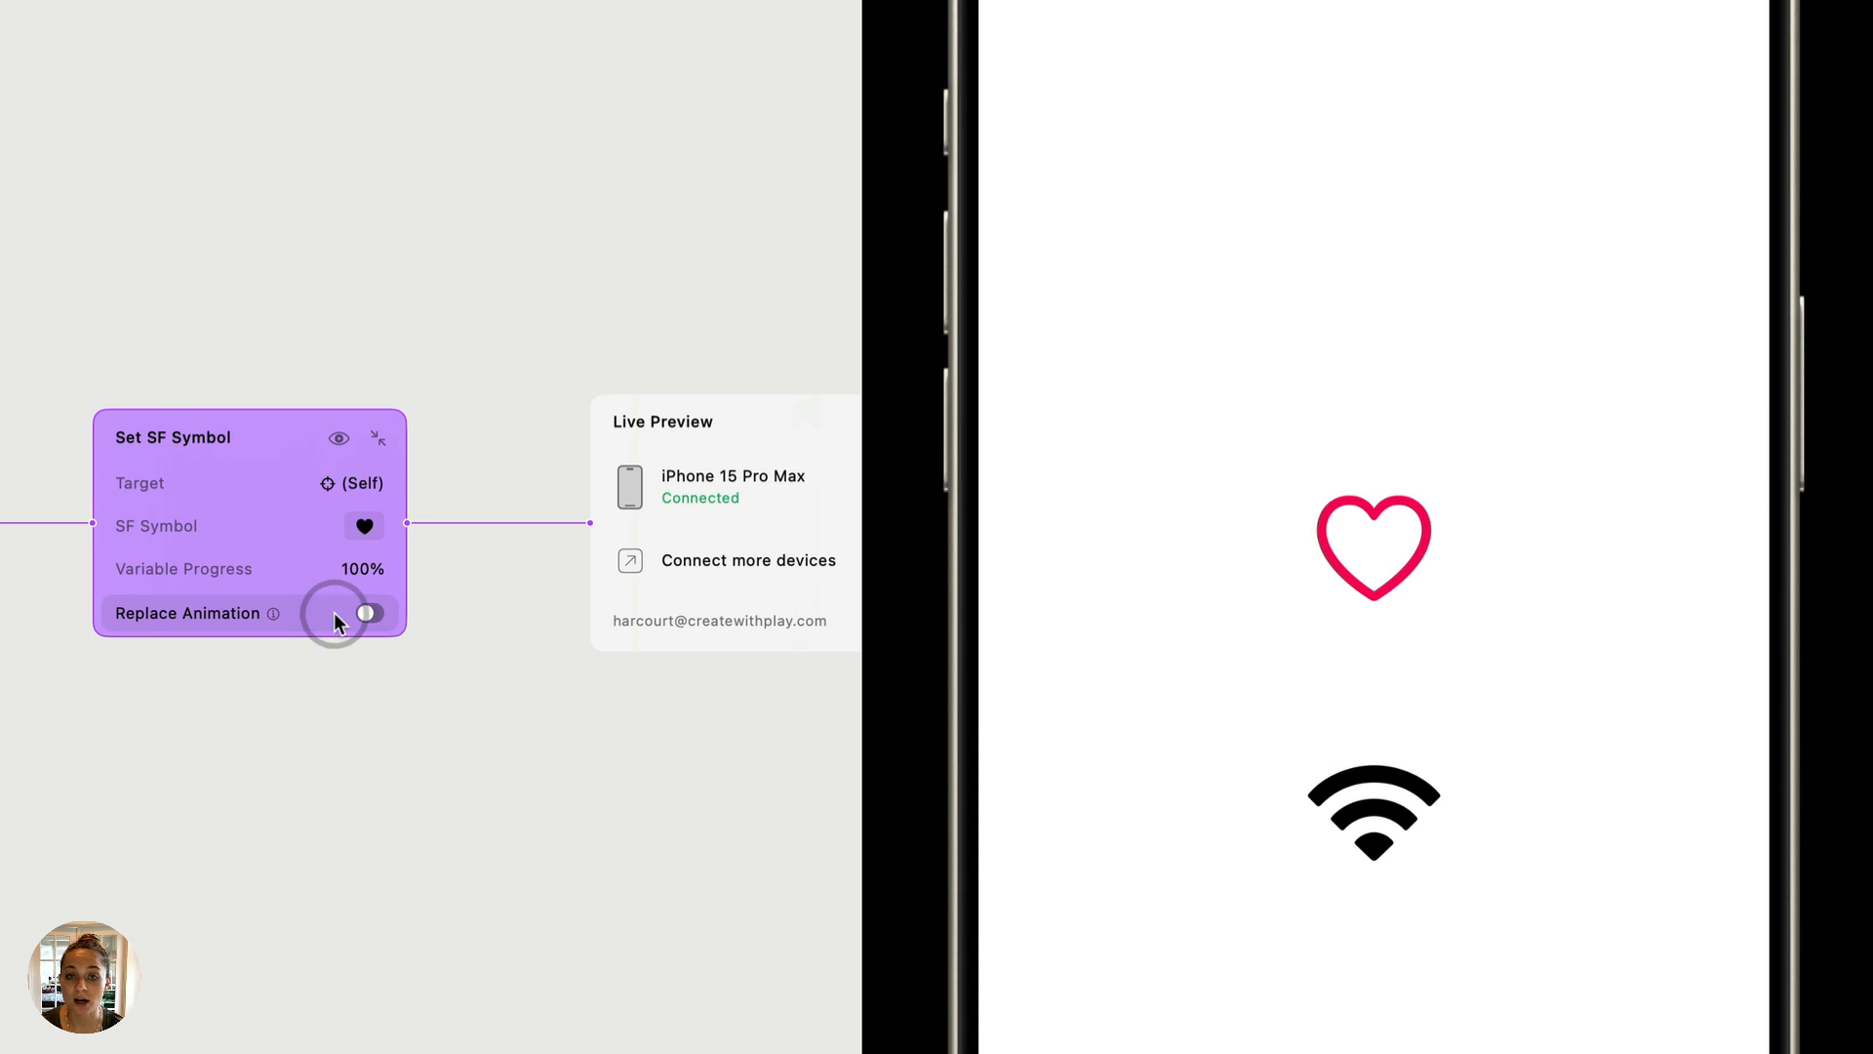
# Enable Replace Animation with By Layer on and Direction Up Up for the heart swap.
pyautogui.click(367, 611)
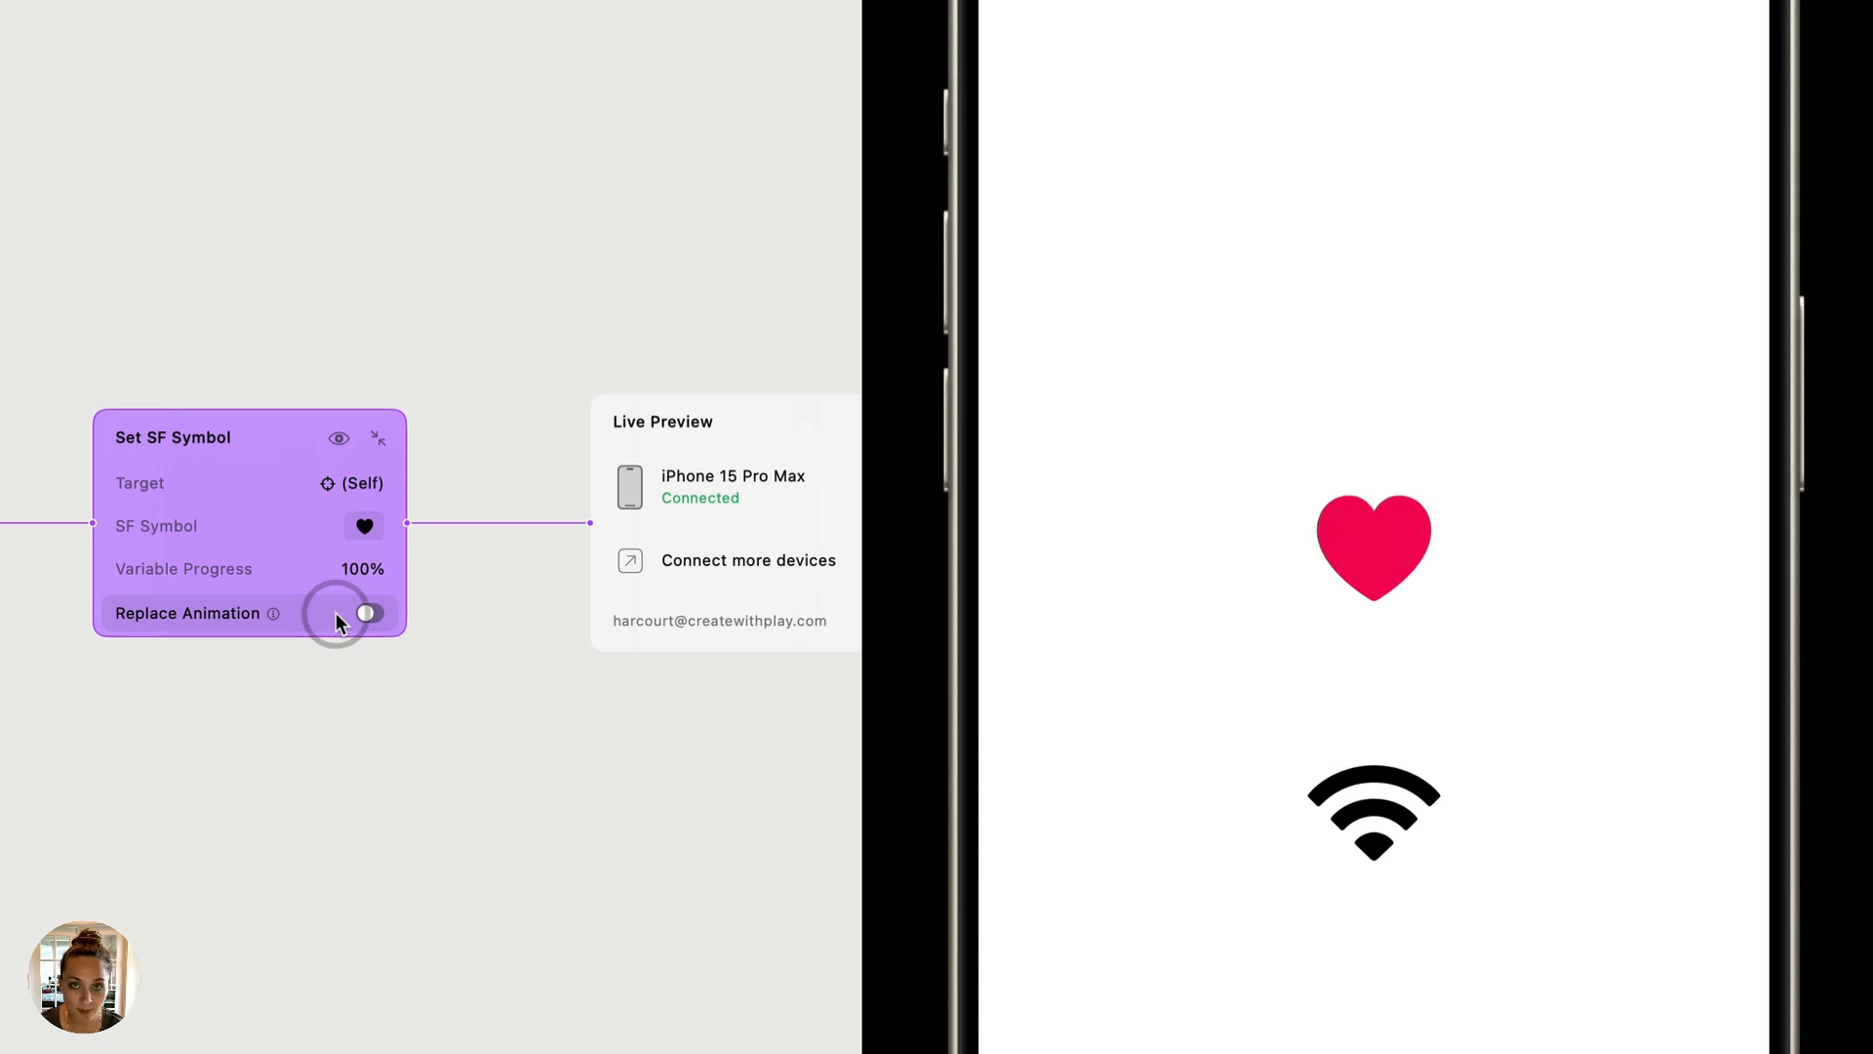
pyautogui.click(367, 612)
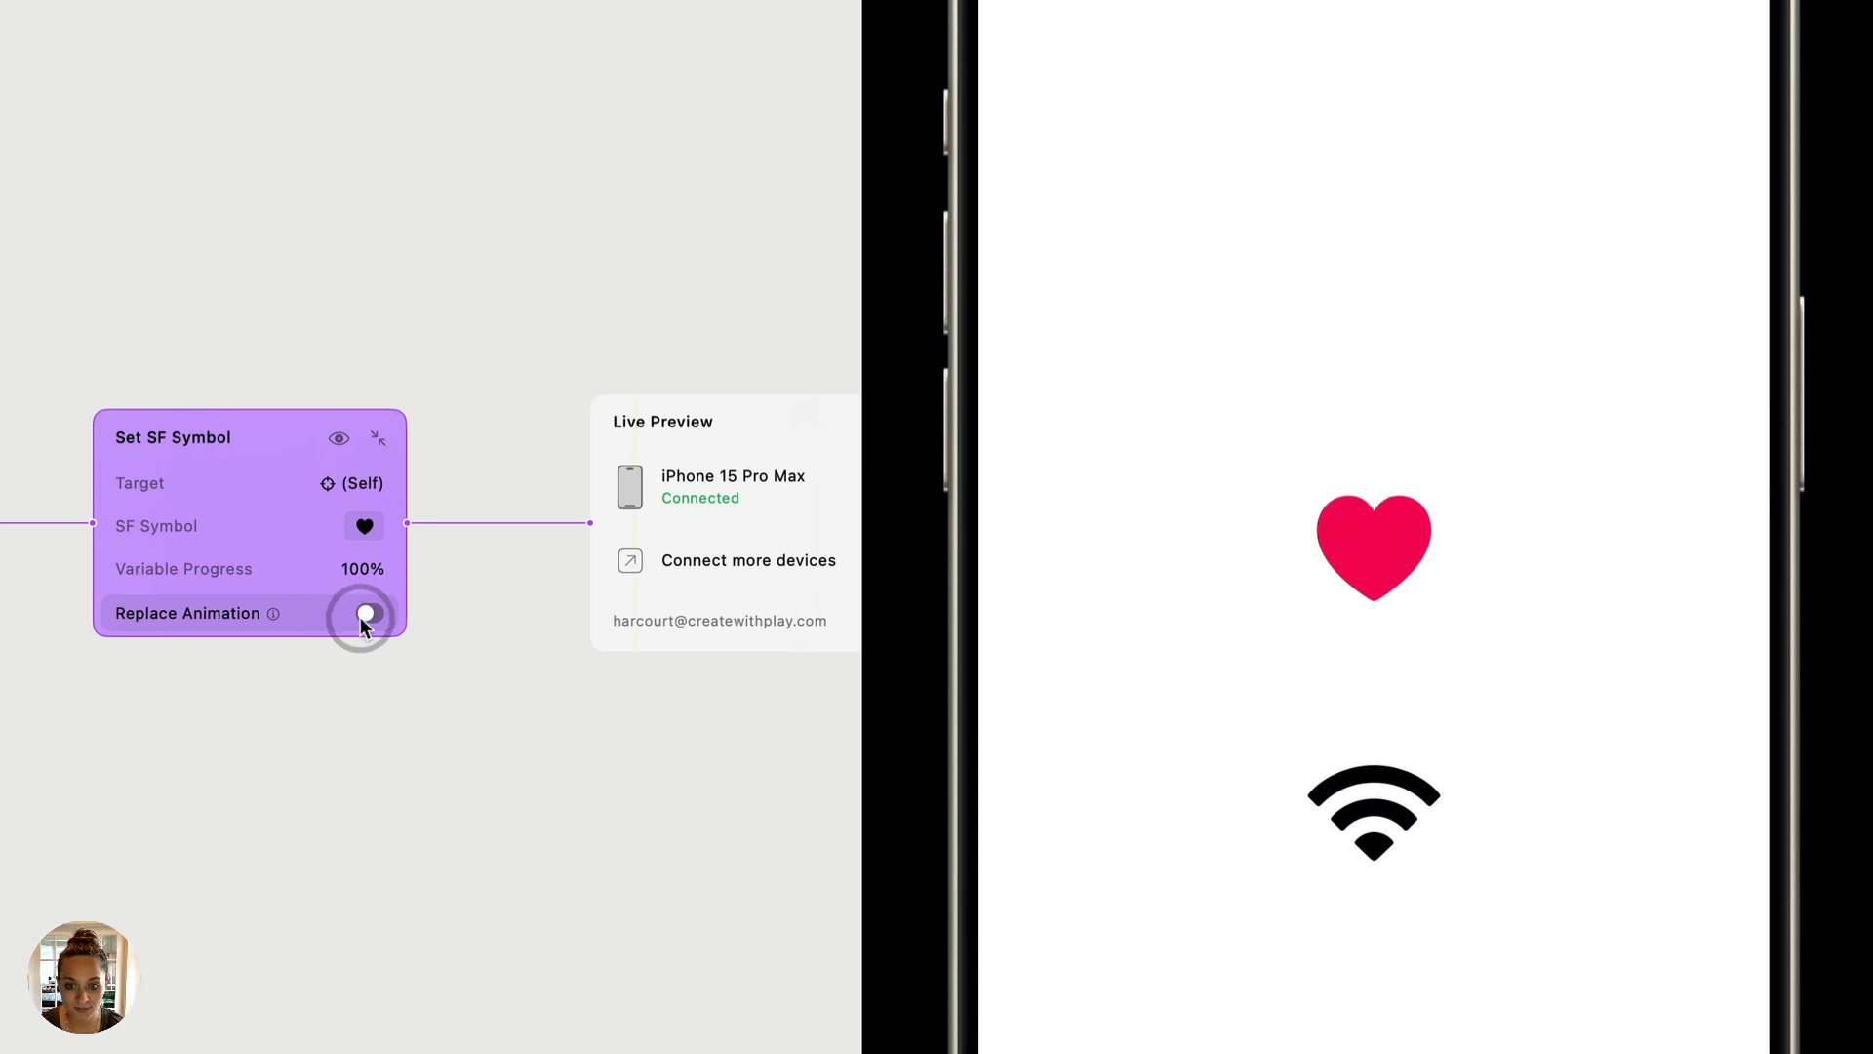
pyautogui.click(367, 615)
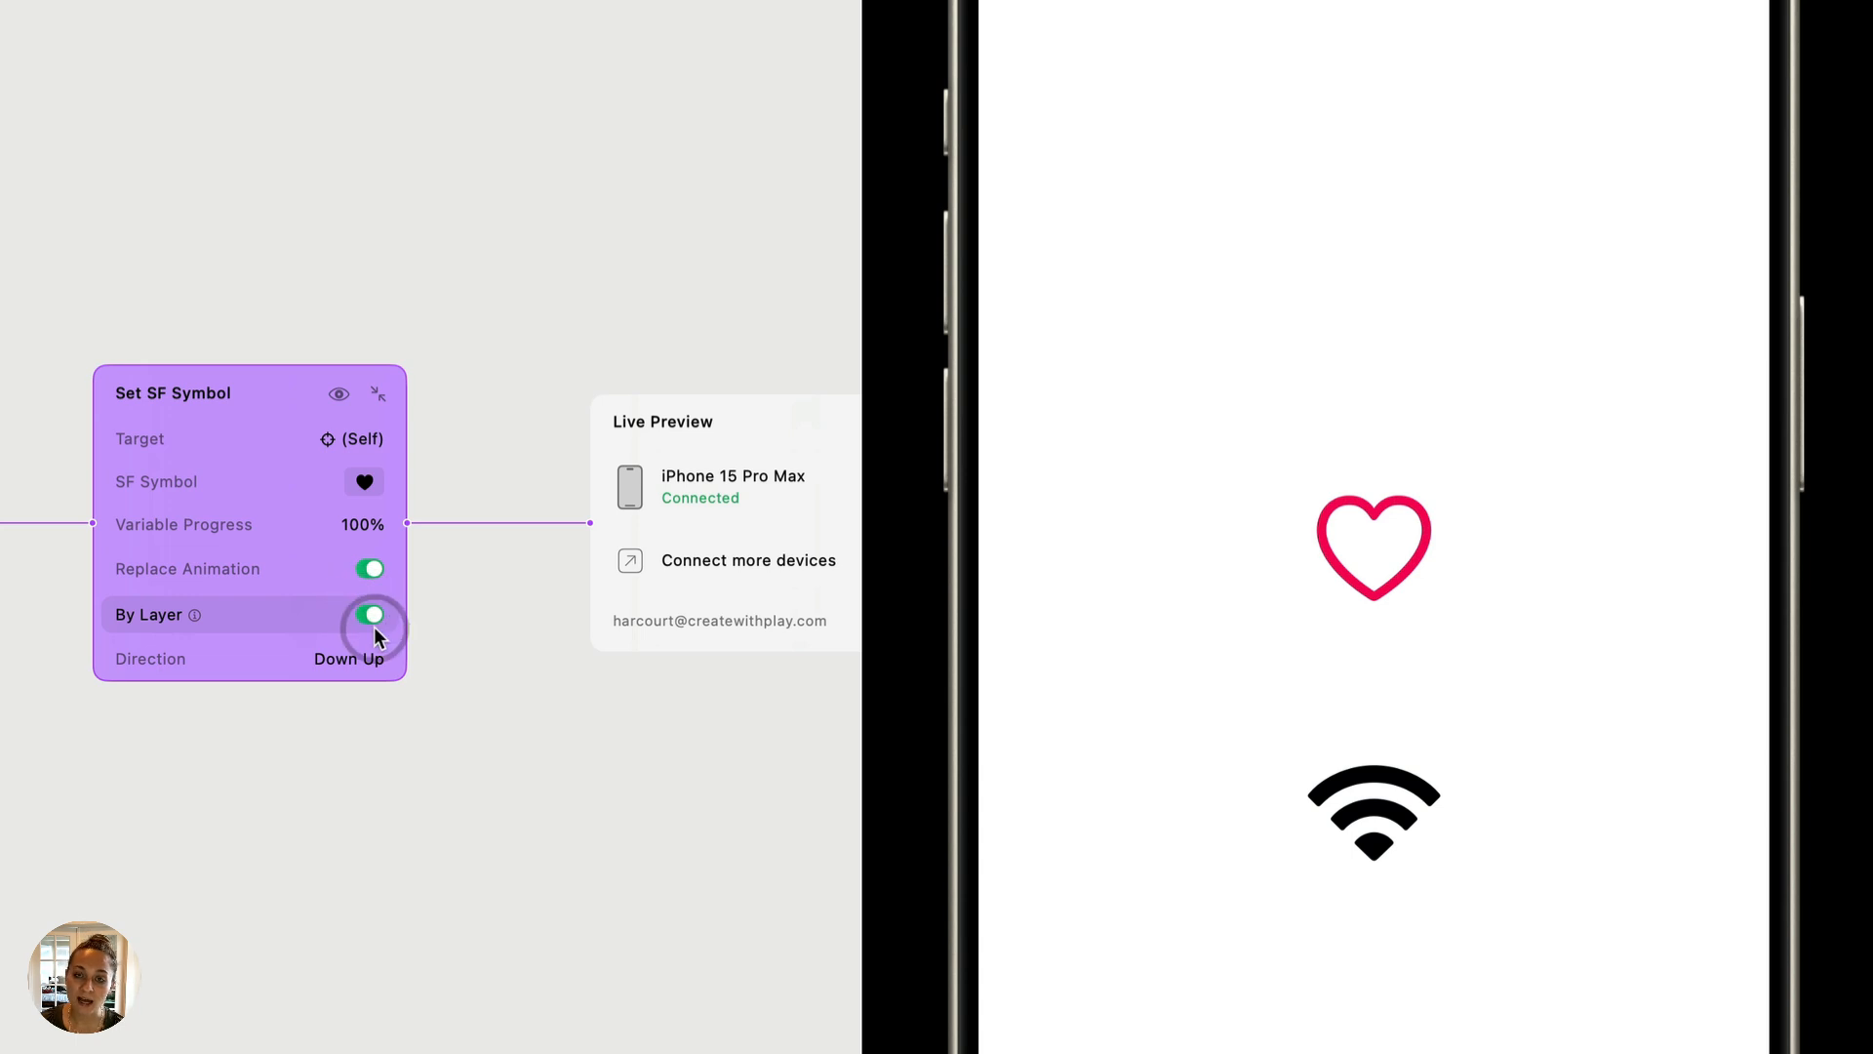
pyautogui.moveTo(287, 618)
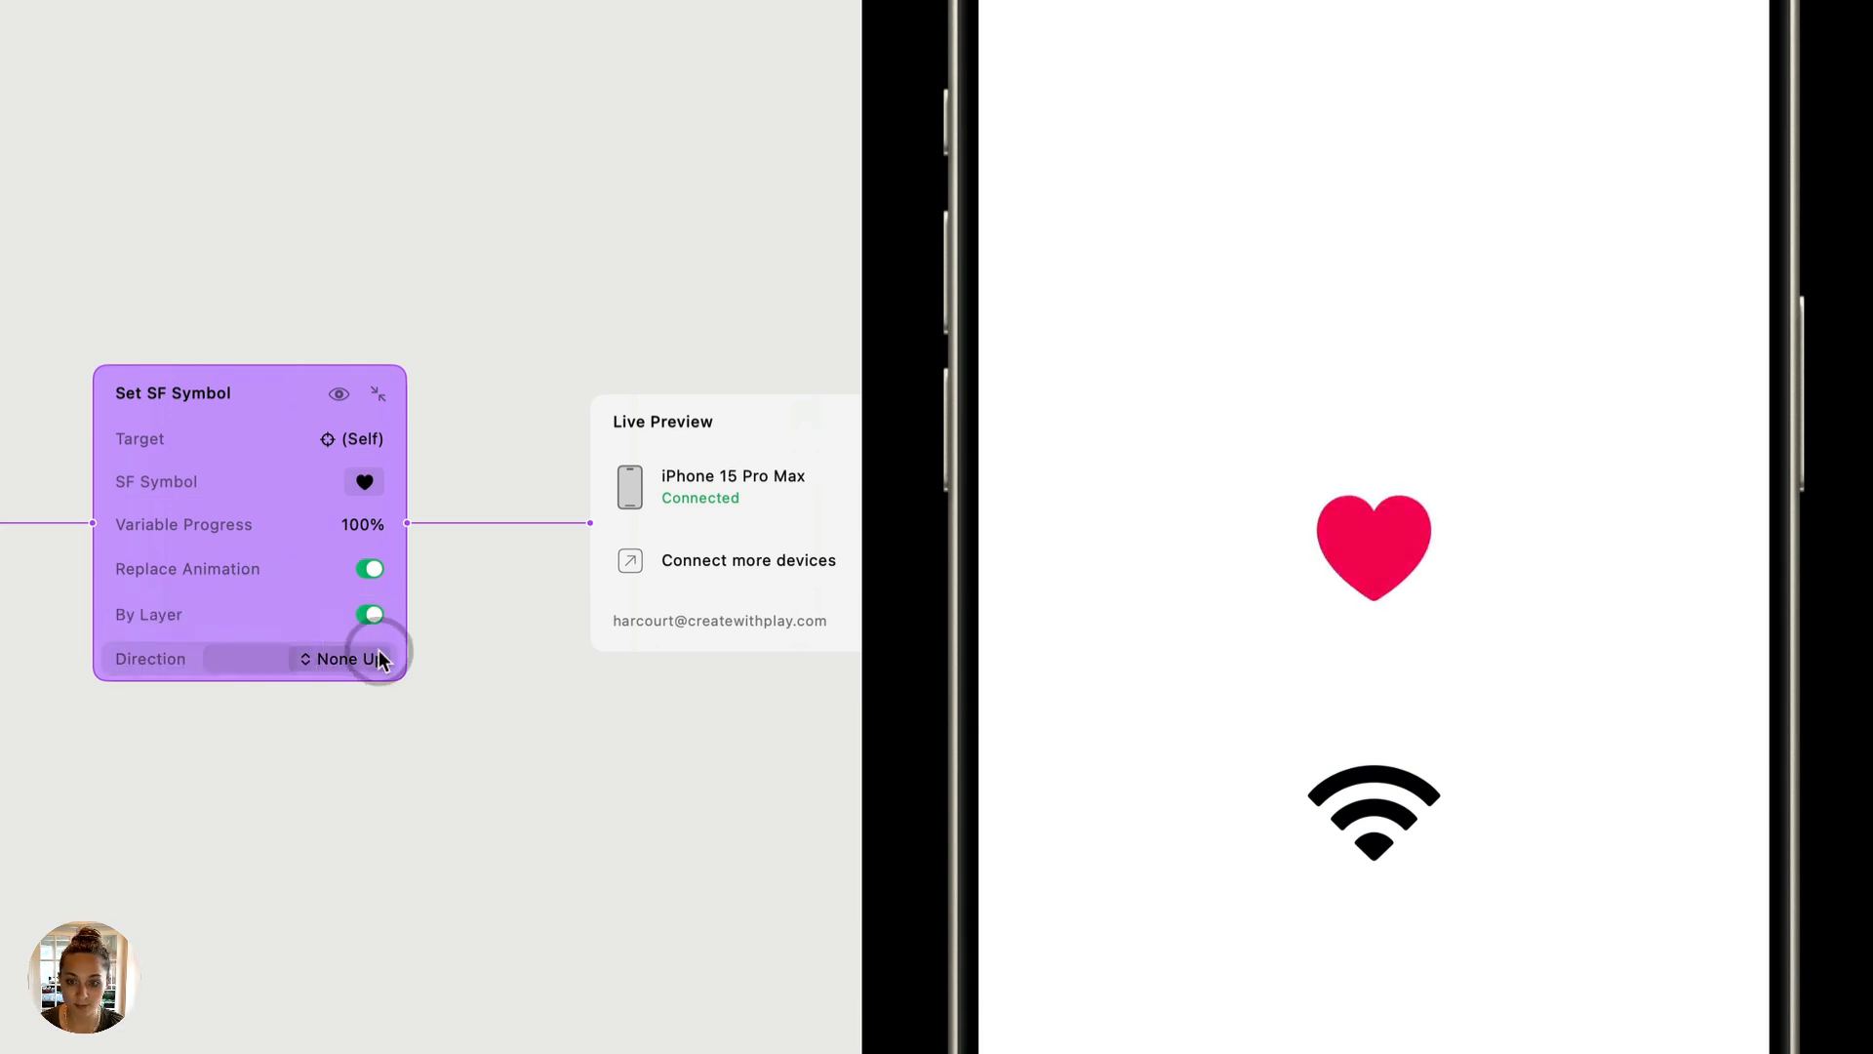
pyautogui.click(359, 657)
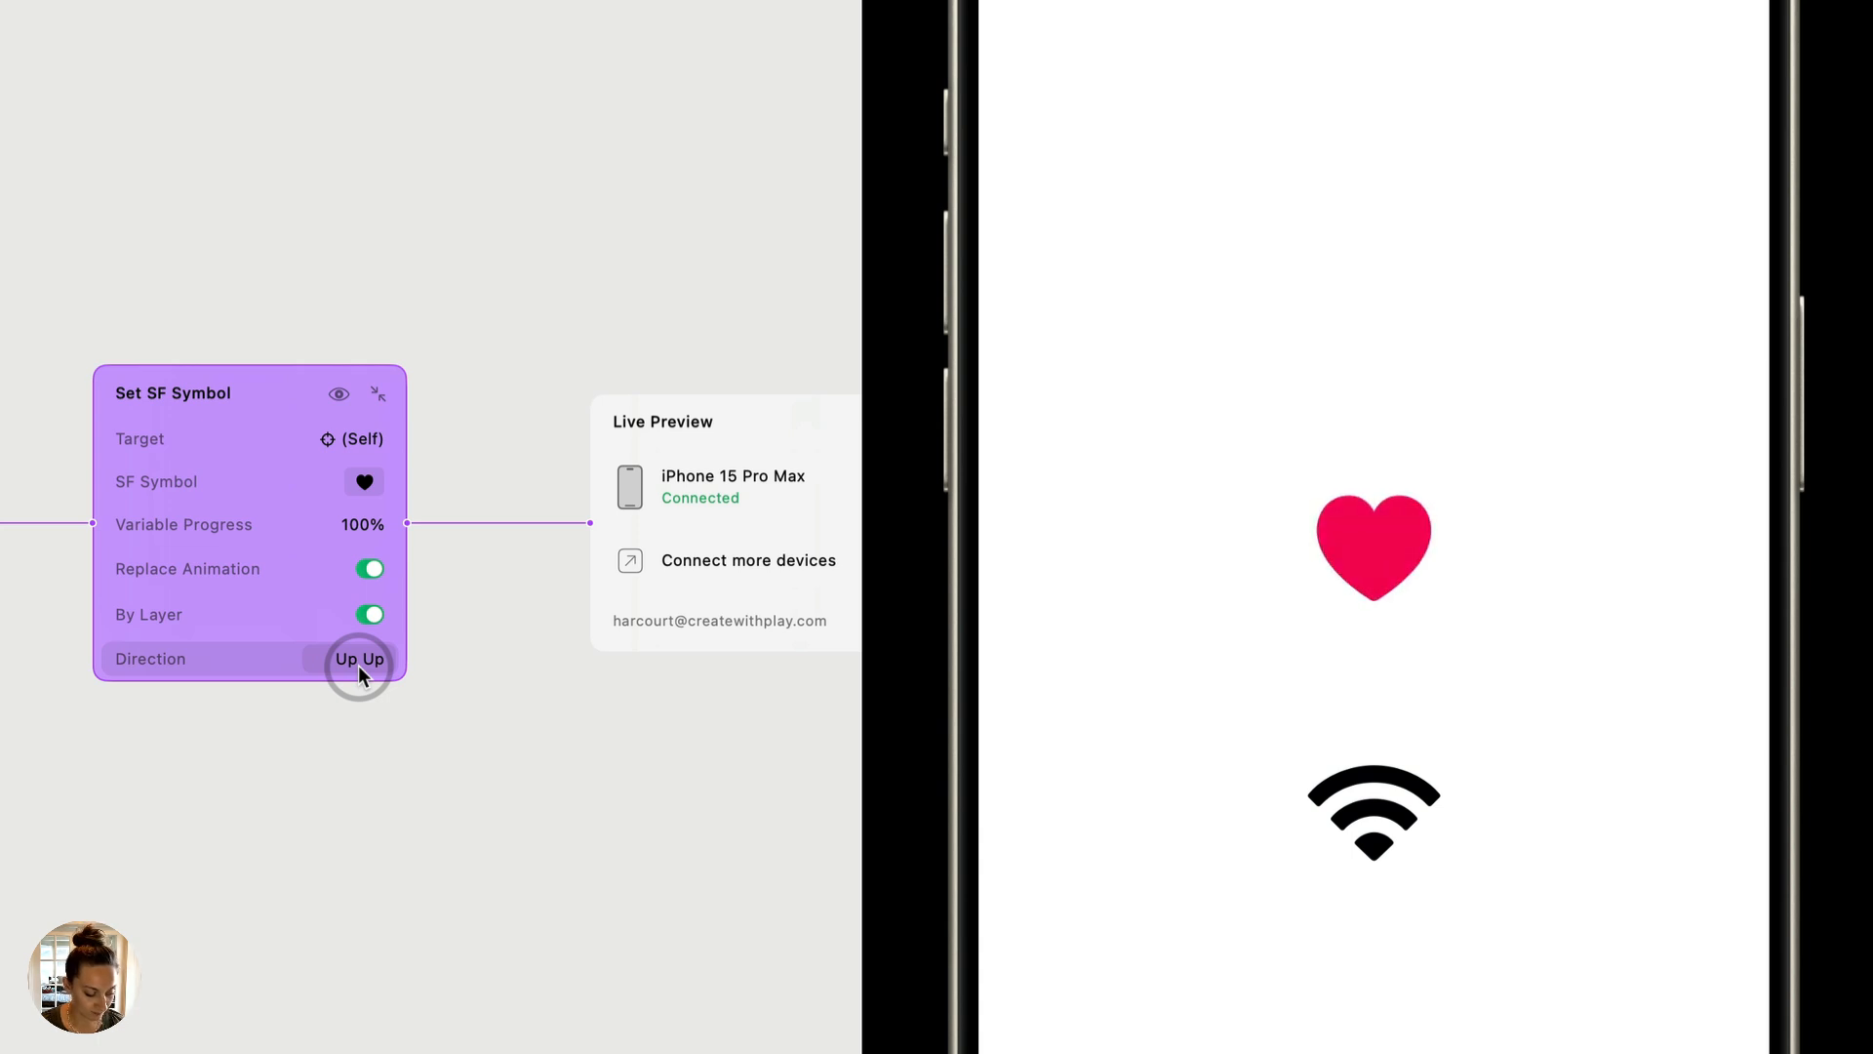
pyautogui.click(359, 657)
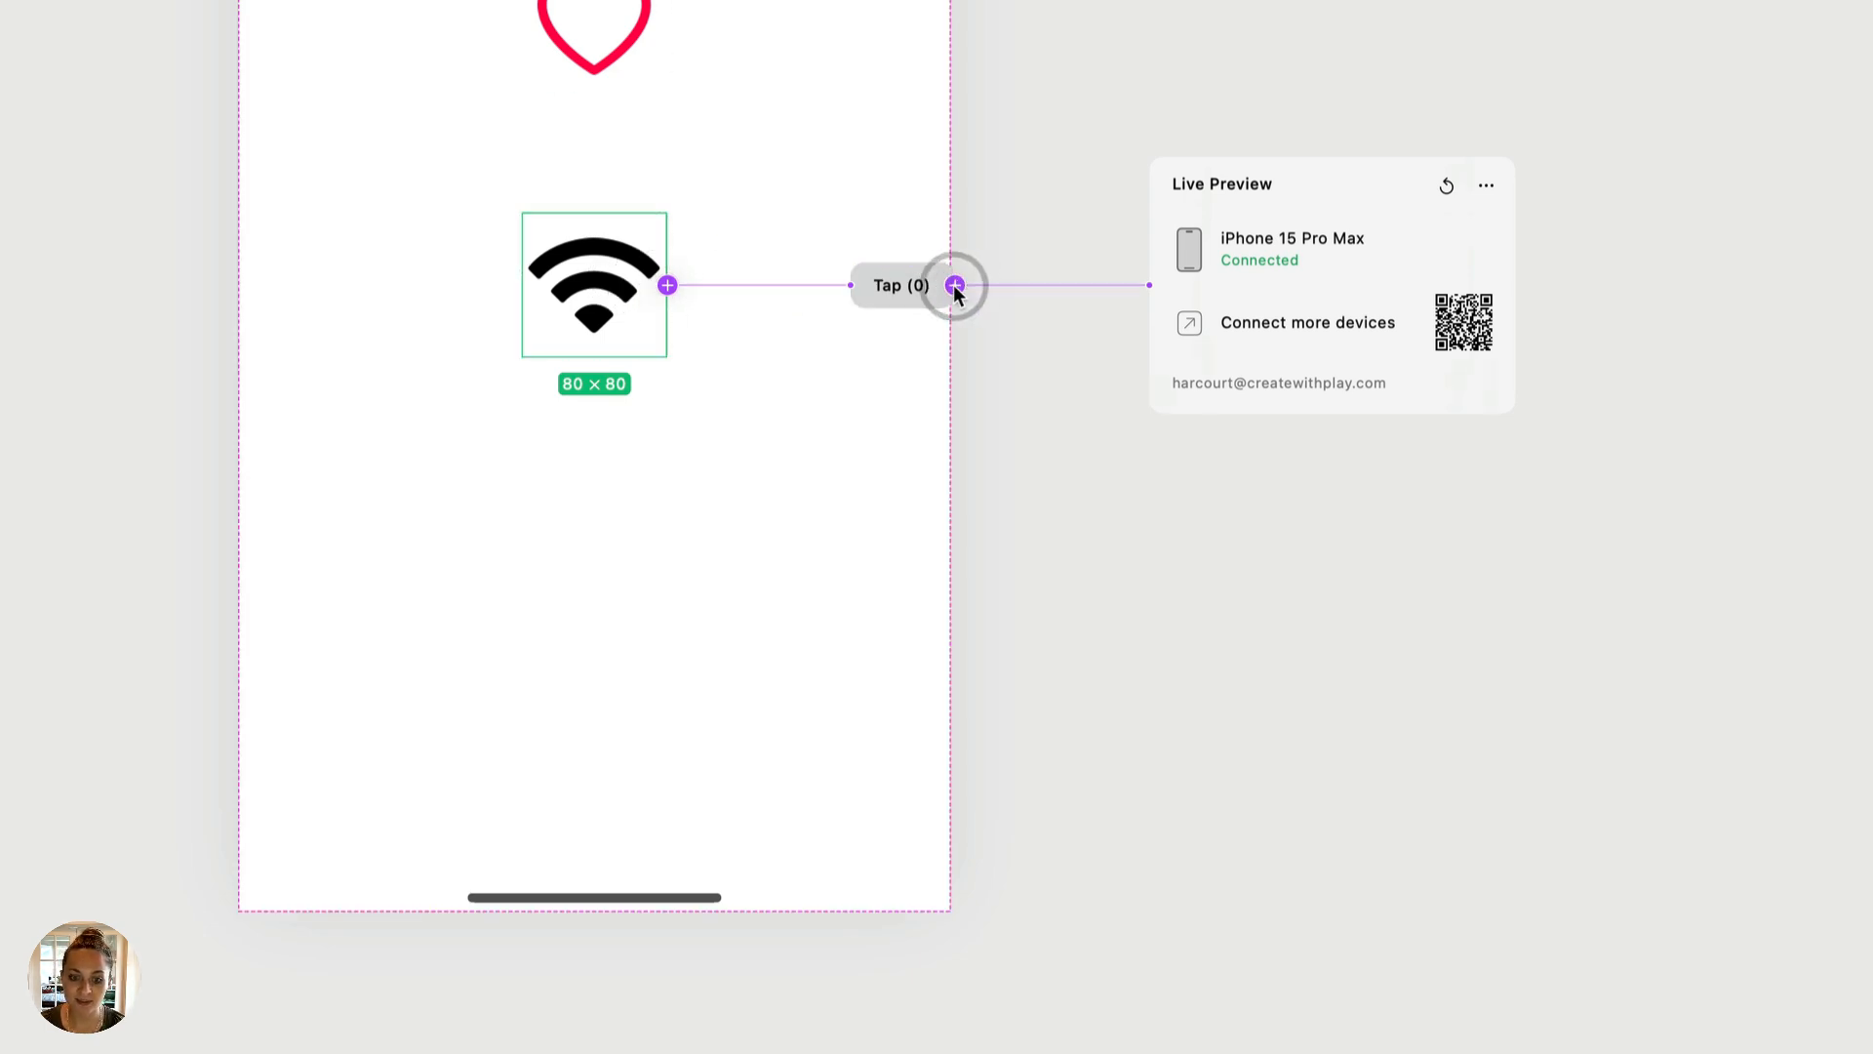
# Give the wifi tap a Set Symbol Effect action, scrubbing animations through Pulse to Disappear.
pyautogui.click(954, 284)
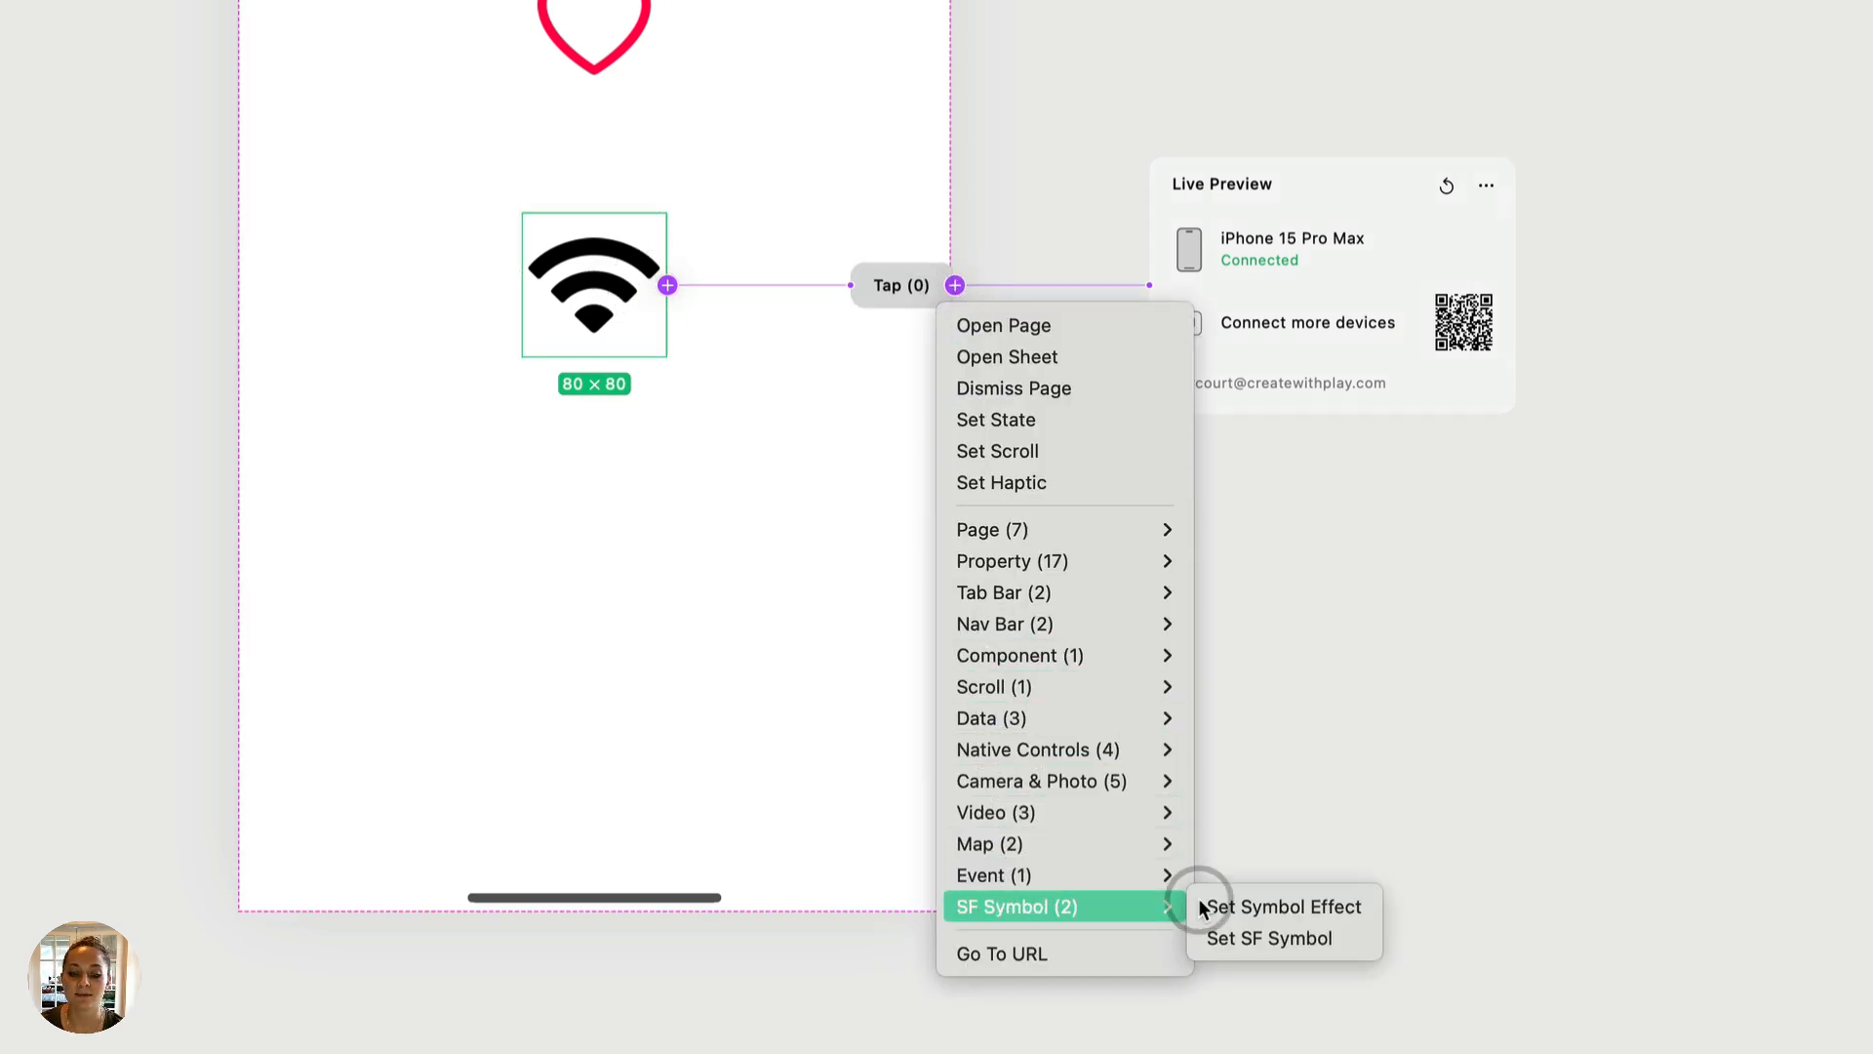
pyautogui.moveTo(1288, 917)
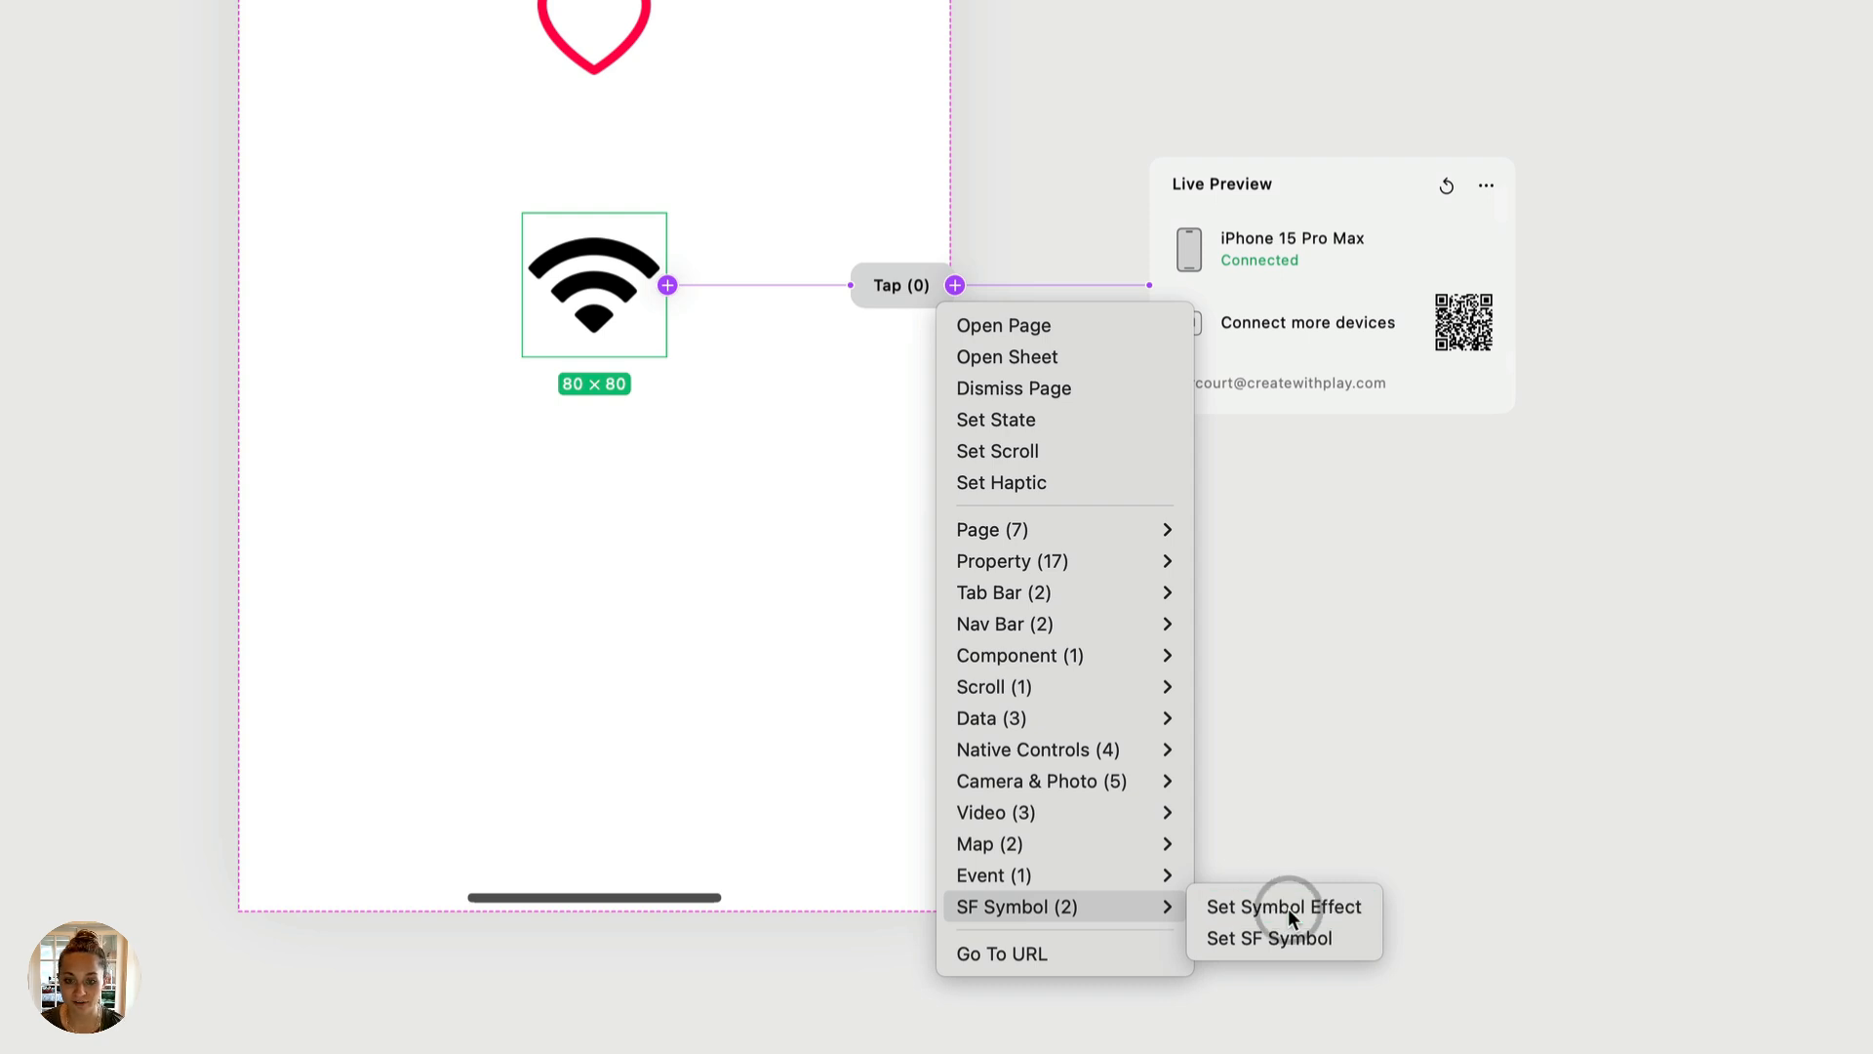
pyautogui.click(1284, 907)
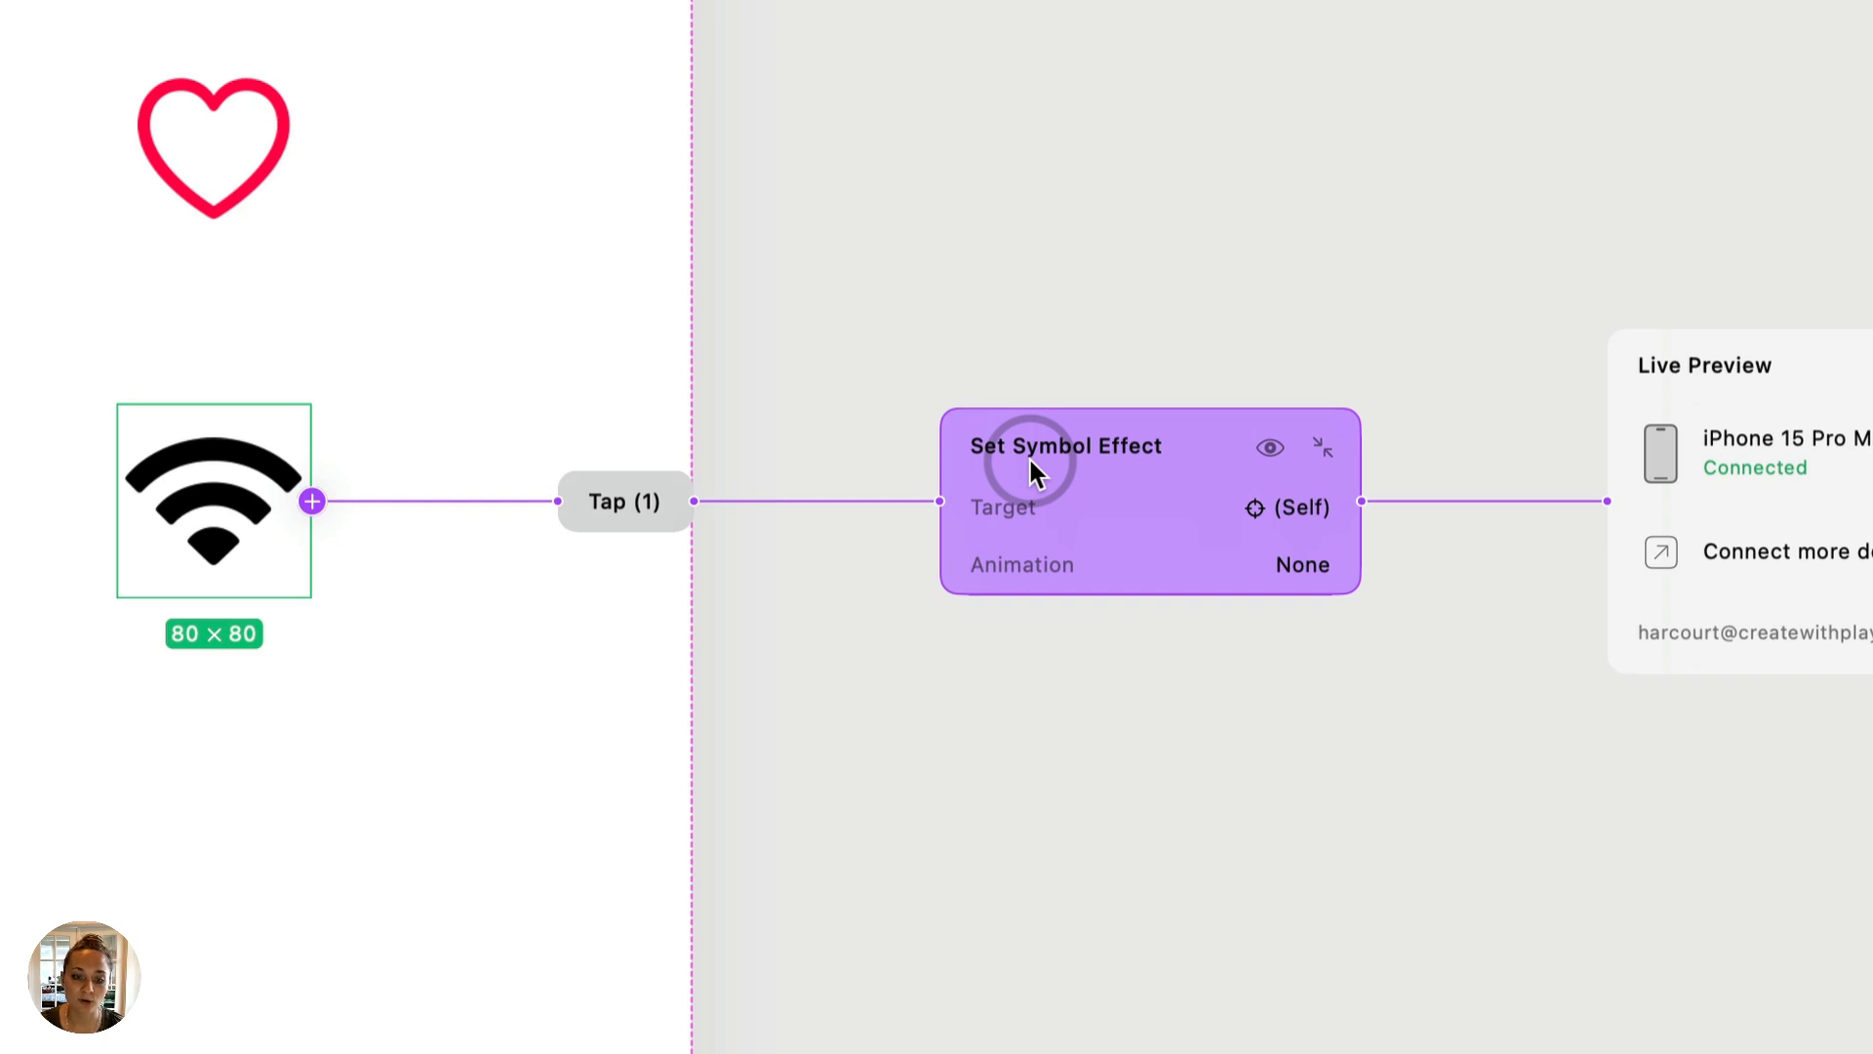
pyautogui.moveTo(1029, 564)
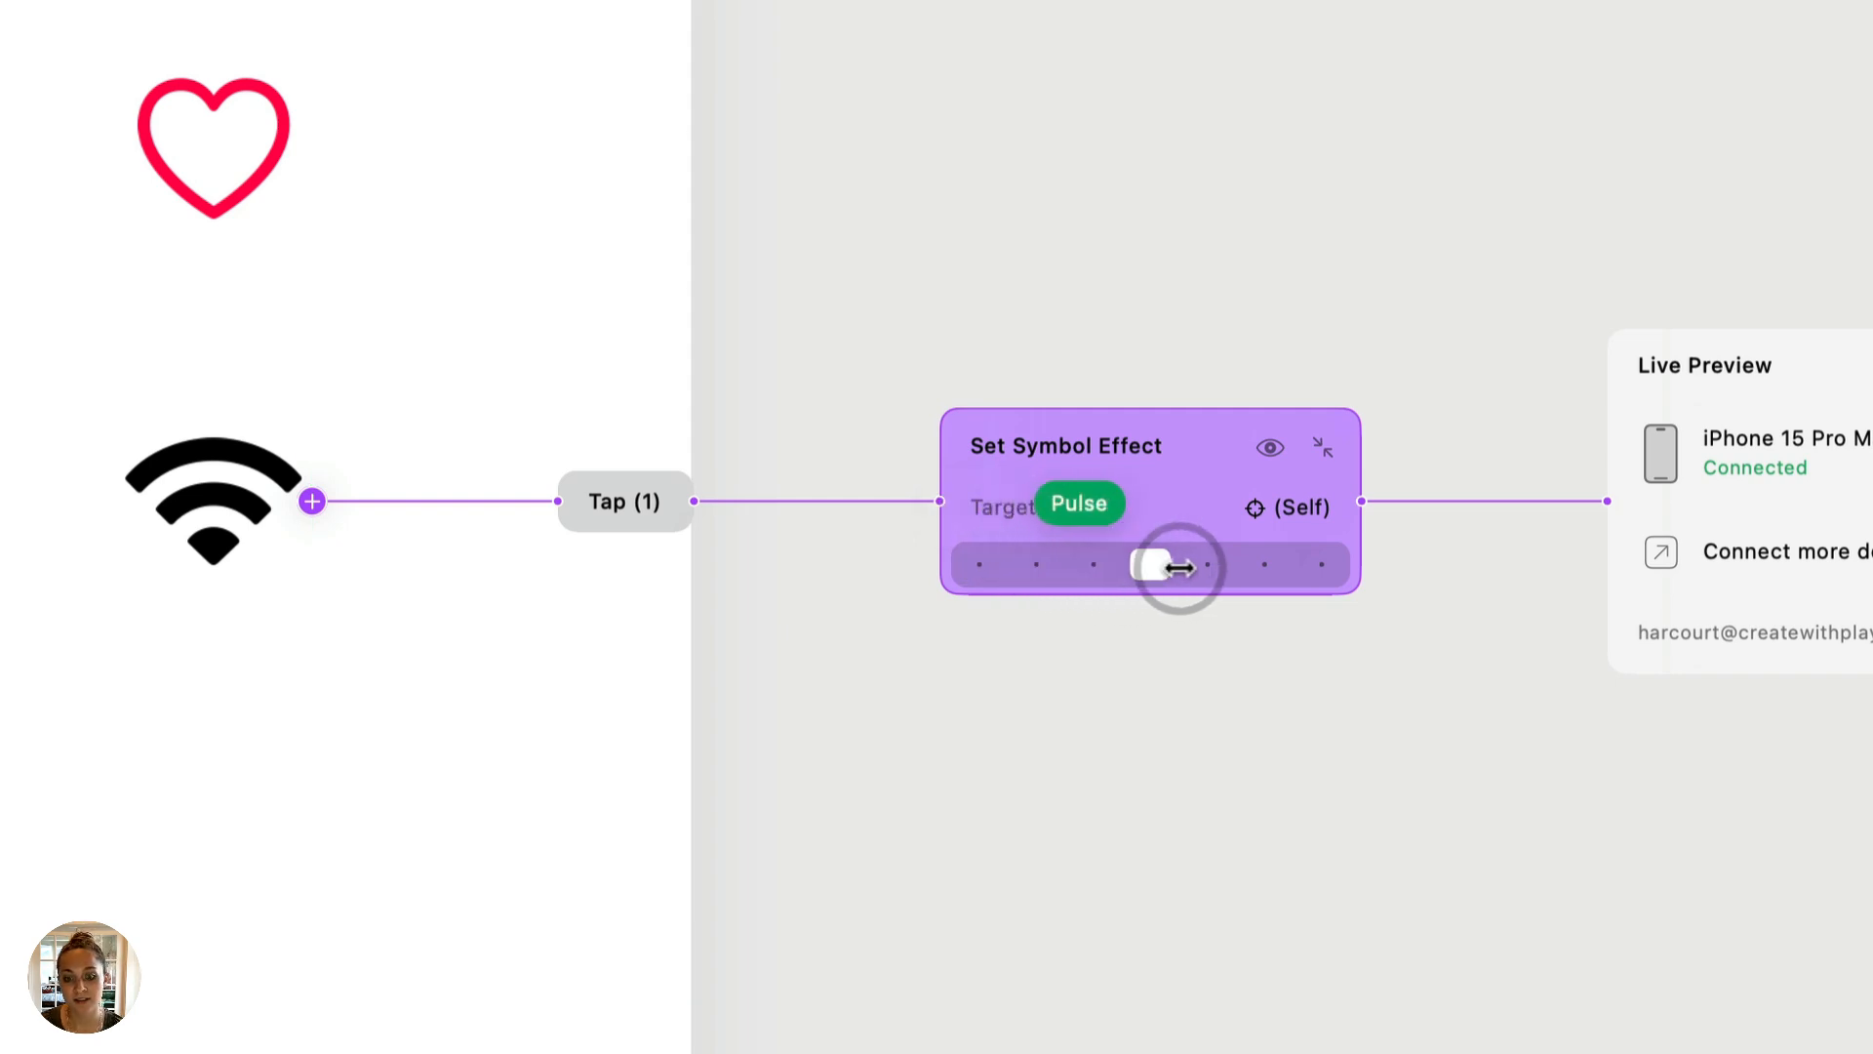
pyautogui.moveTo(1157, 564); pyautogui.dragTo(1264, 564)
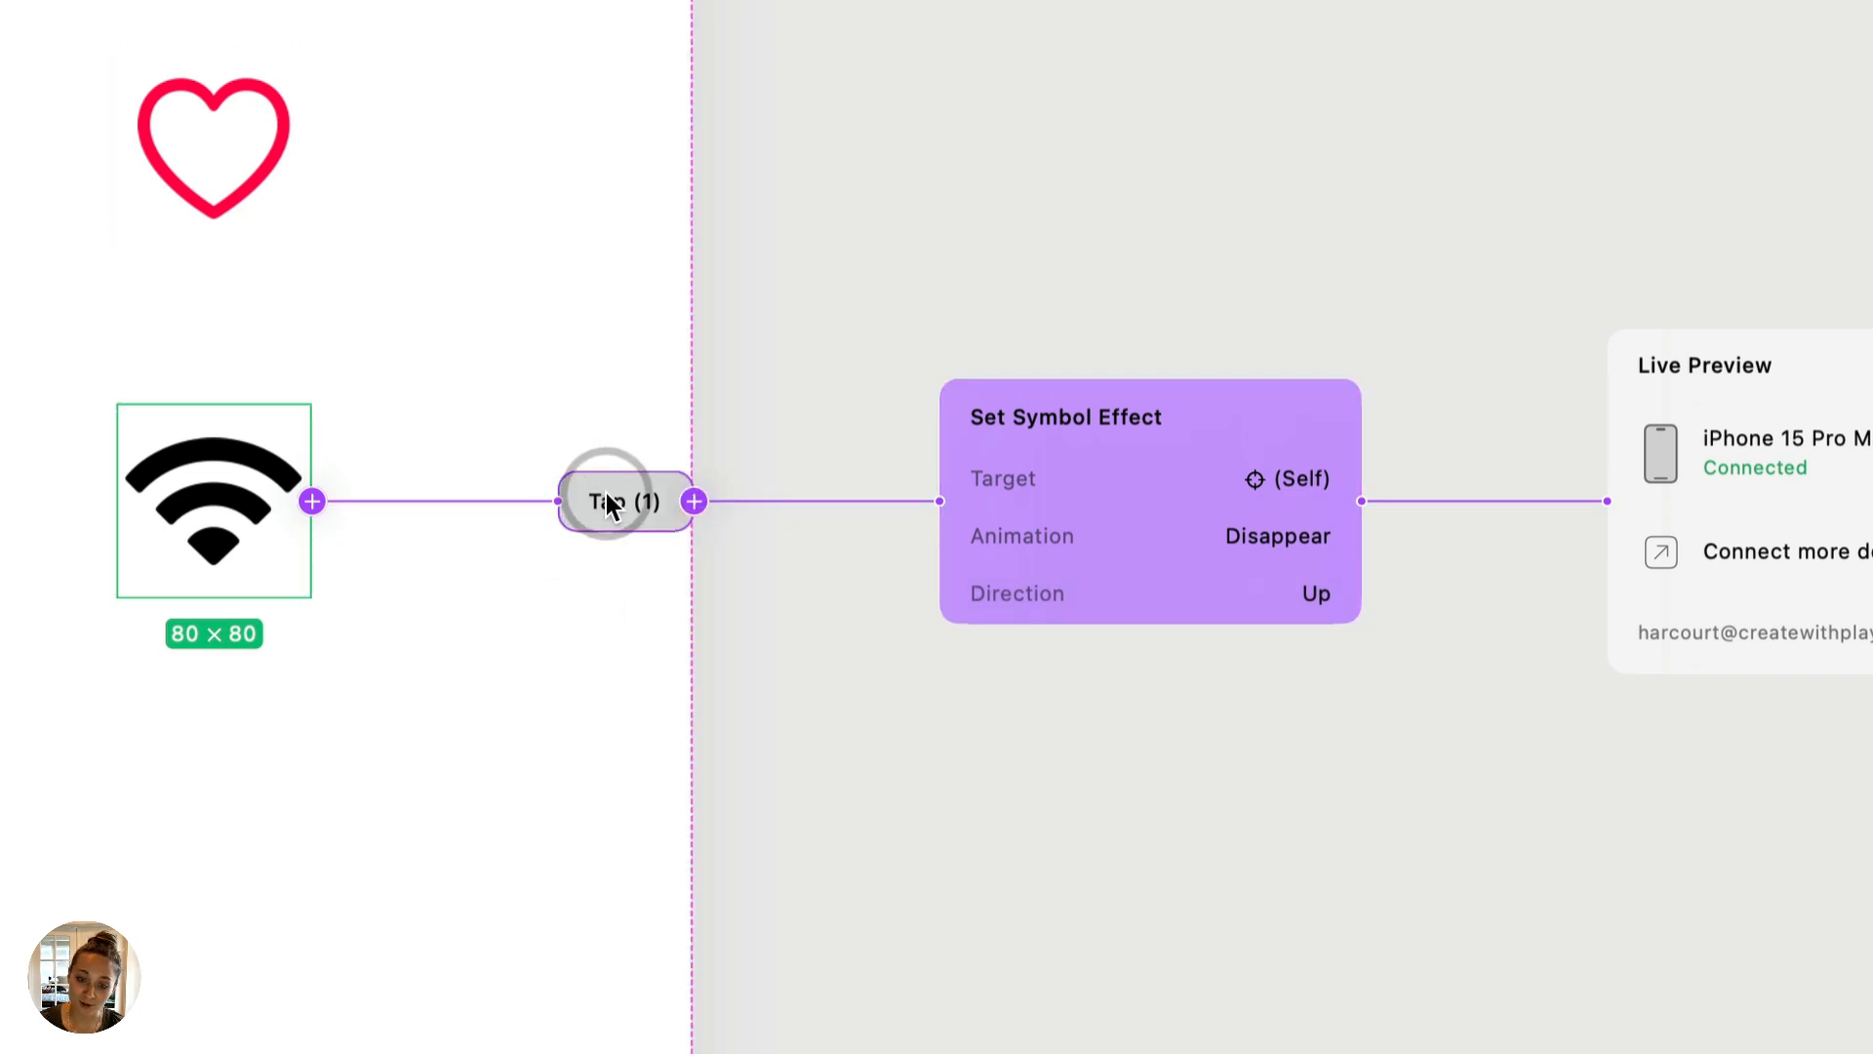
pyautogui.moveTo(1130, 534)
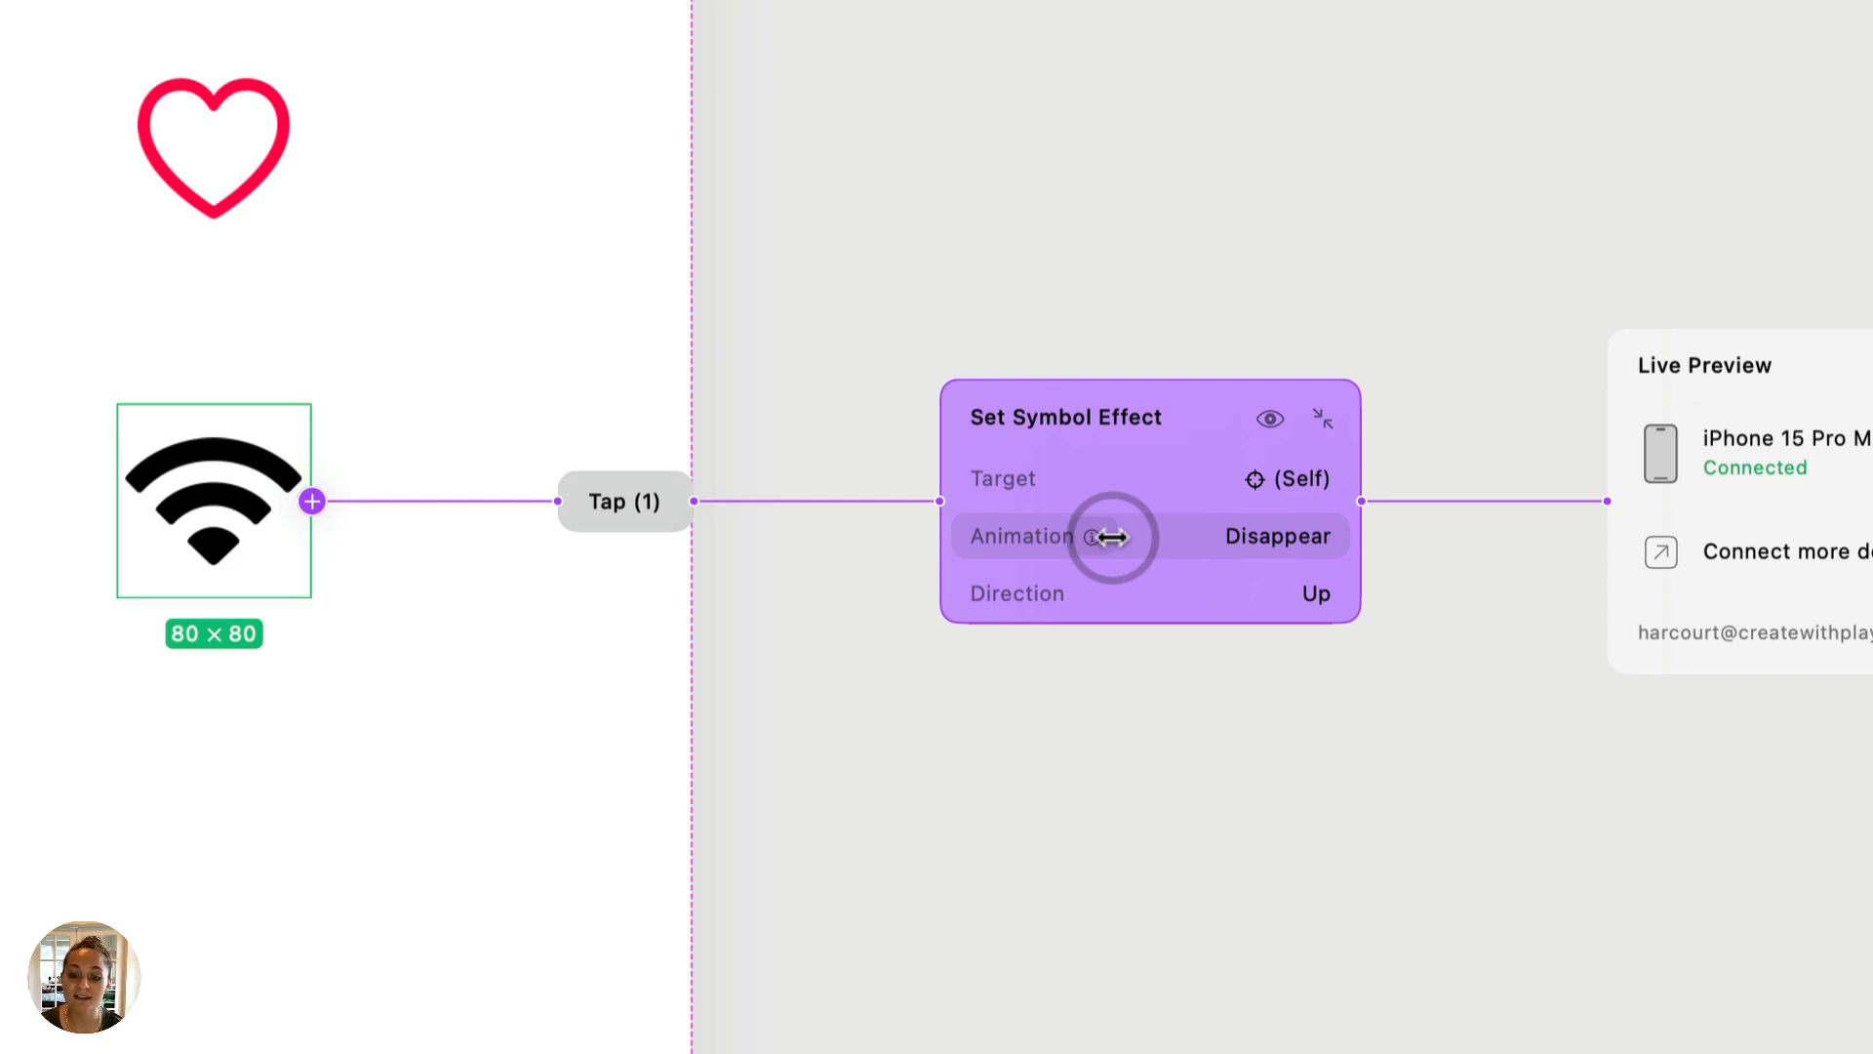
pyautogui.moveTo(1053, 594)
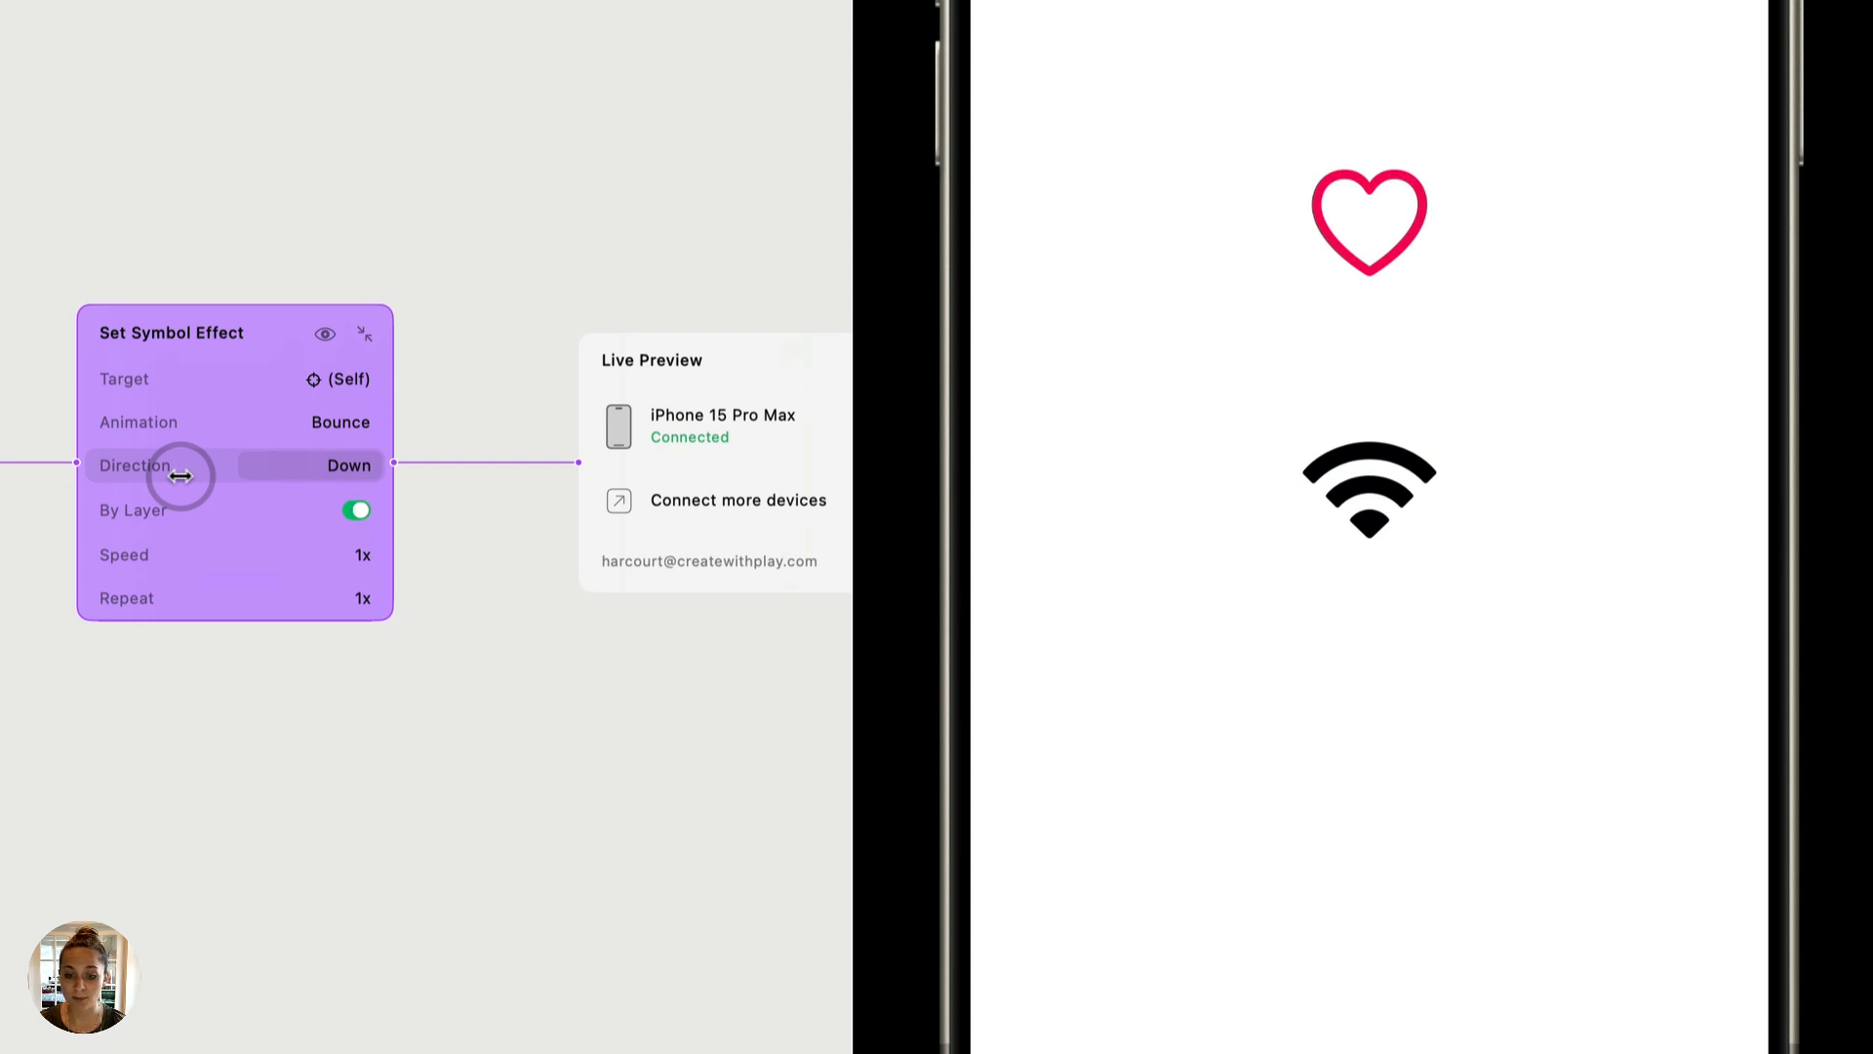
pyautogui.moveTo(212, 561)
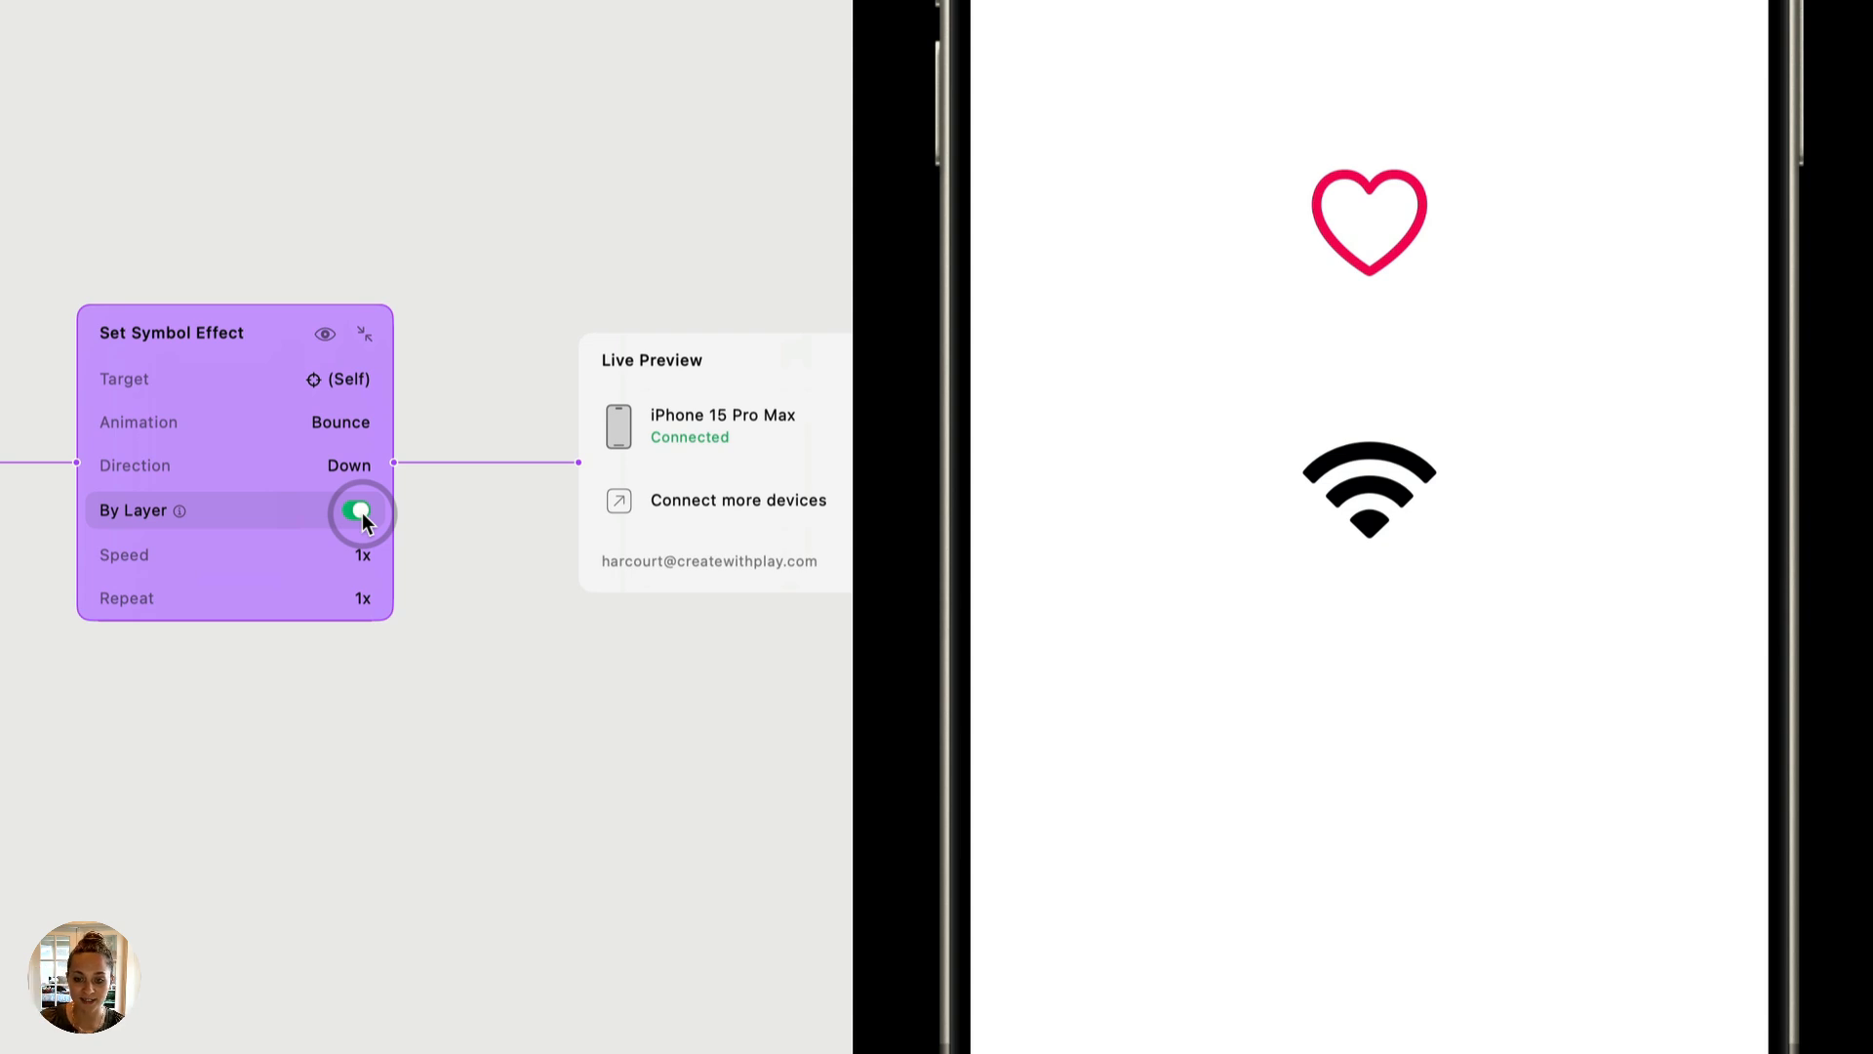
# Keep By Layer on, set the bounce speed to 0.5x and raise Repeat to continuous.
pyautogui.click(359, 509)
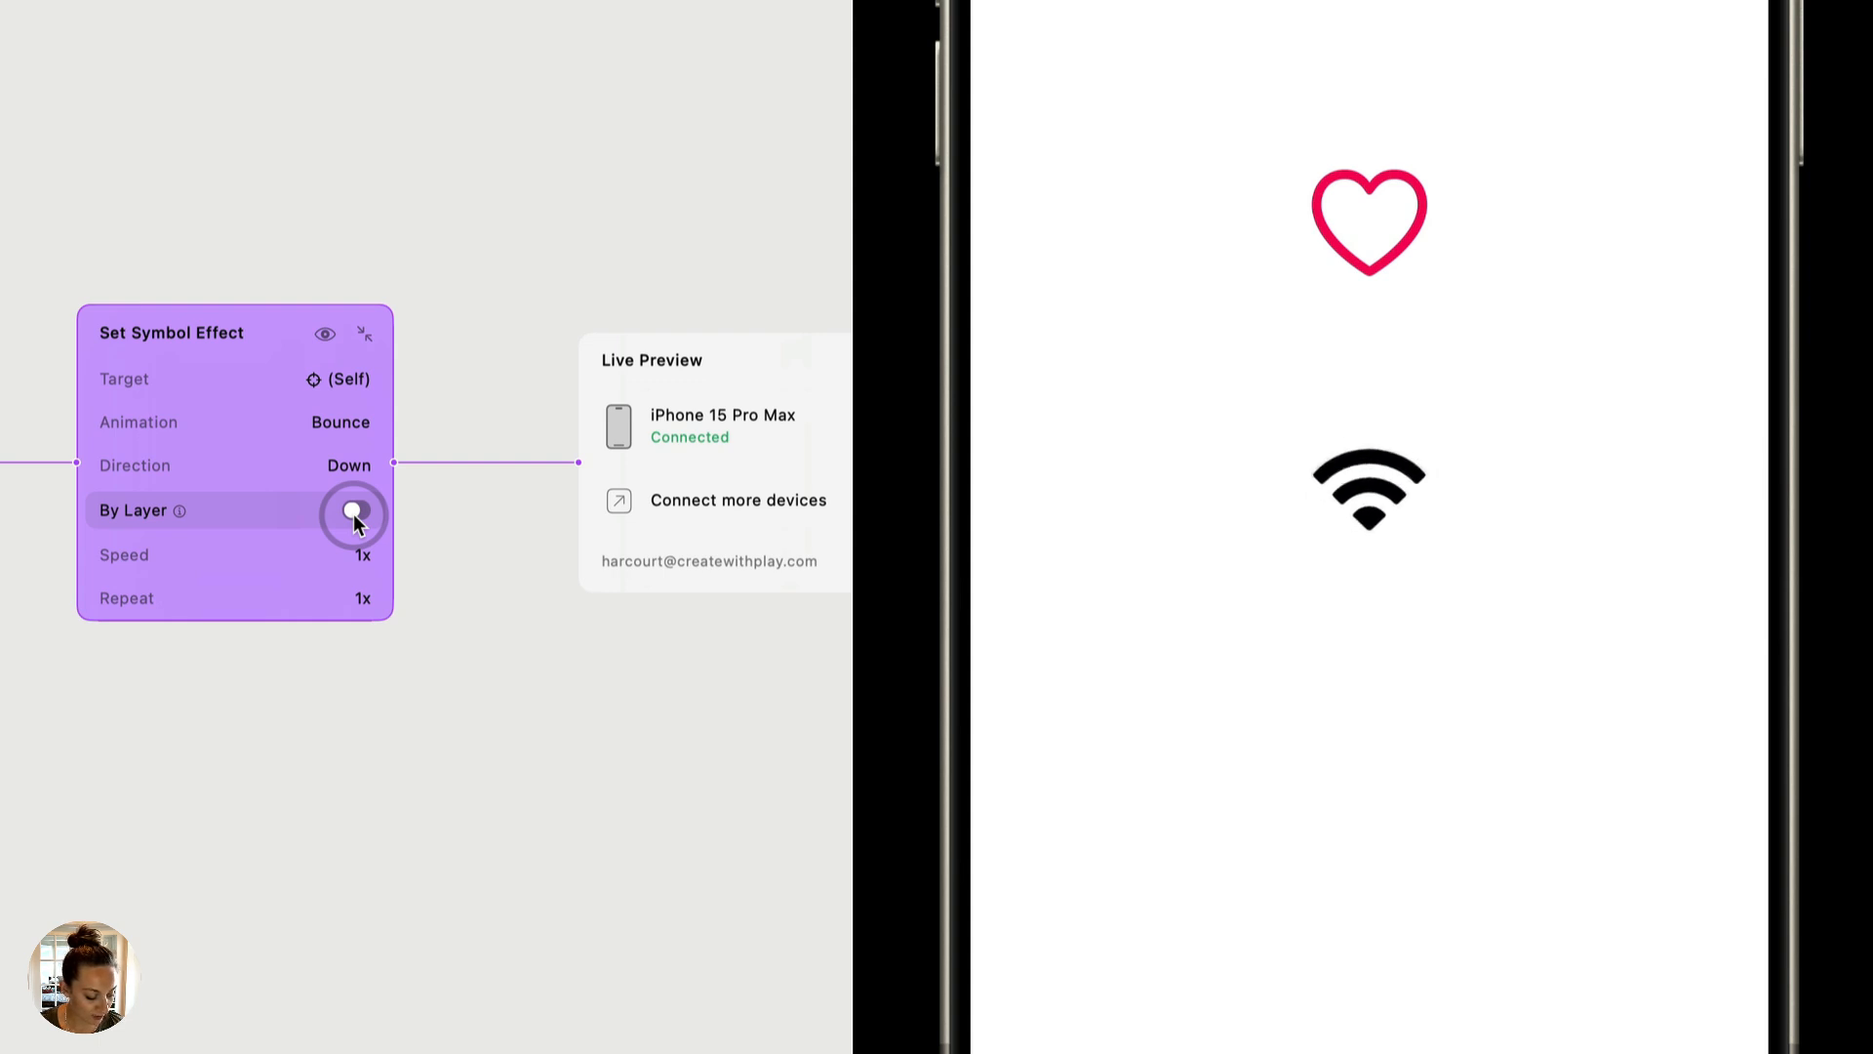
pyautogui.click(355, 509)
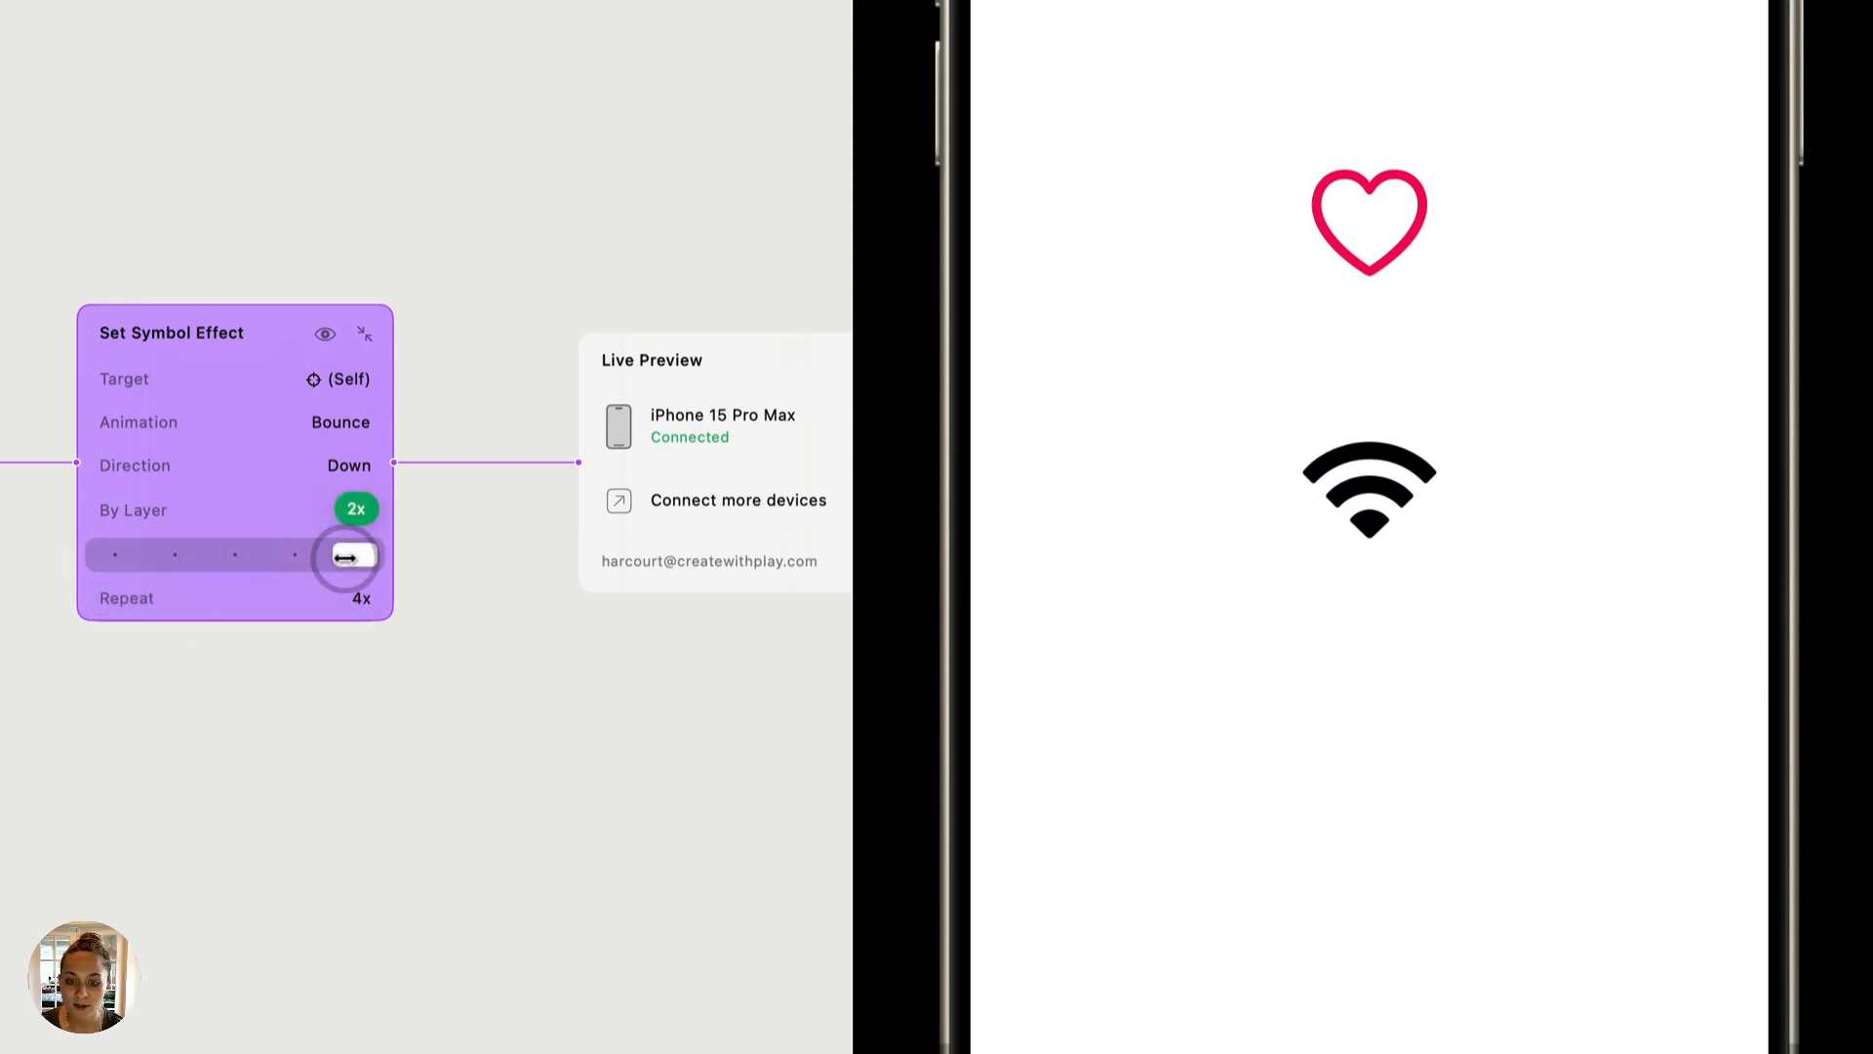
pyautogui.click(355, 510)
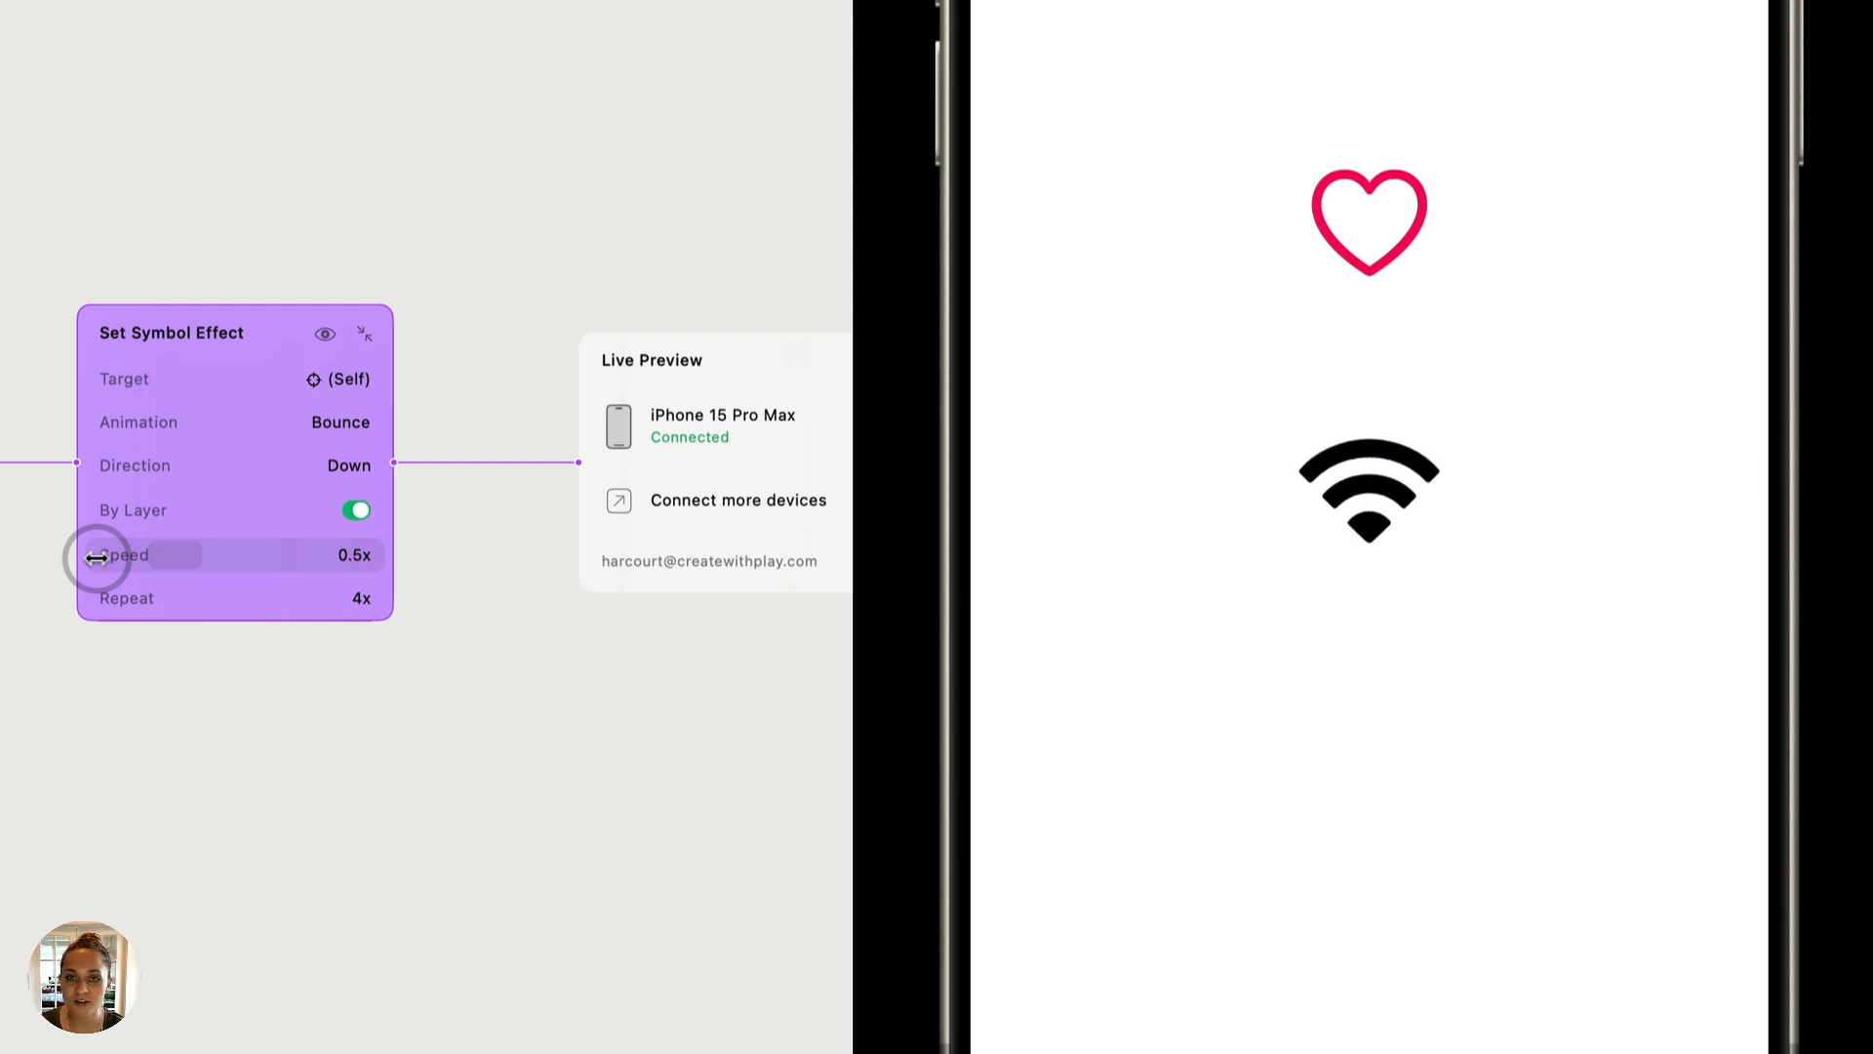
pyautogui.moveTo(170, 597)
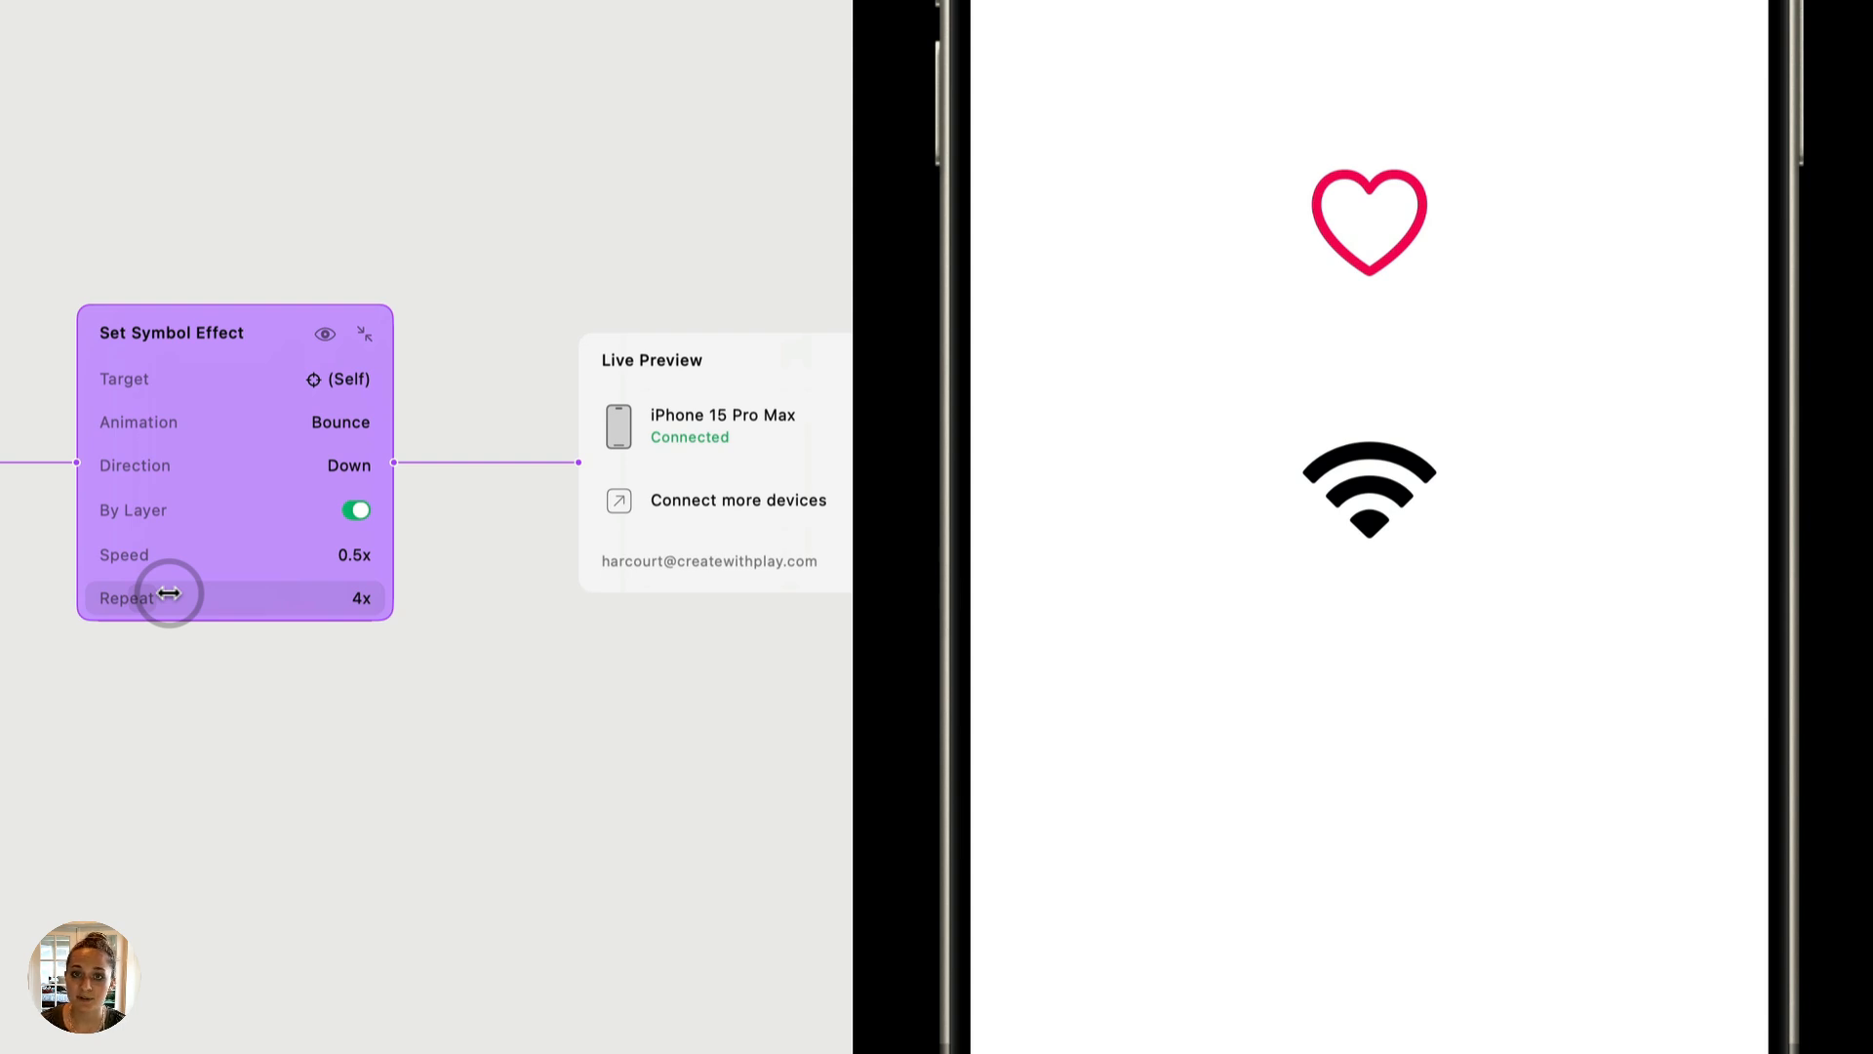
pyautogui.moveTo(168, 597); pyautogui.dragTo(275, 599)
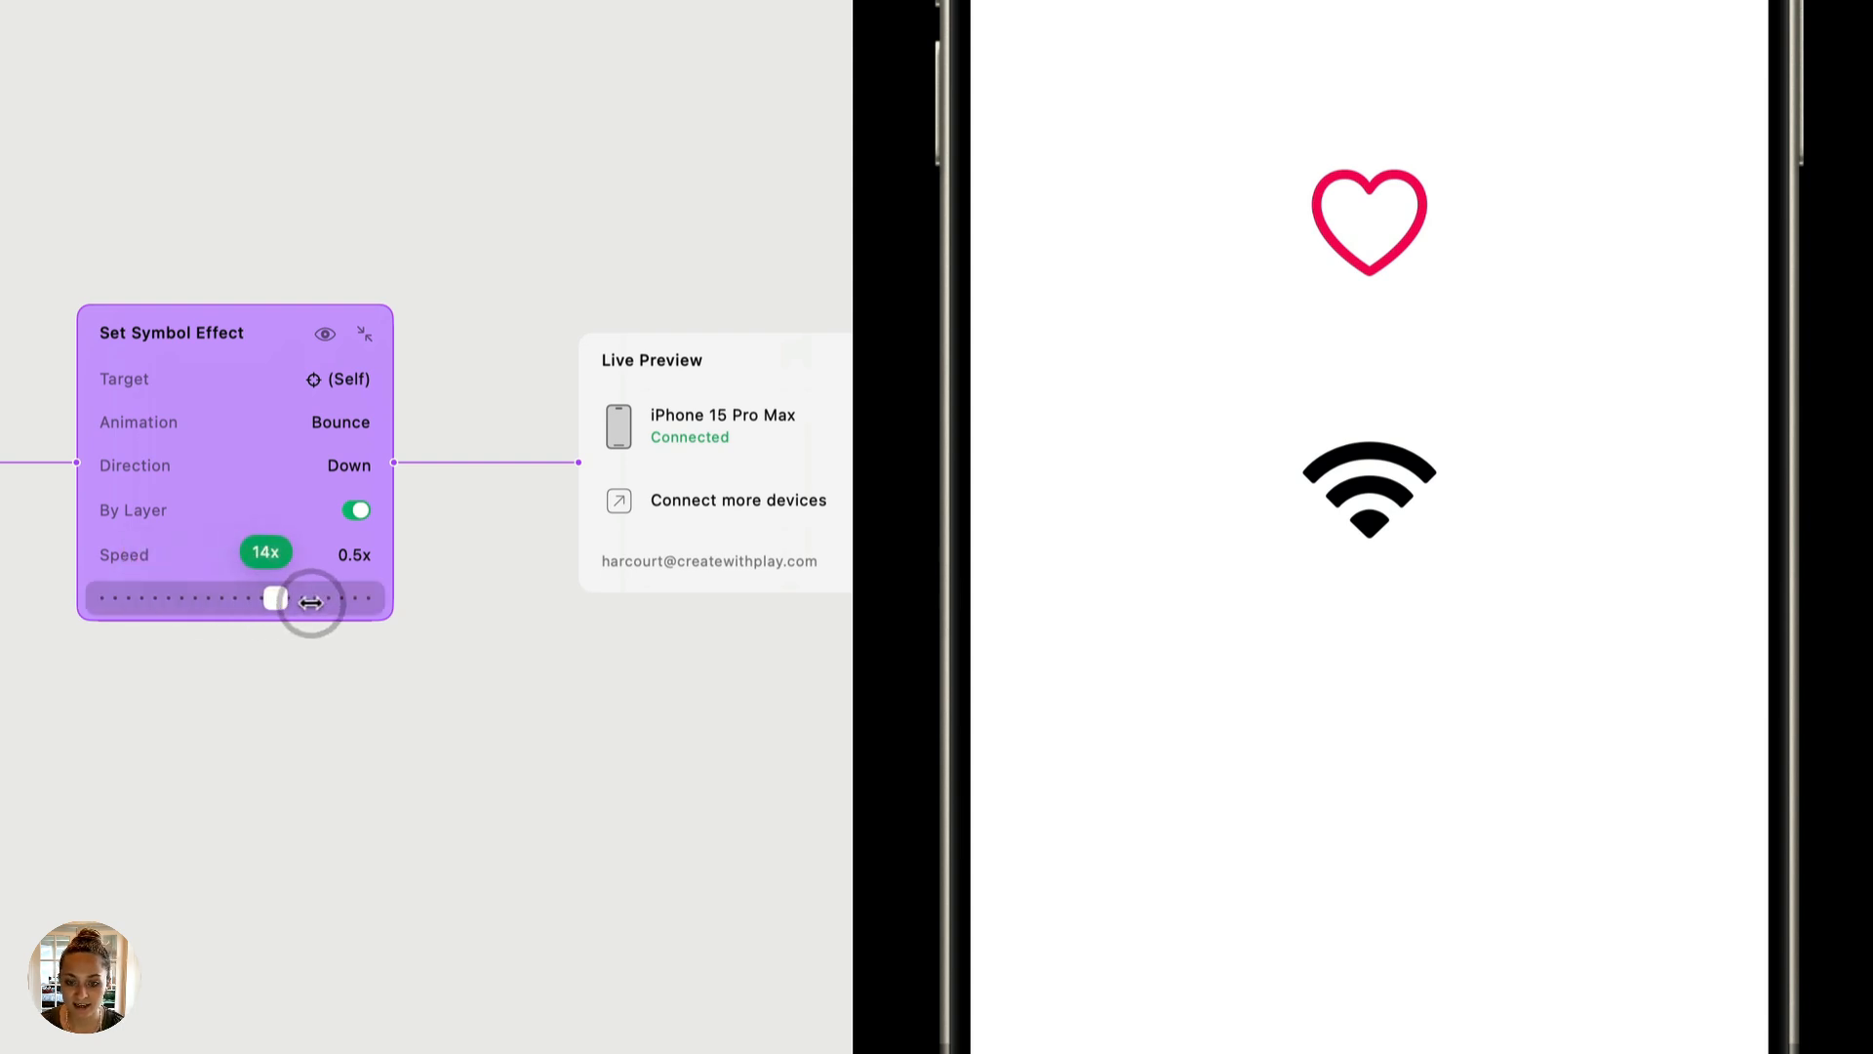
pyautogui.moveTo(275, 599); pyautogui.dragTo(369, 599)
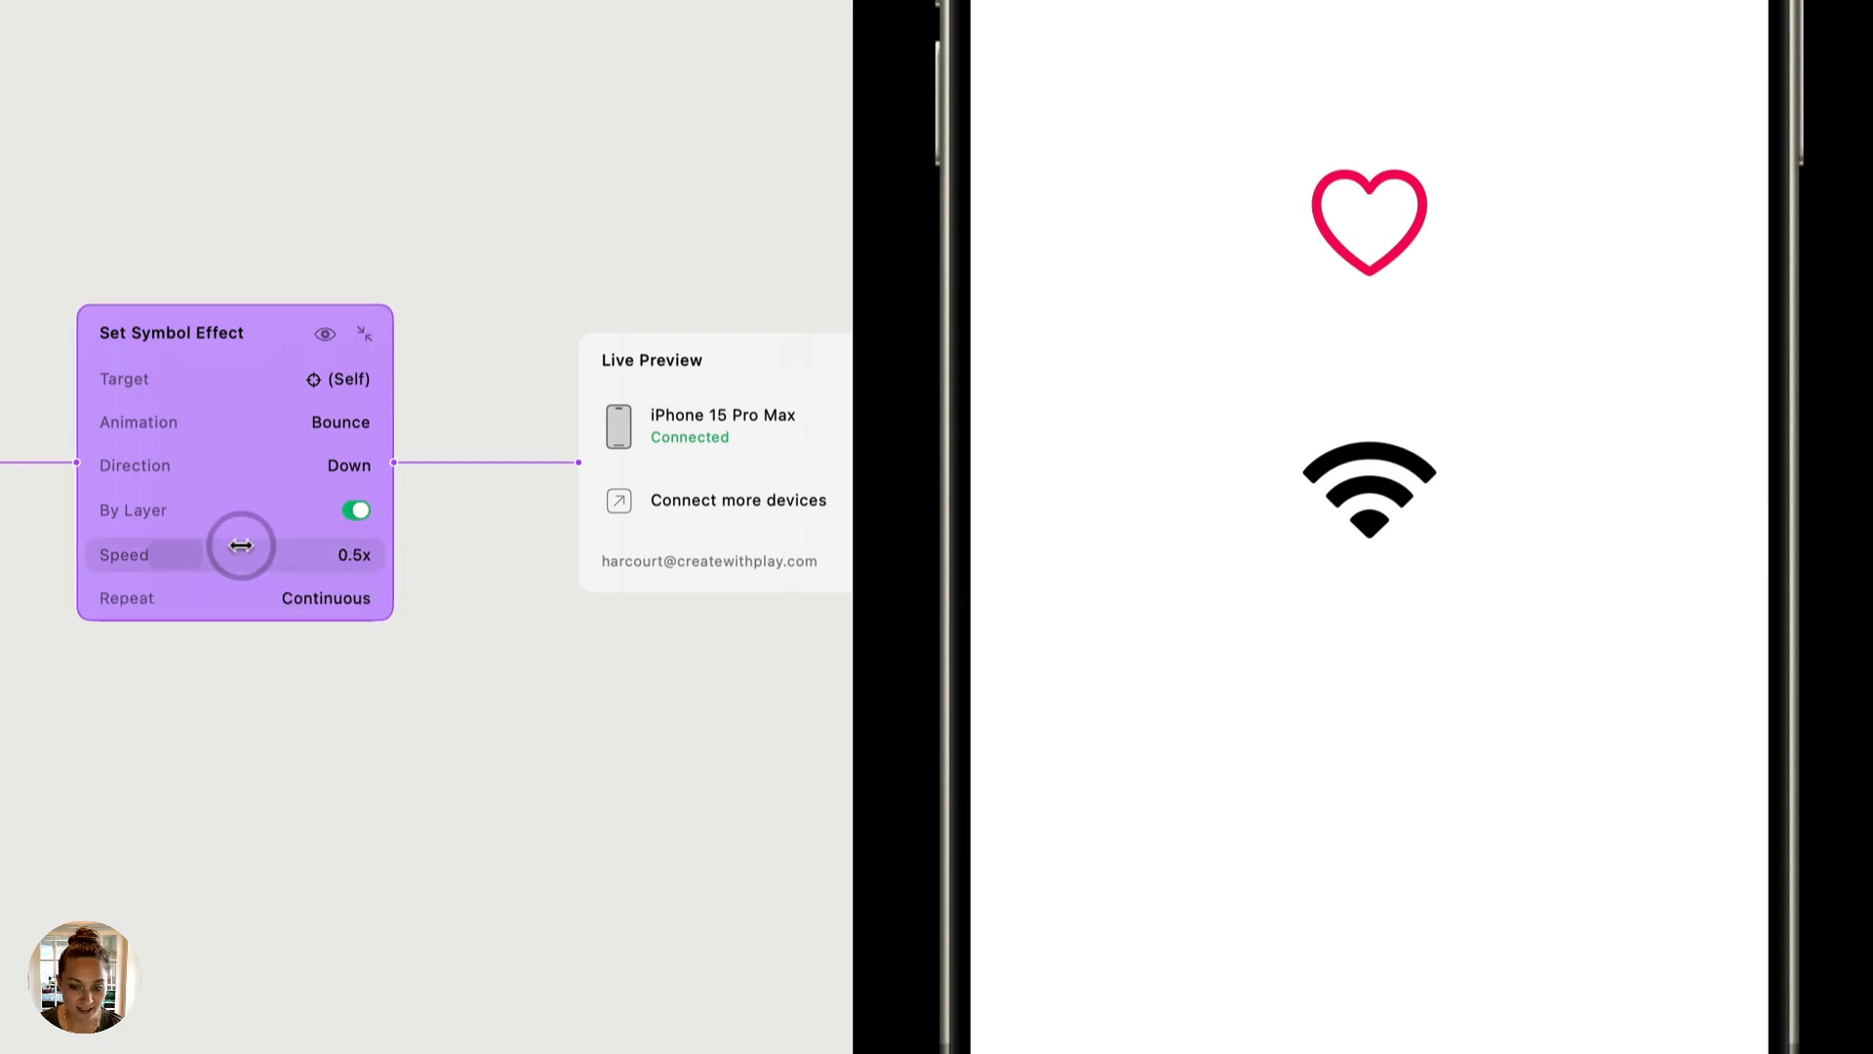
pyautogui.moveTo(238, 554); pyautogui.dragTo(238, 554)
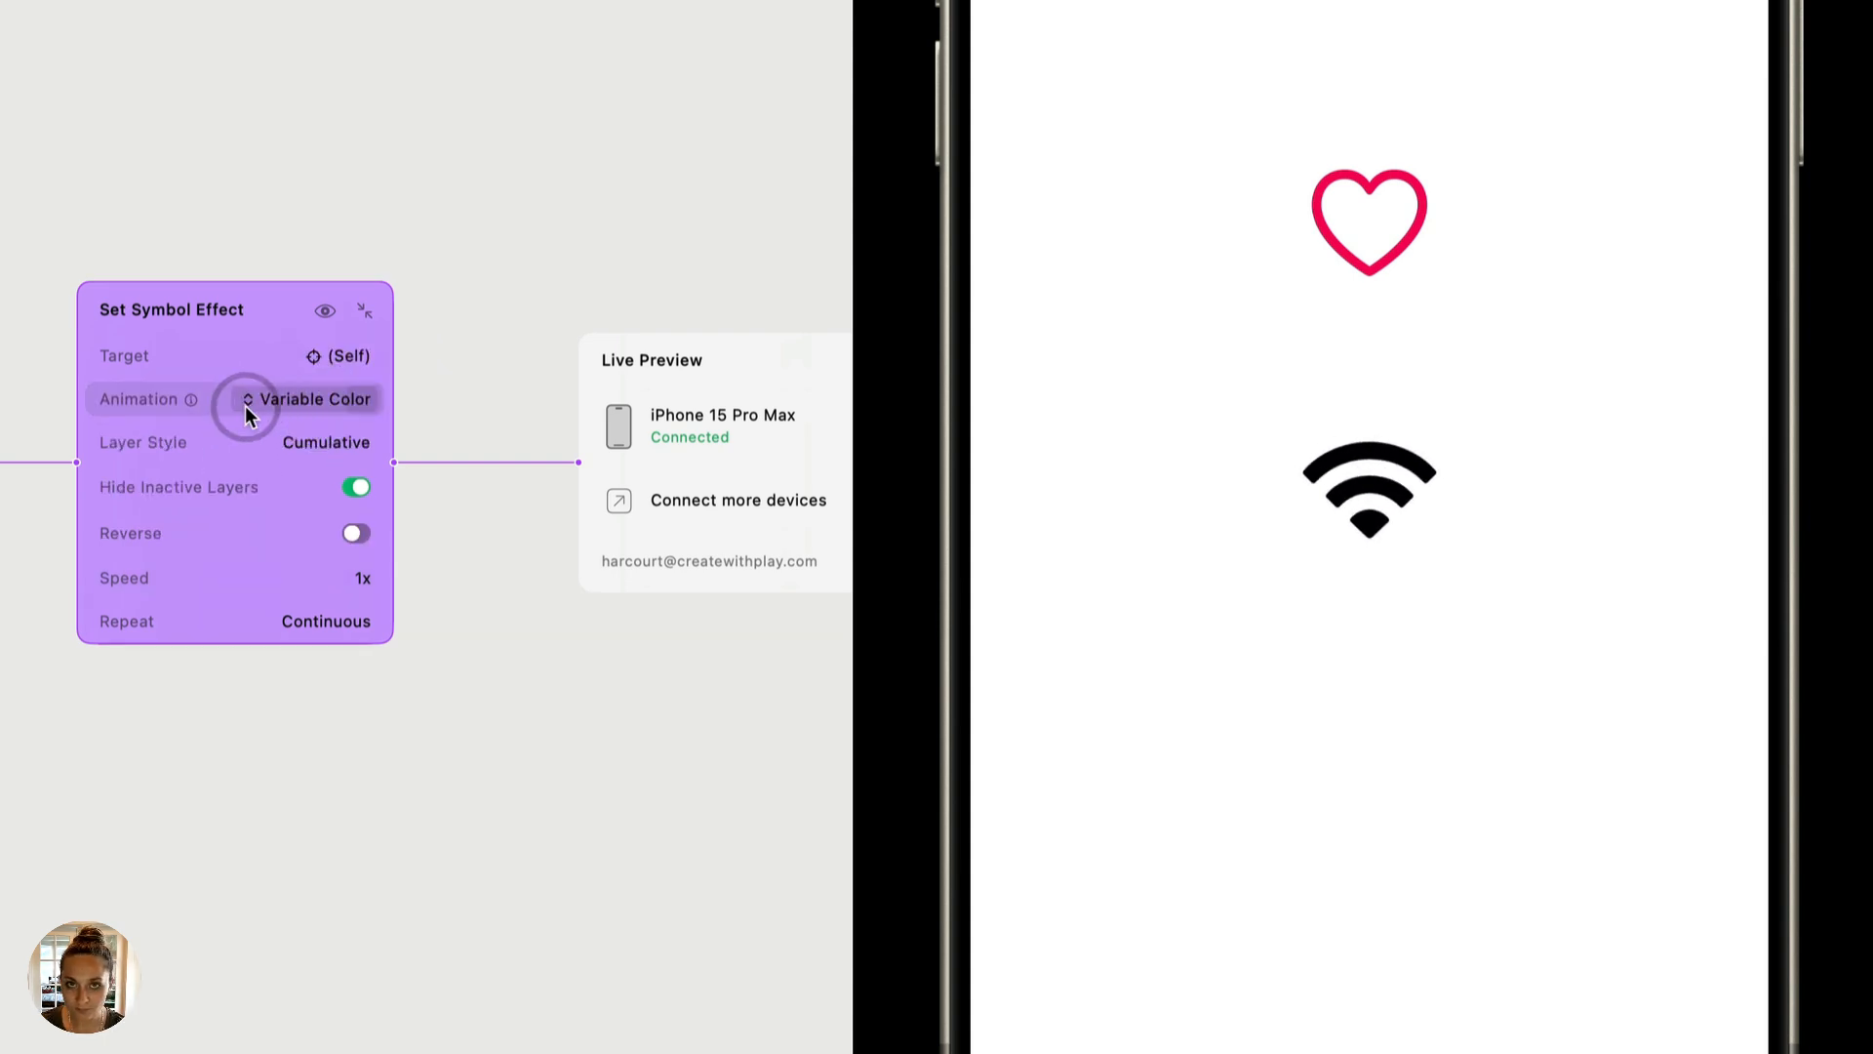
pyautogui.moveTo(199, 451)
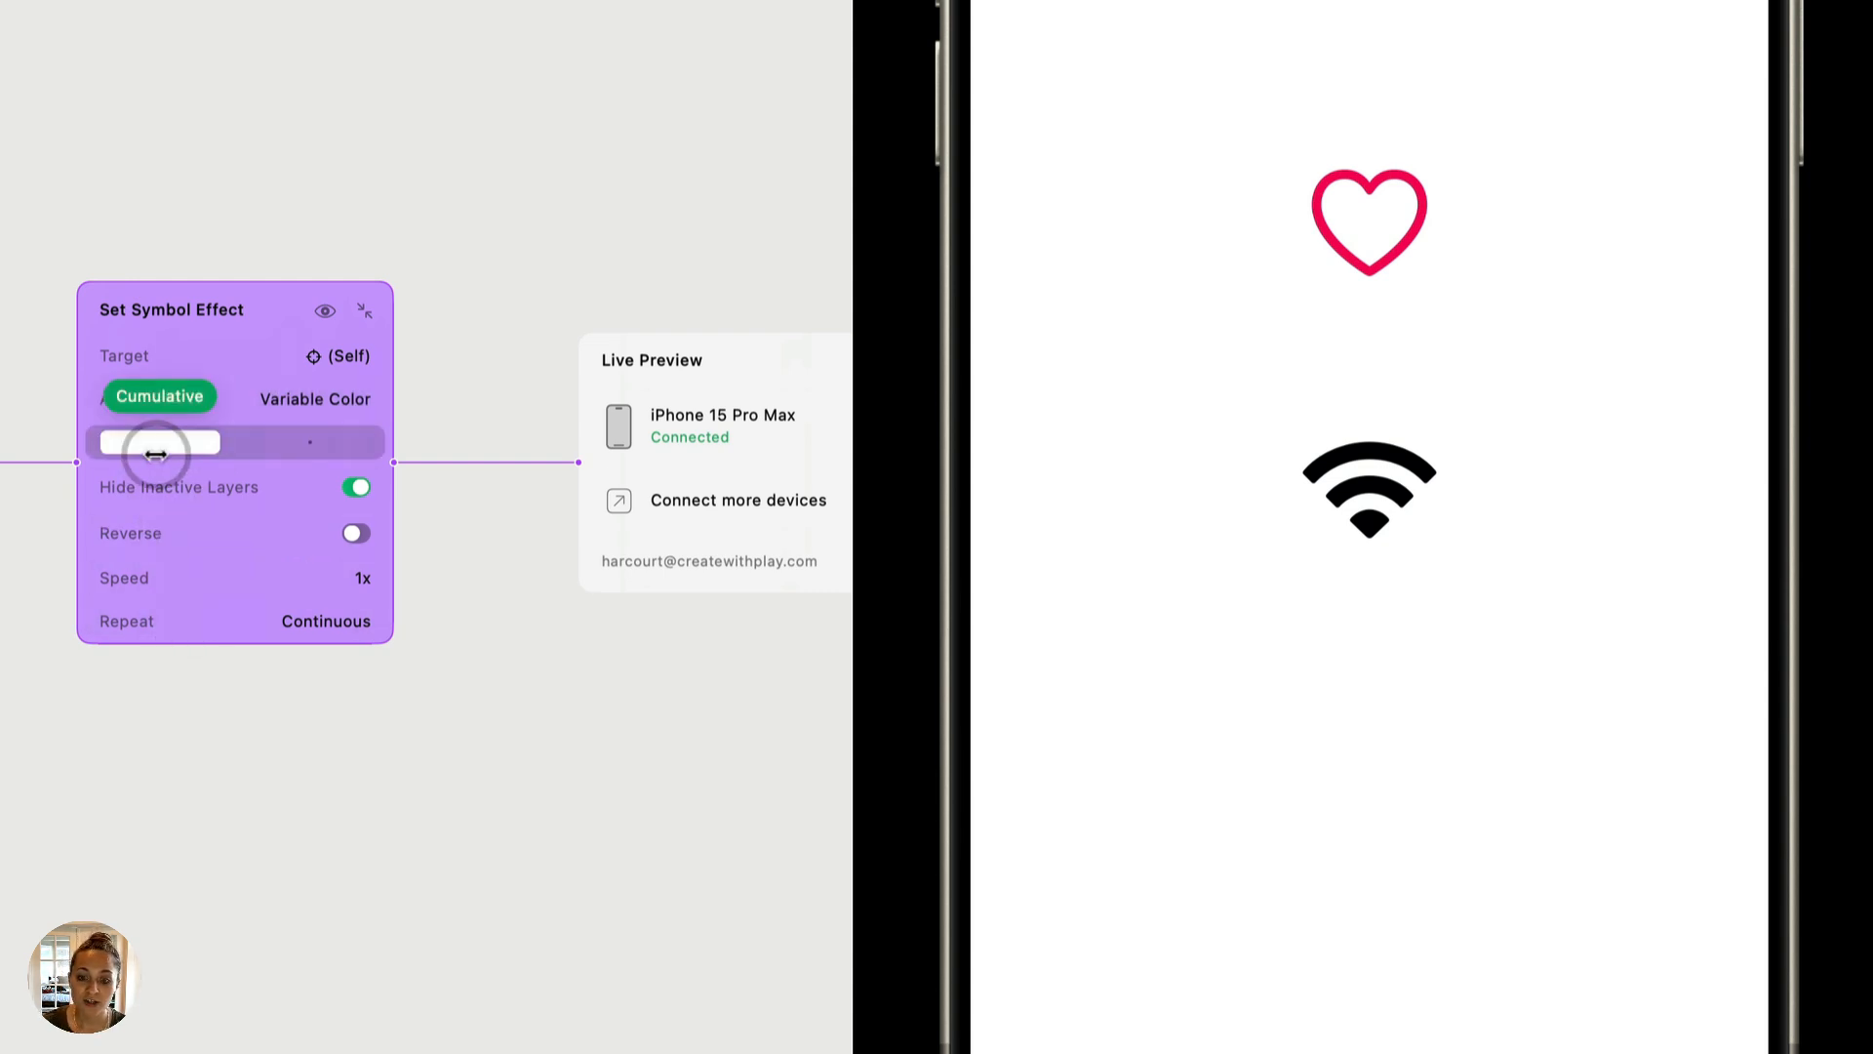
# Scrub the Variable Color layer style from Cumulative to Iterative and back to Cumulative.
pyautogui.moveTo(156, 454); pyautogui.dragTo(277, 455)
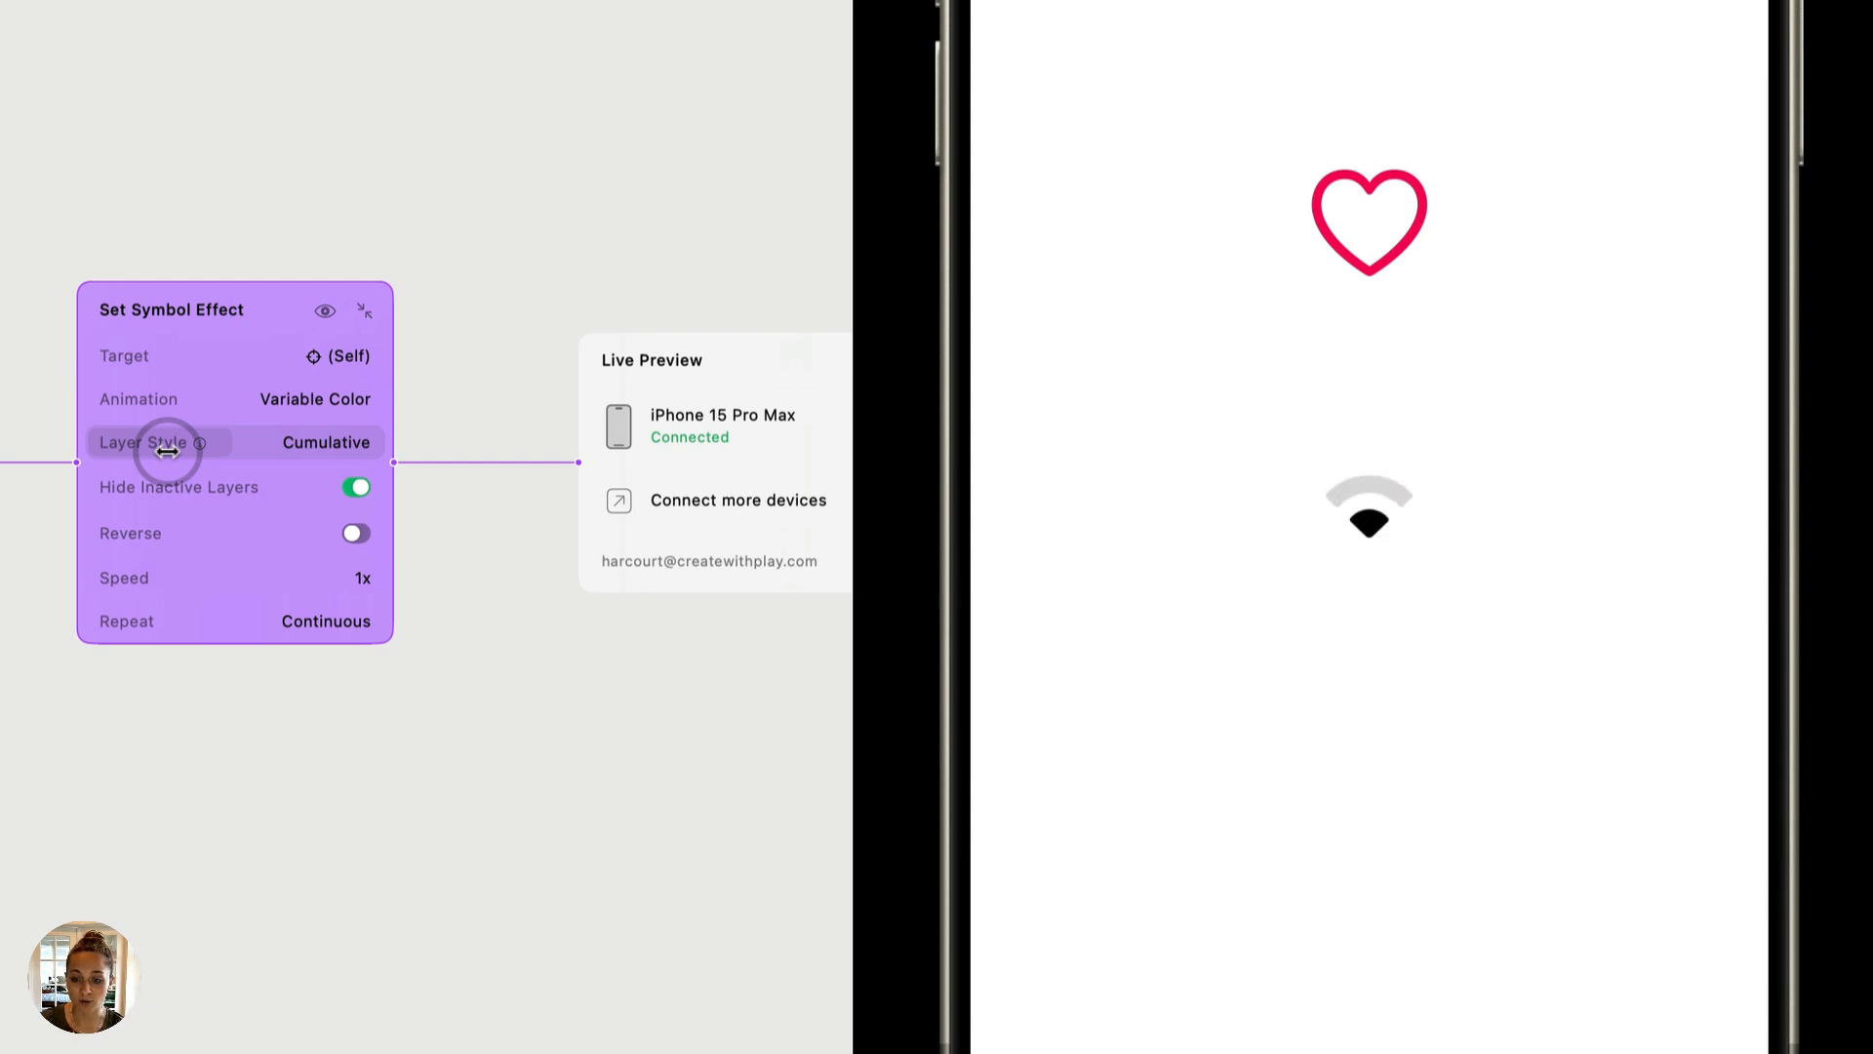
pyautogui.click(326, 443)
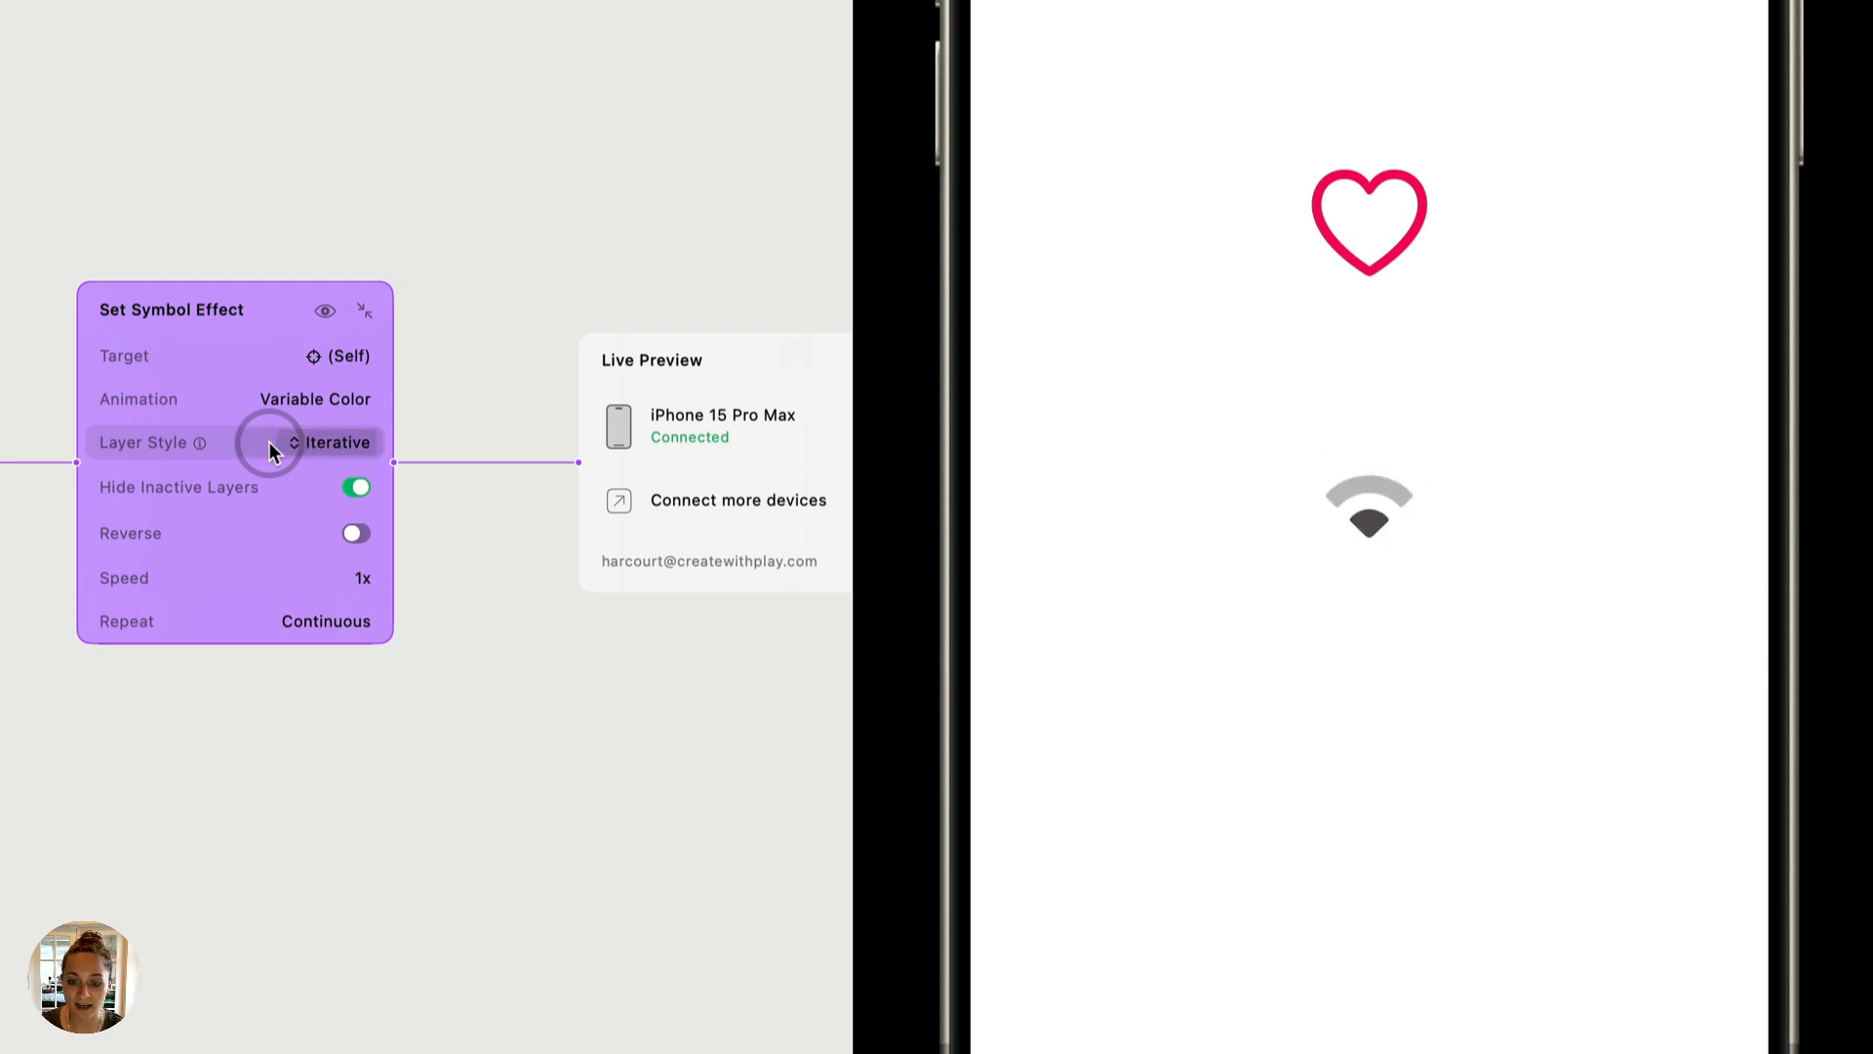
pyautogui.click(334, 443)
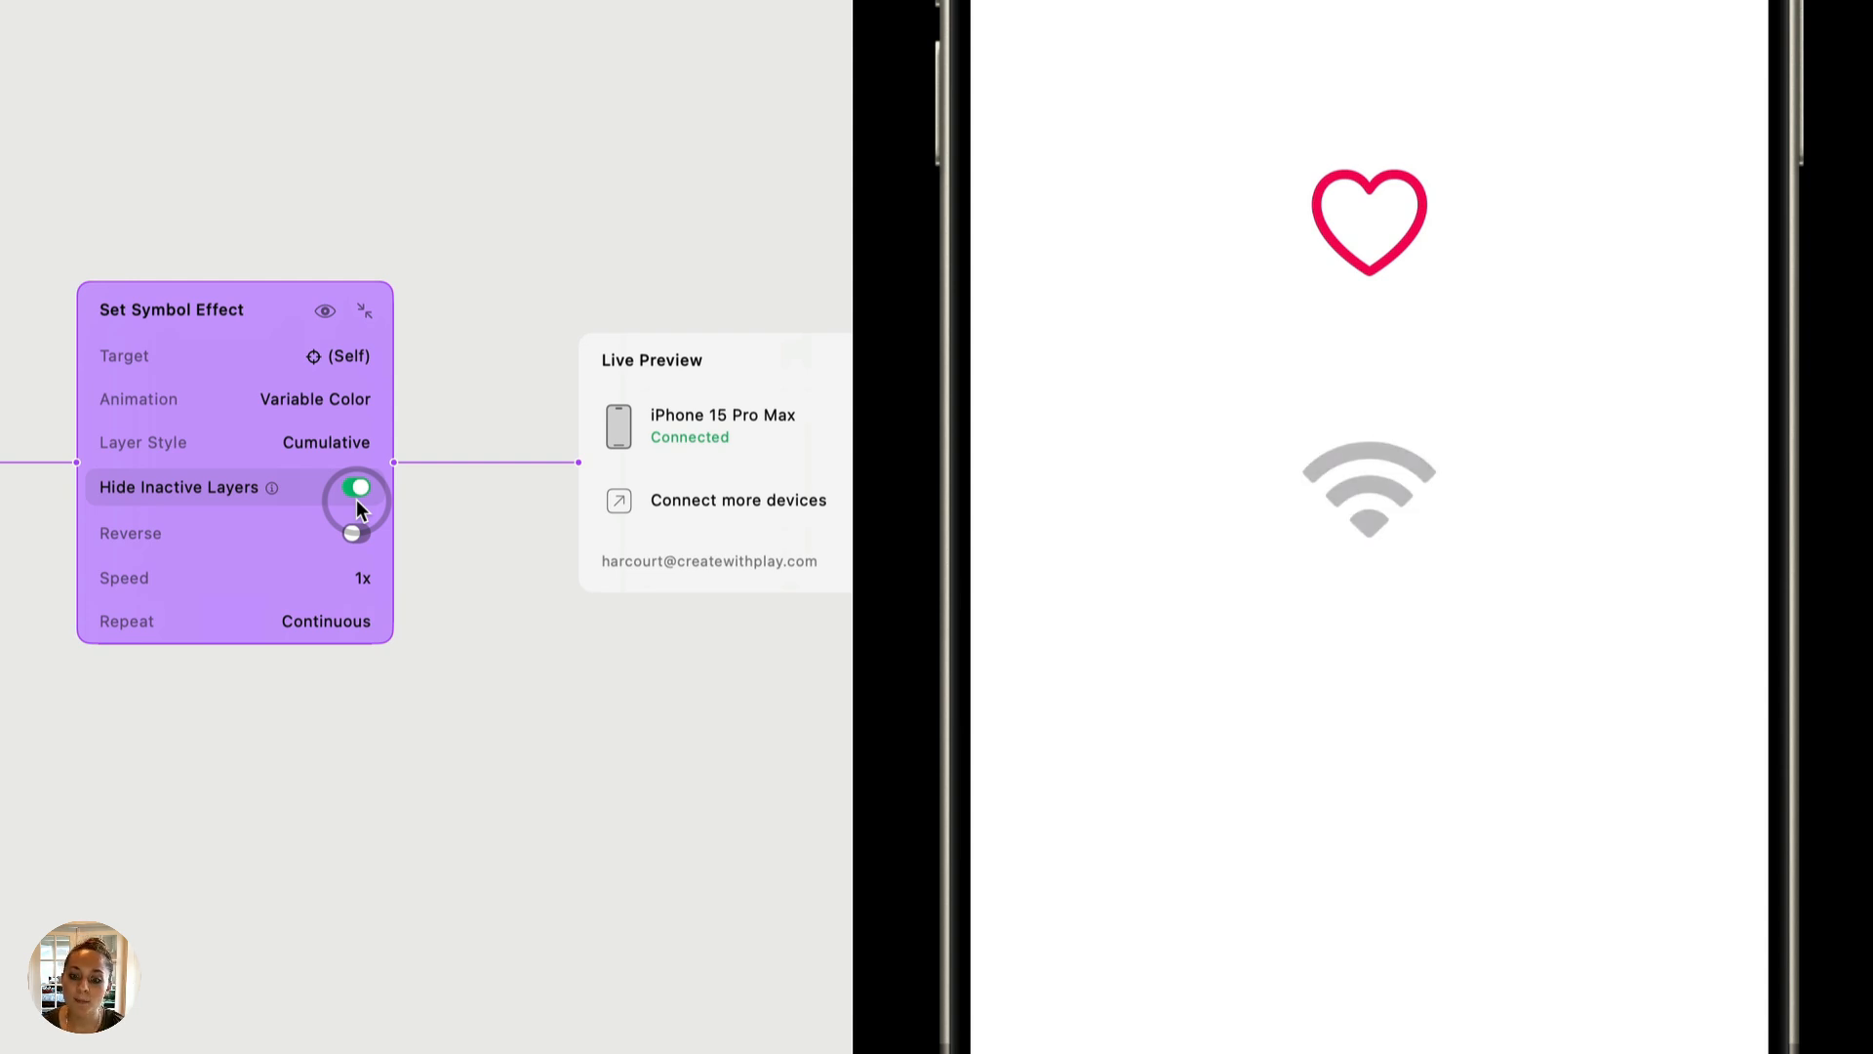
# Show inactive layers, turn Reverse on, and set Speed 0.5x with Repeat 10x.
pyautogui.click(356, 486)
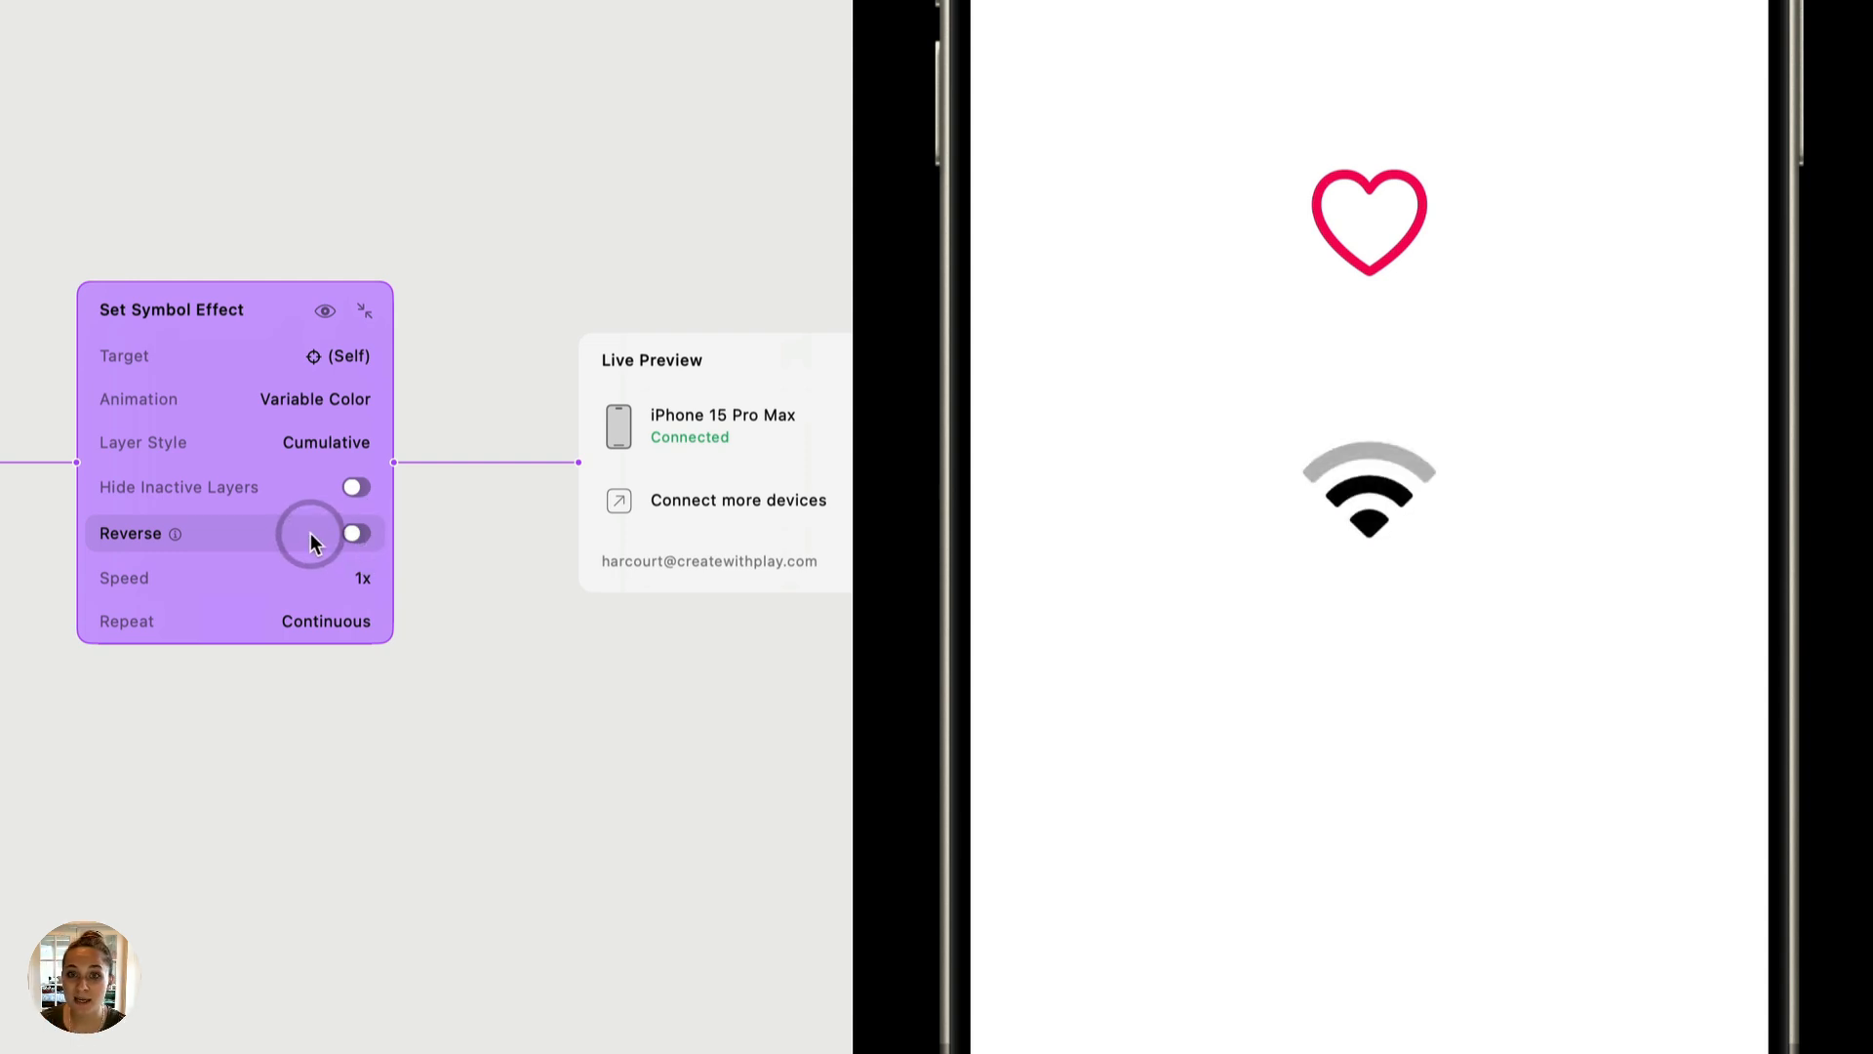
pyautogui.click(356, 532)
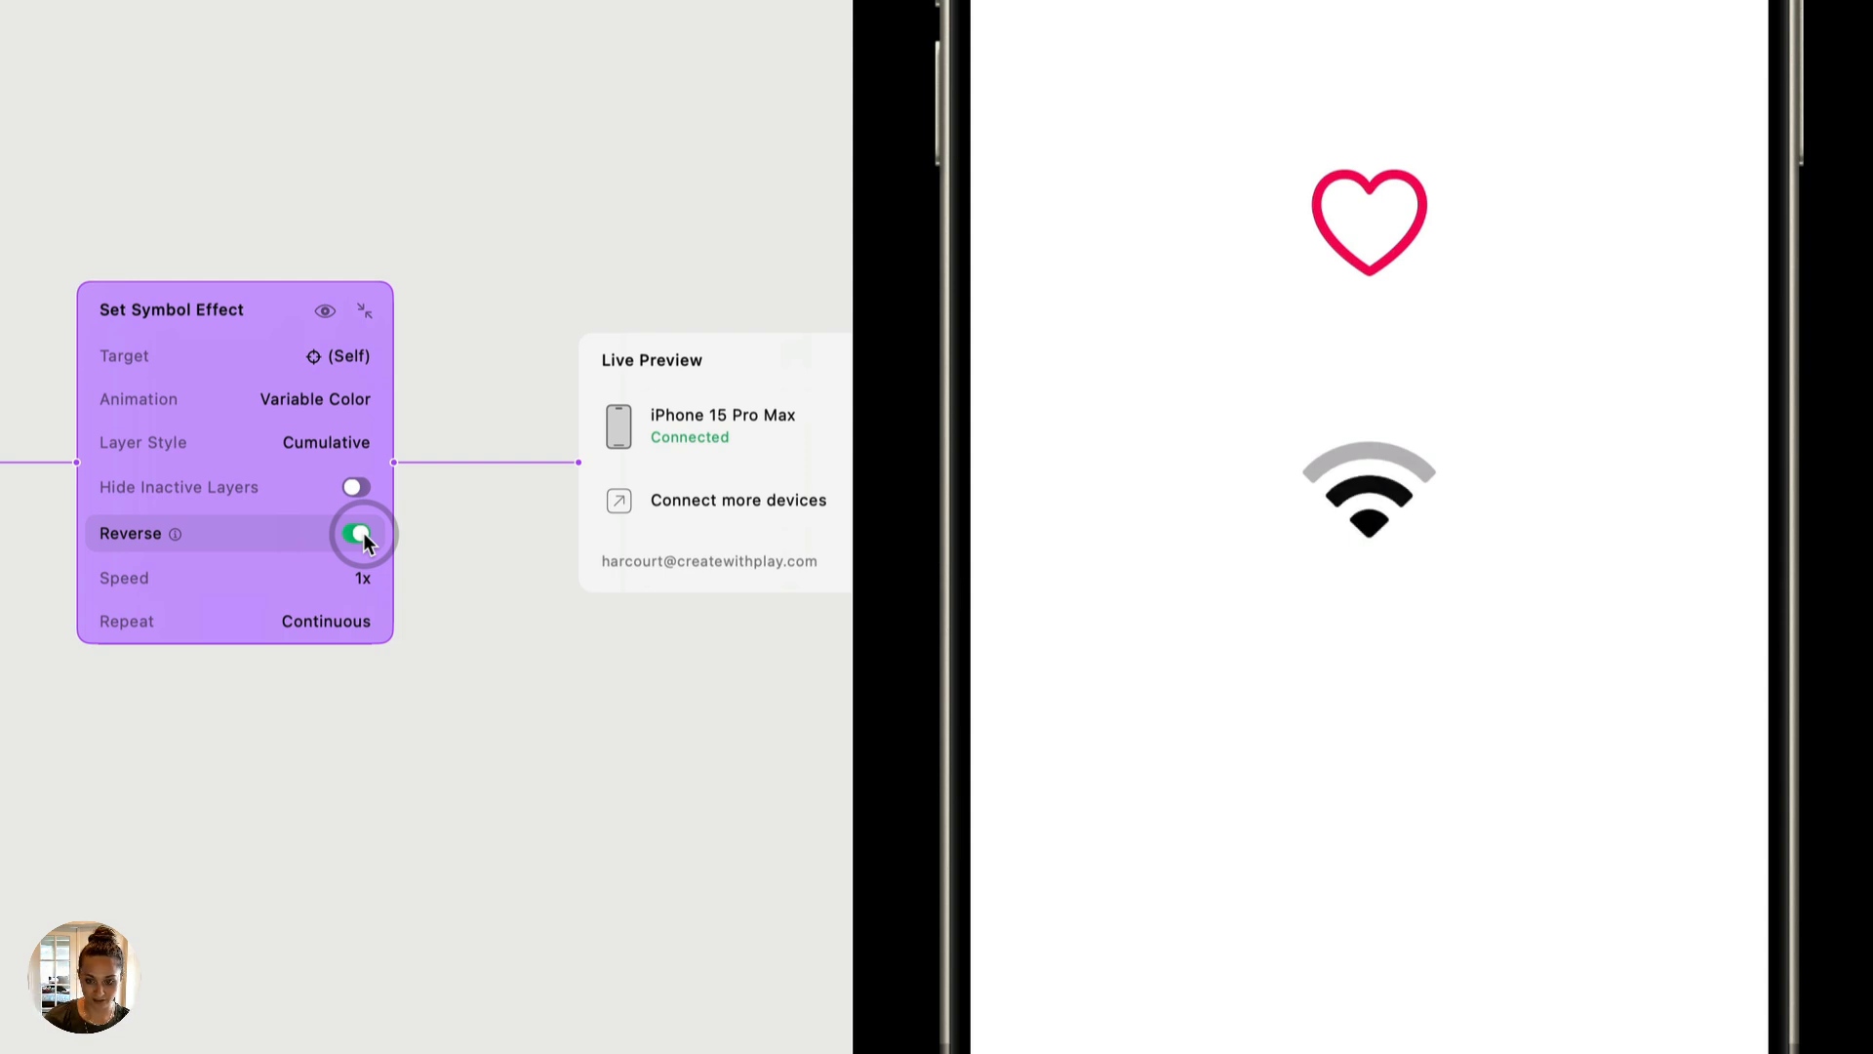
pyautogui.moveTo(363, 578); pyautogui.dragTo(90, 578)
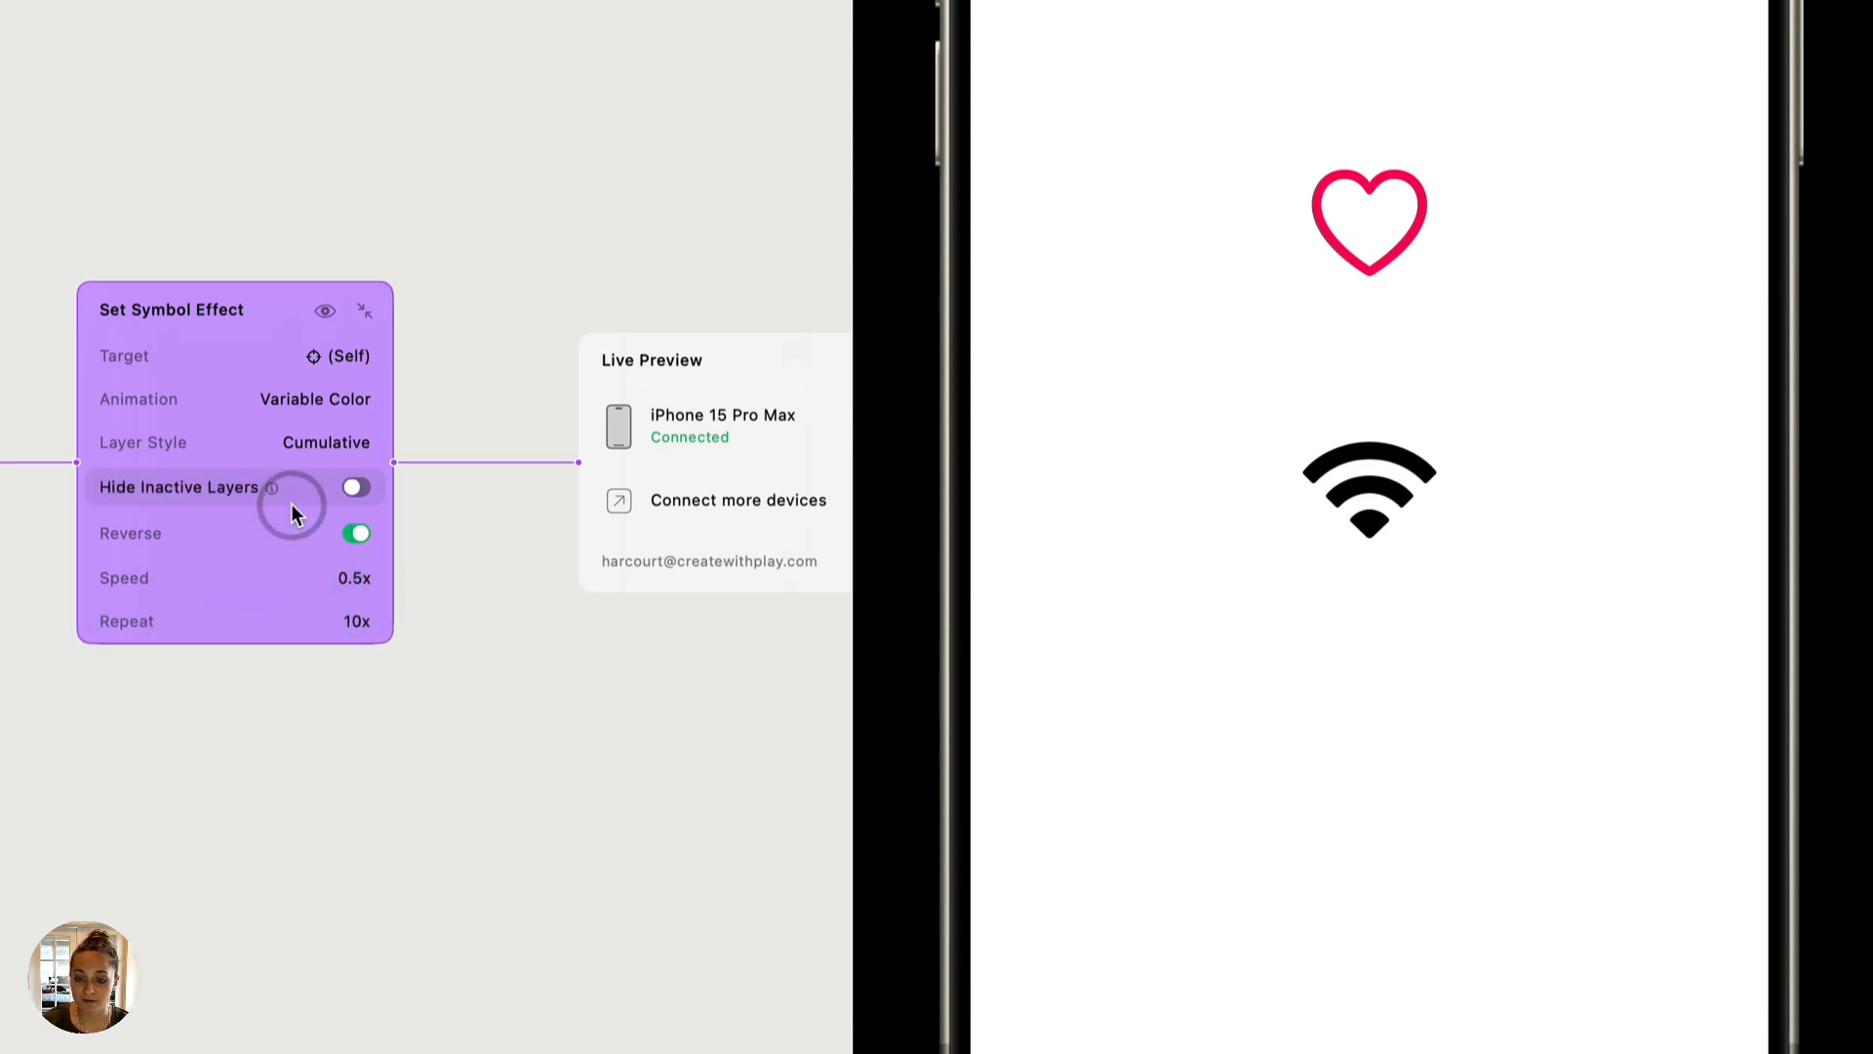
pyautogui.moveTo(246, 326)
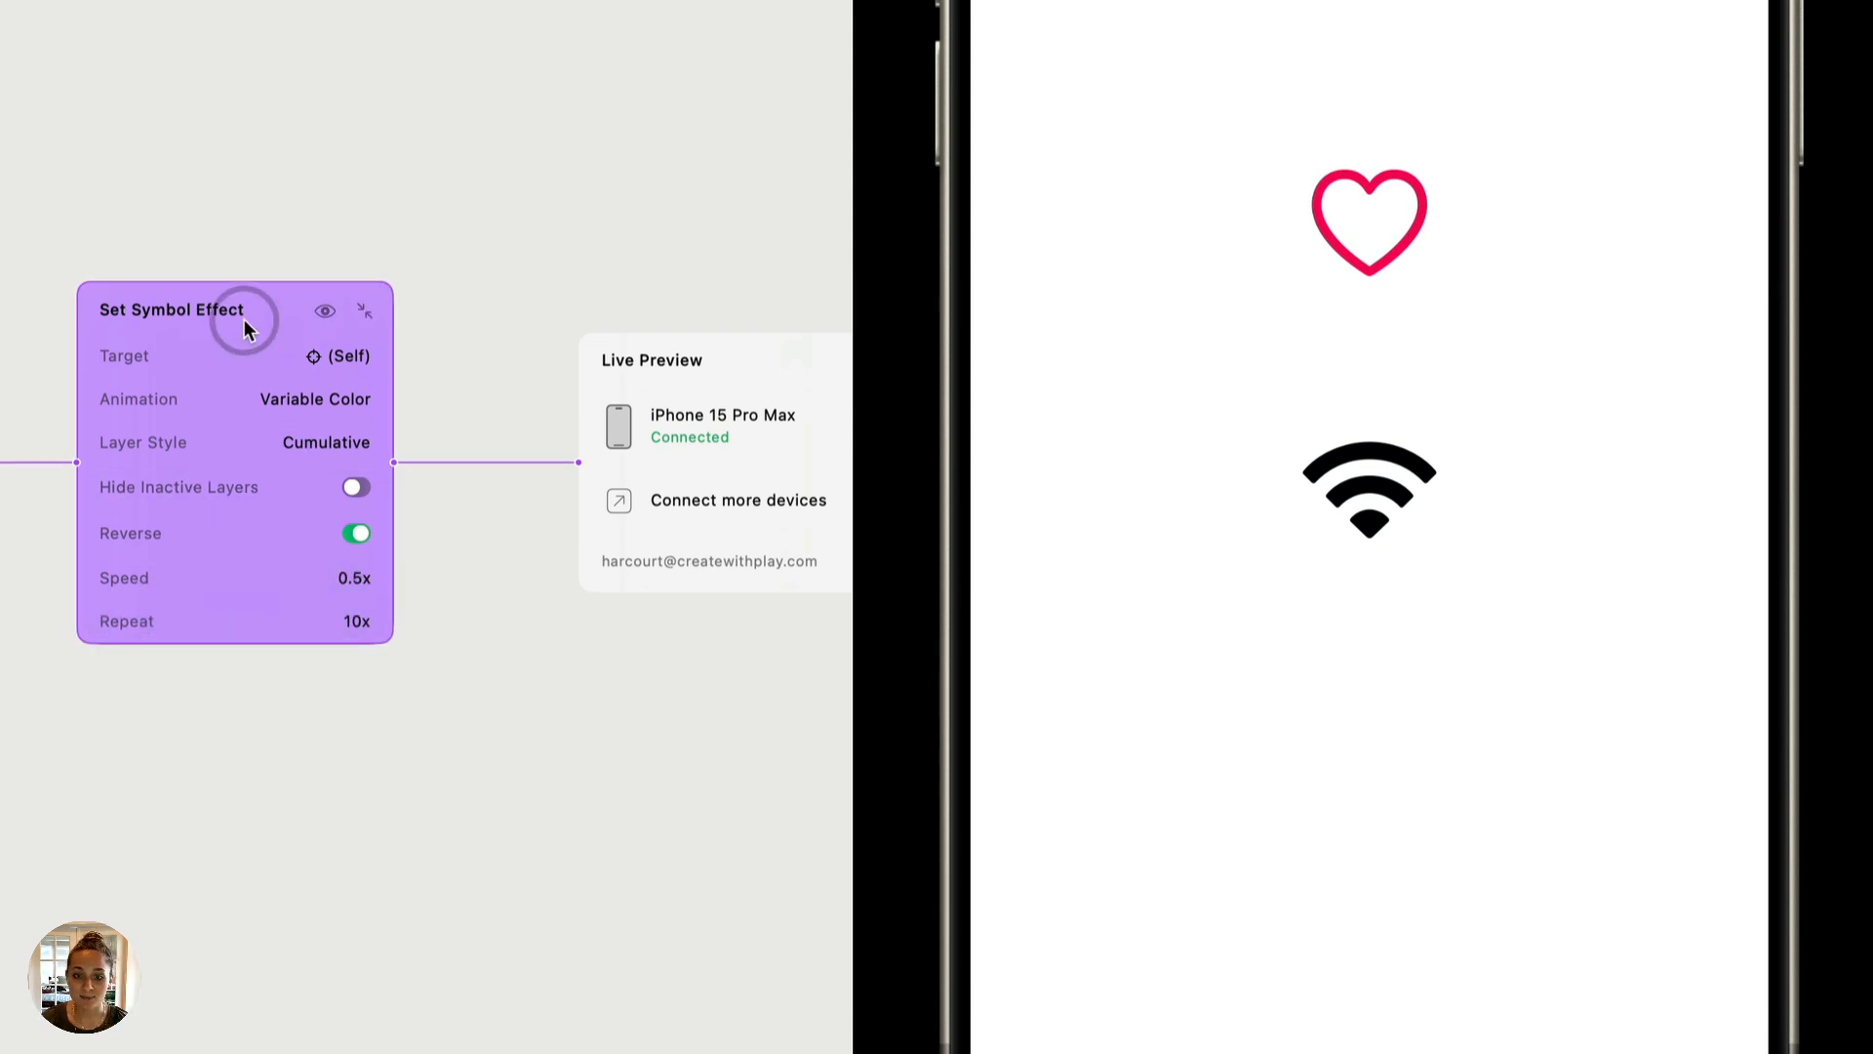
pyautogui.moveTo(11, 334)
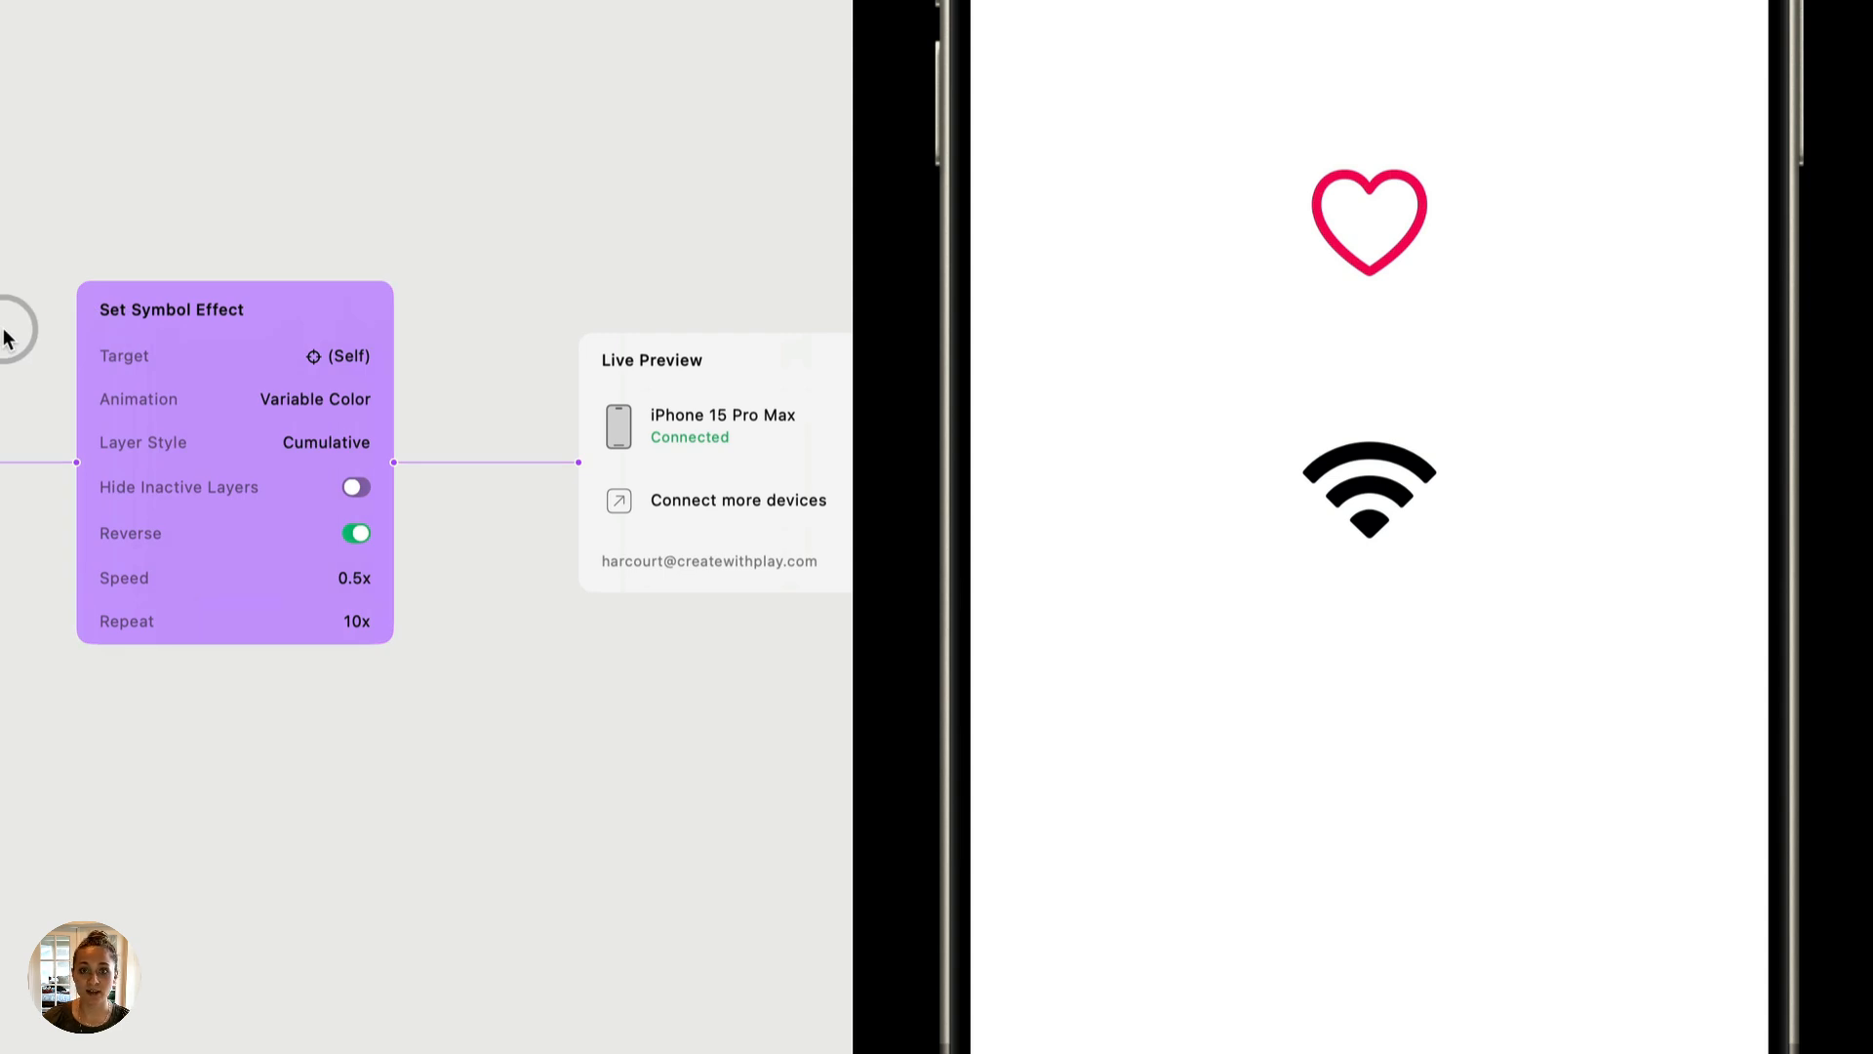